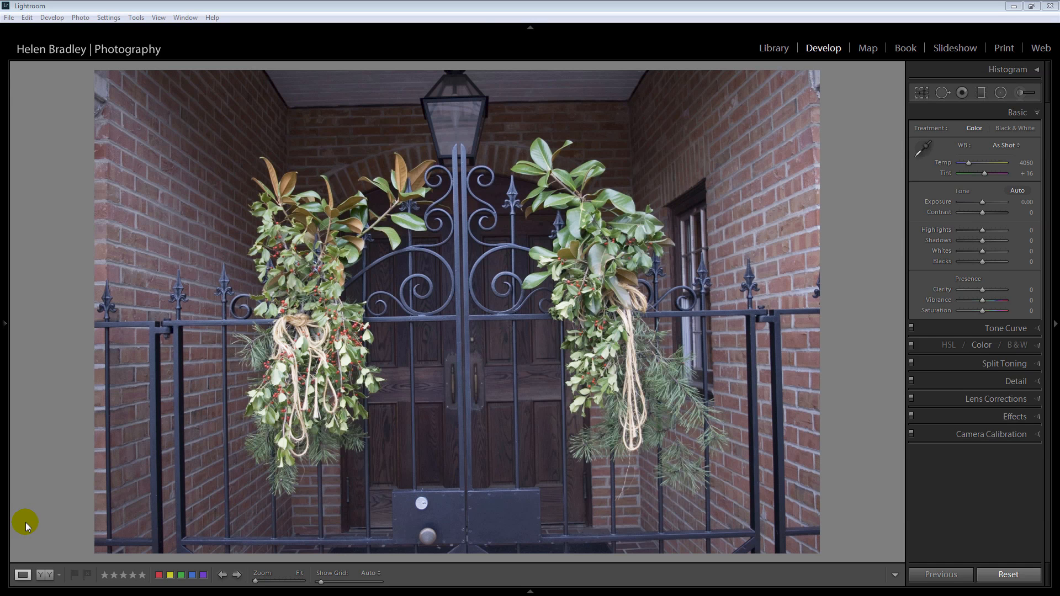
{"action": "mouse_move", "coordinate": [25, 521]}
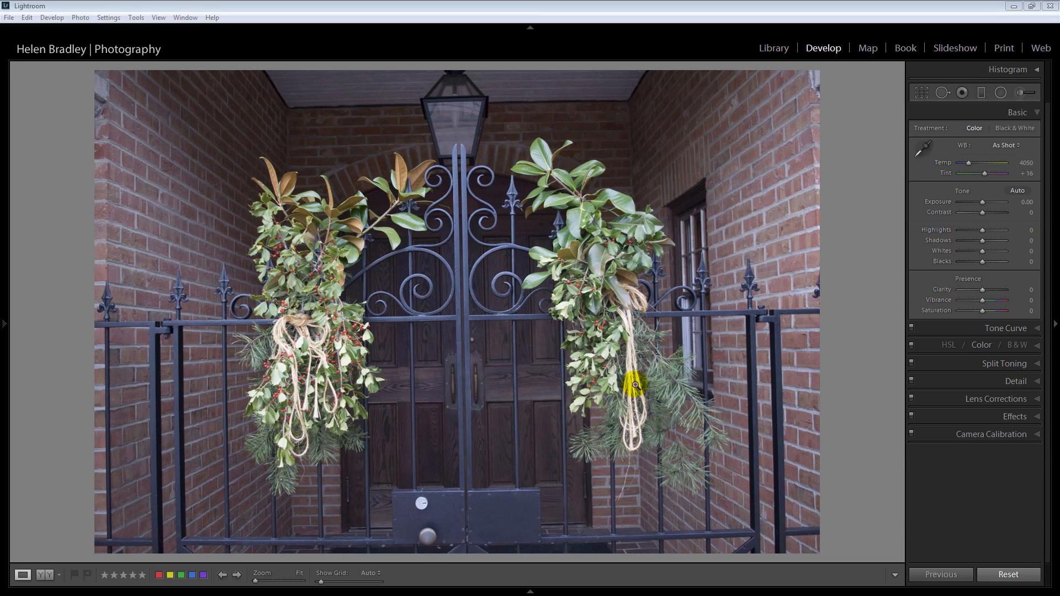
Step: Try a lens distortion correction on the gate photo from the Lens Corrections panel
{"action": "left_click", "coordinate": [920, 92]}
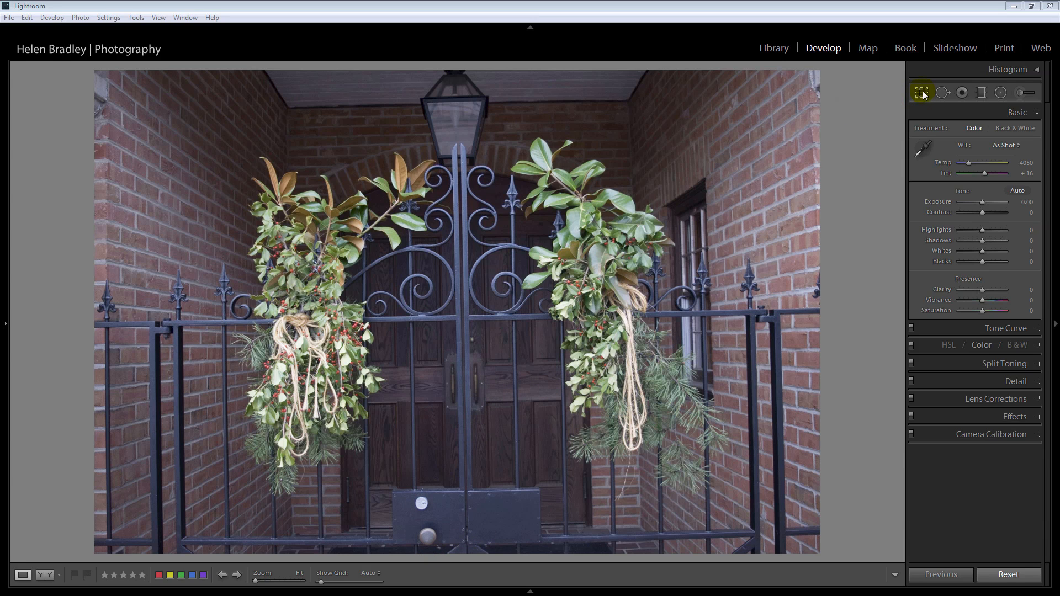
{"action": "left_click", "coordinate": [920, 92]}
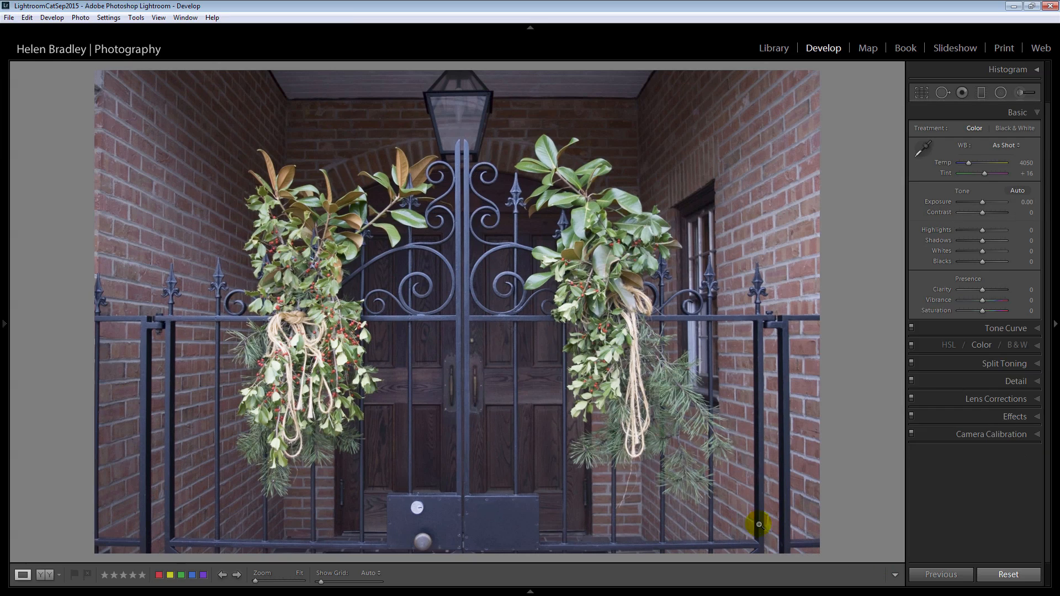
{"action": "mouse_move", "coordinate": [459, 560]}
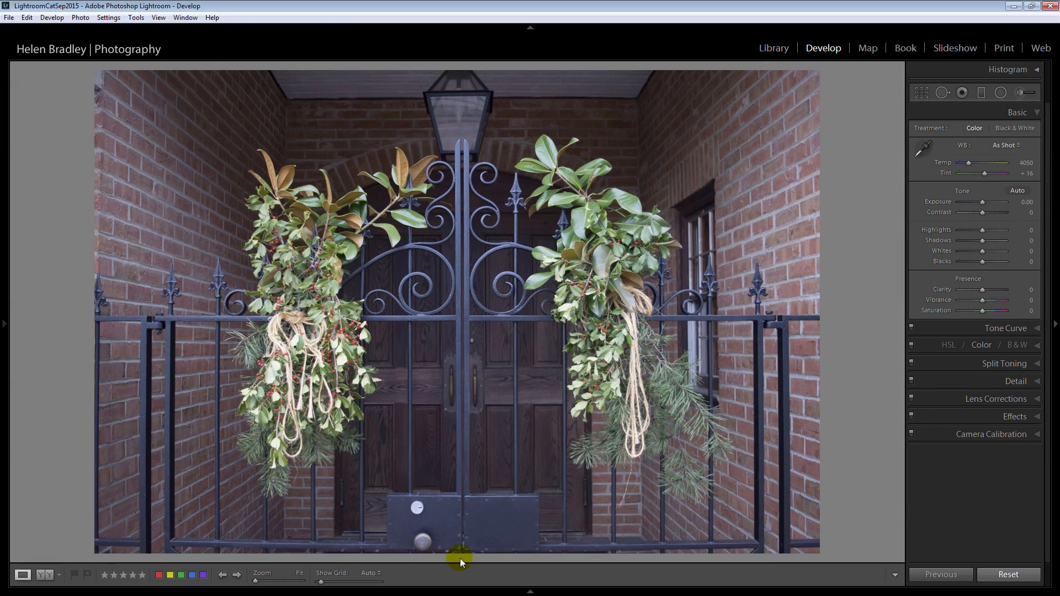
{"action": "mouse_move", "coordinate": [414, 100]}
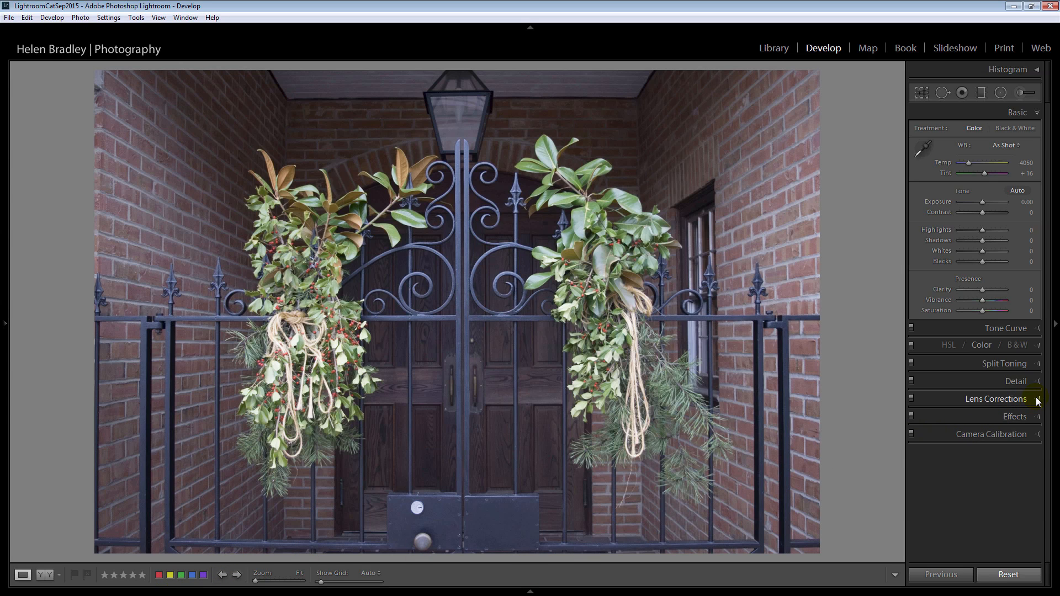
{"action": "left_click", "coordinate": [994, 398]}
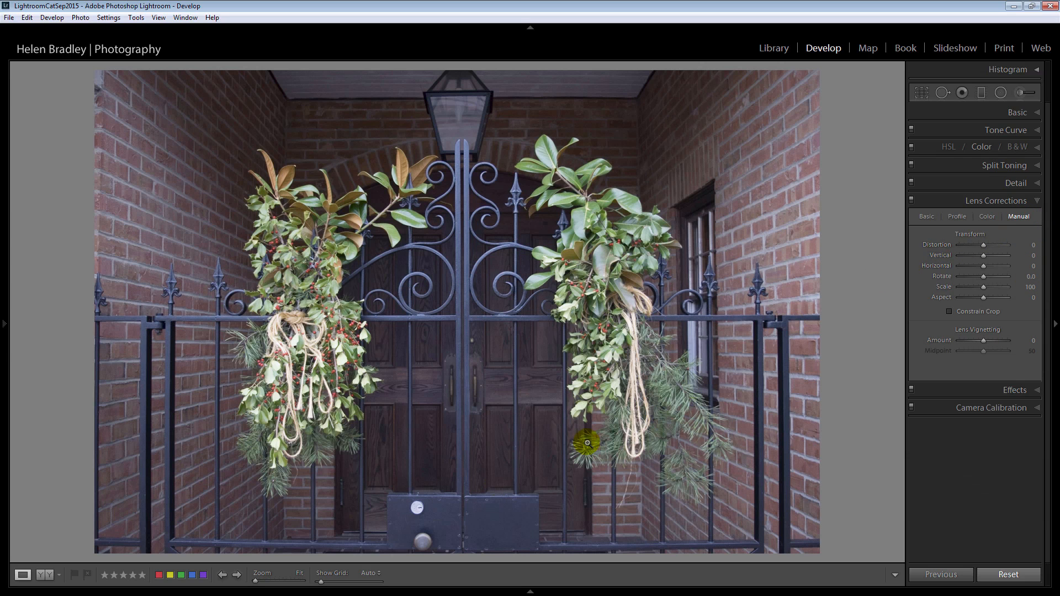
{"action": "mouse_move", "coordinate": [701, 437]}
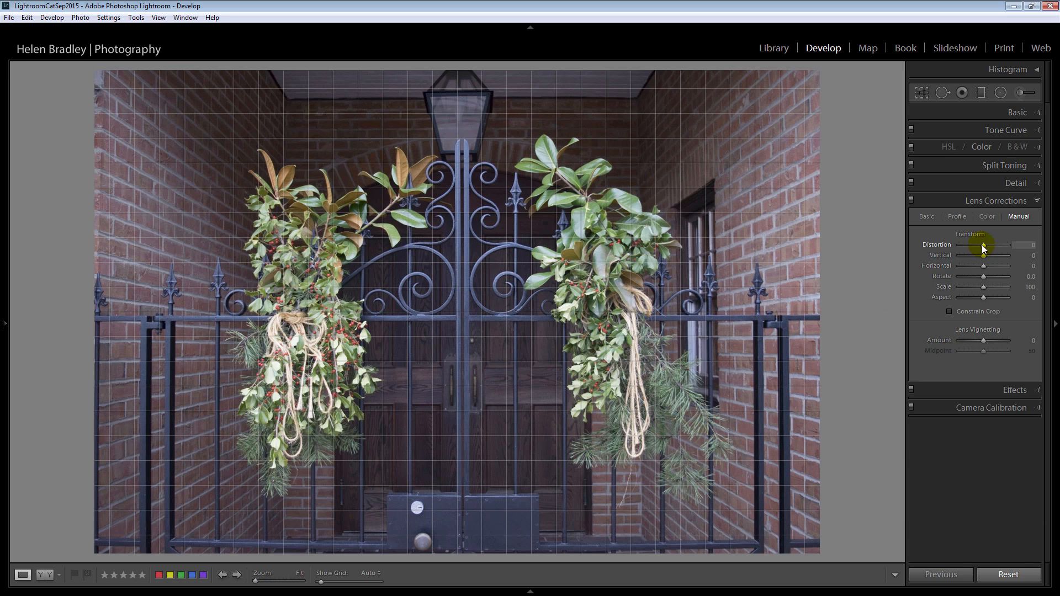
{"action": "left_click_drag", "start_coordinate": [983, 245], "coordinate": [1000, 245]}
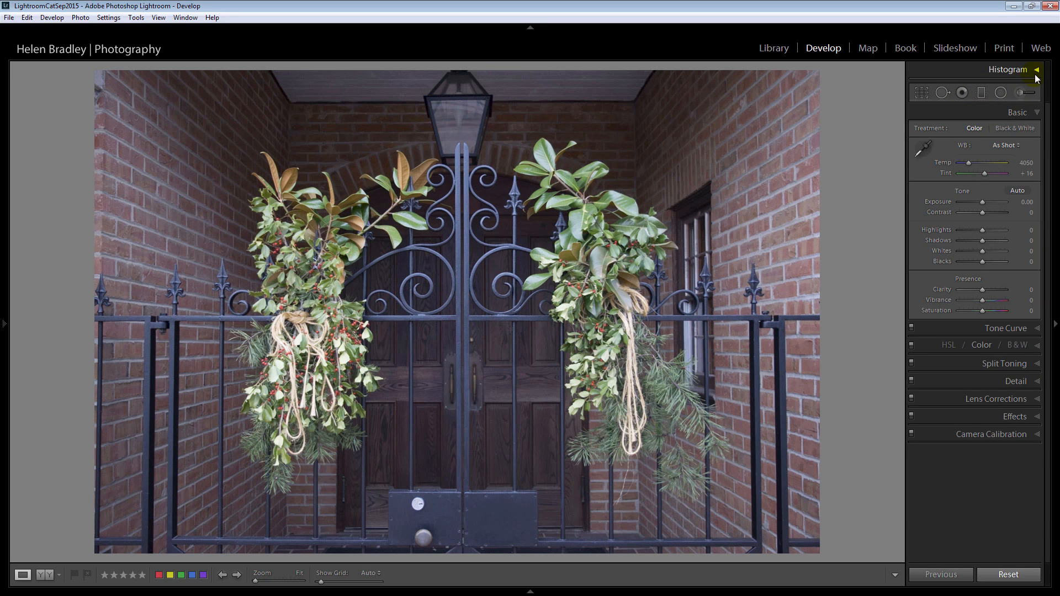
Step: With the Histogram shown, pull Highlights to -100 and darken the Shadows slightly
{"action": "left_click", "coordinate": [1035, 69]}
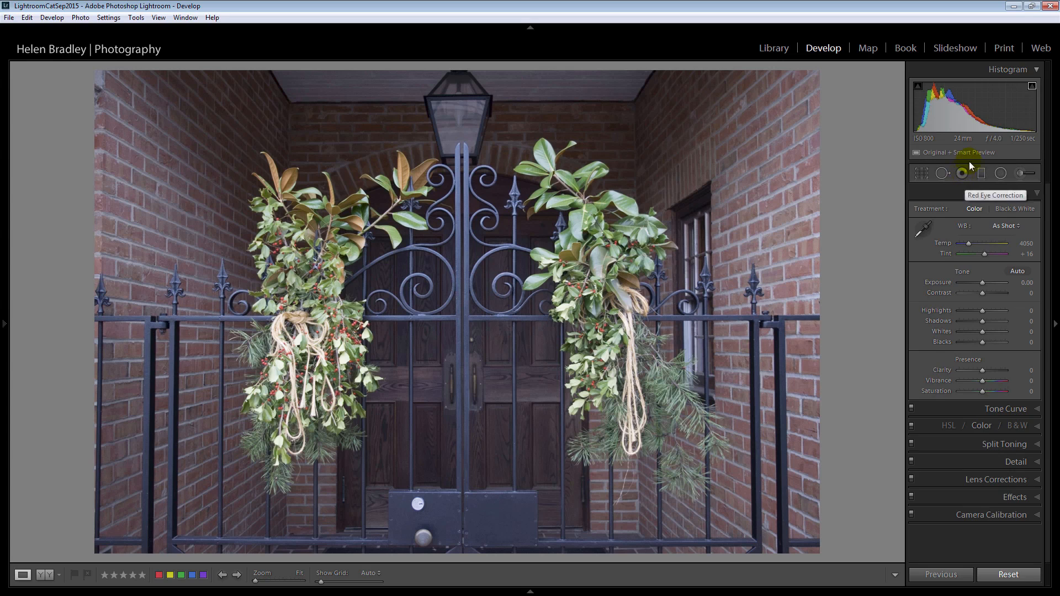
{"action": "mouse_move", "coordinate": [757, 187]}
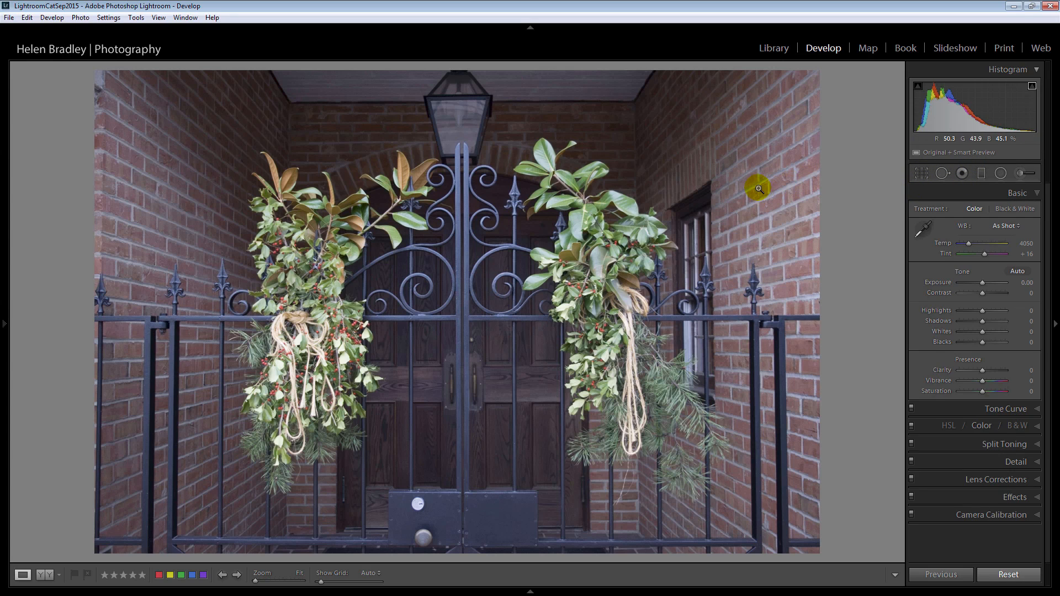
{"action": "mouse_move", "coordinate": [1005, 108]}
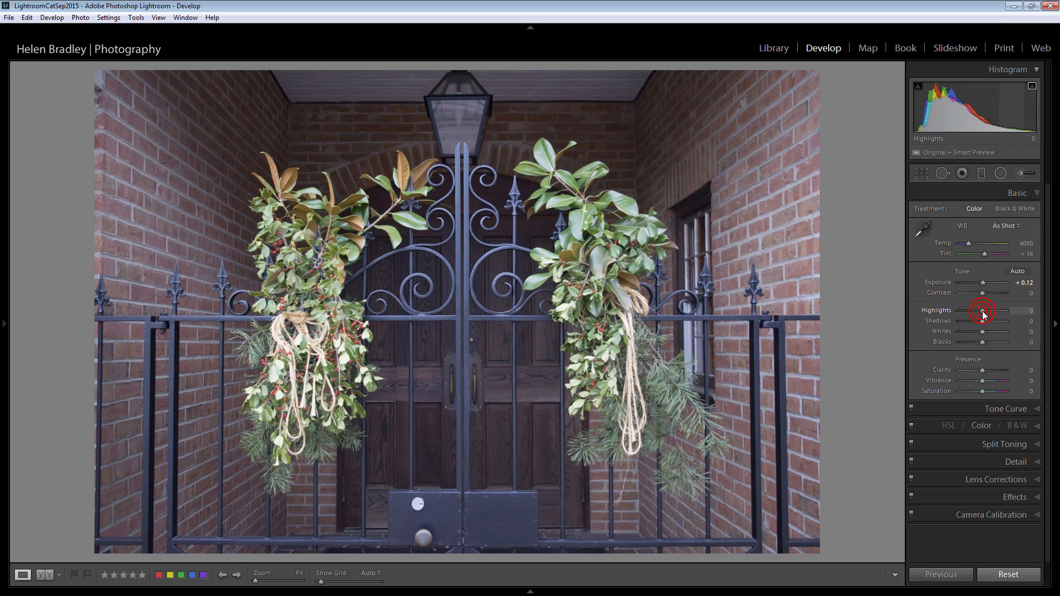
{"action": "left_click_drag", "start_coordinate": [982, 310], "coordinate": [959, 311]}
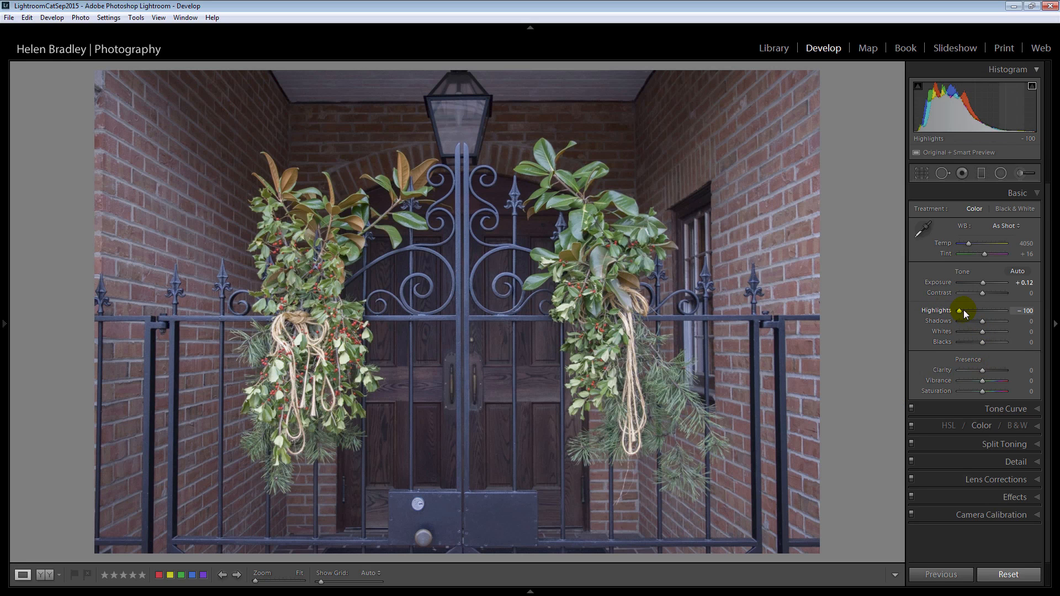
{"action": "mouse_move", "coordinate": [306, 338]}
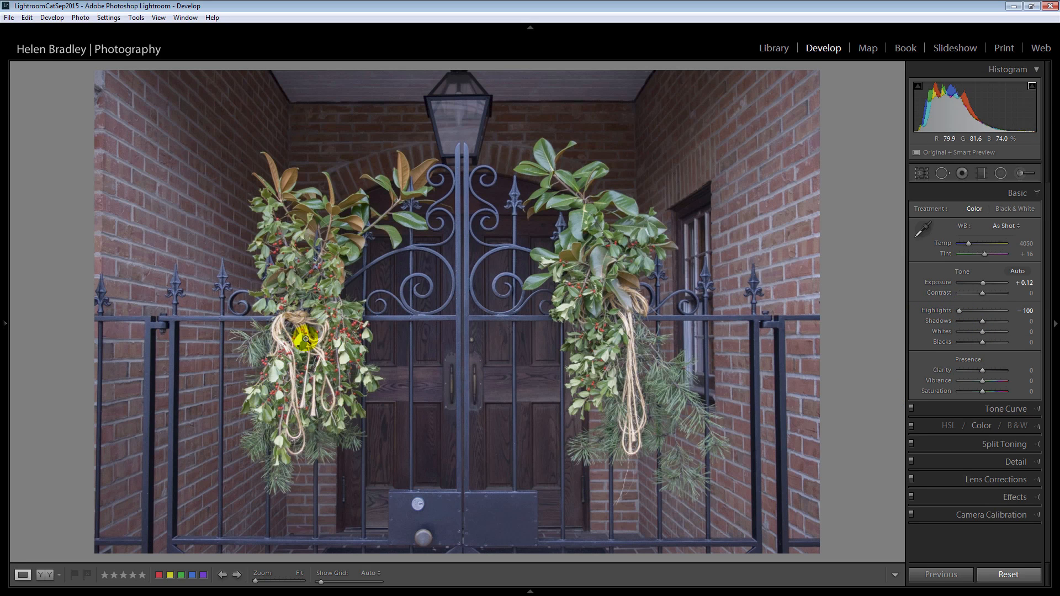
{"action": "mouse_move", "coordinate": [877, 317]}
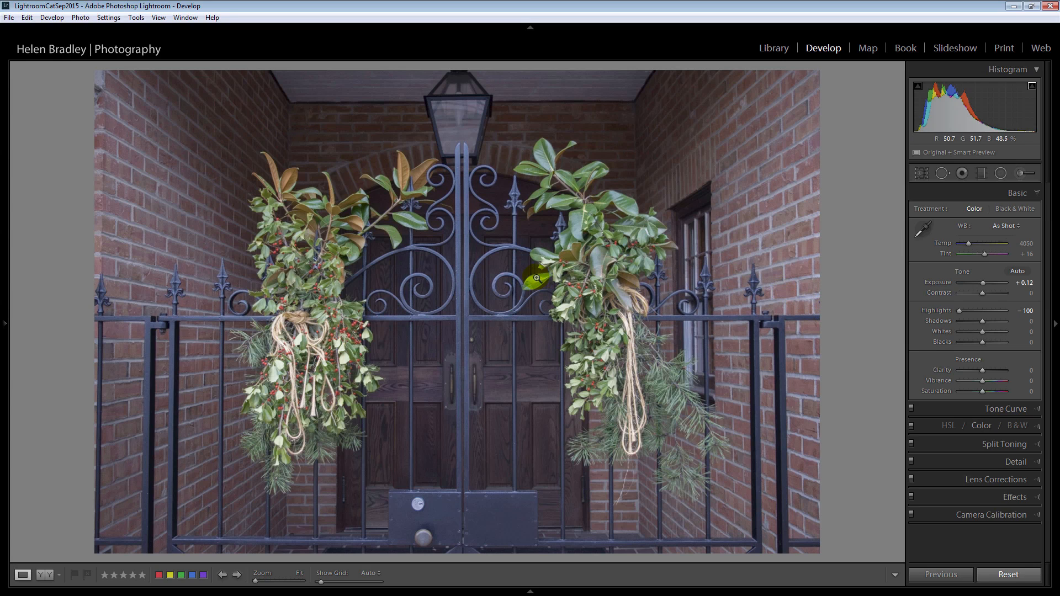
{"action": "mouse_move", "coordinate": [980, 321]}
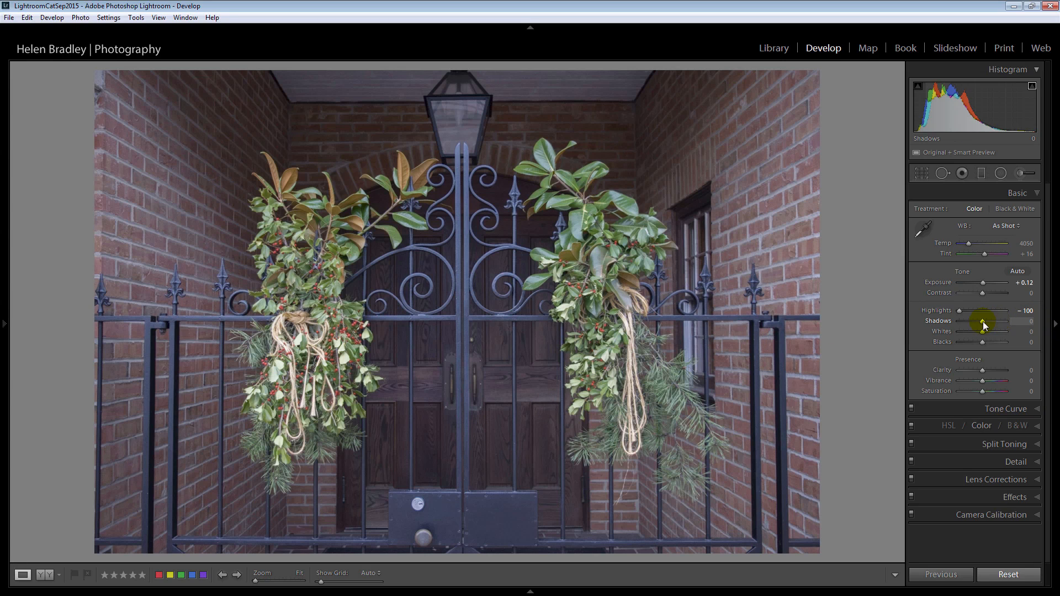
{"action": "left_click_drag", "start_coordinate": [1000, 326], "coordinate": [982, 327]}
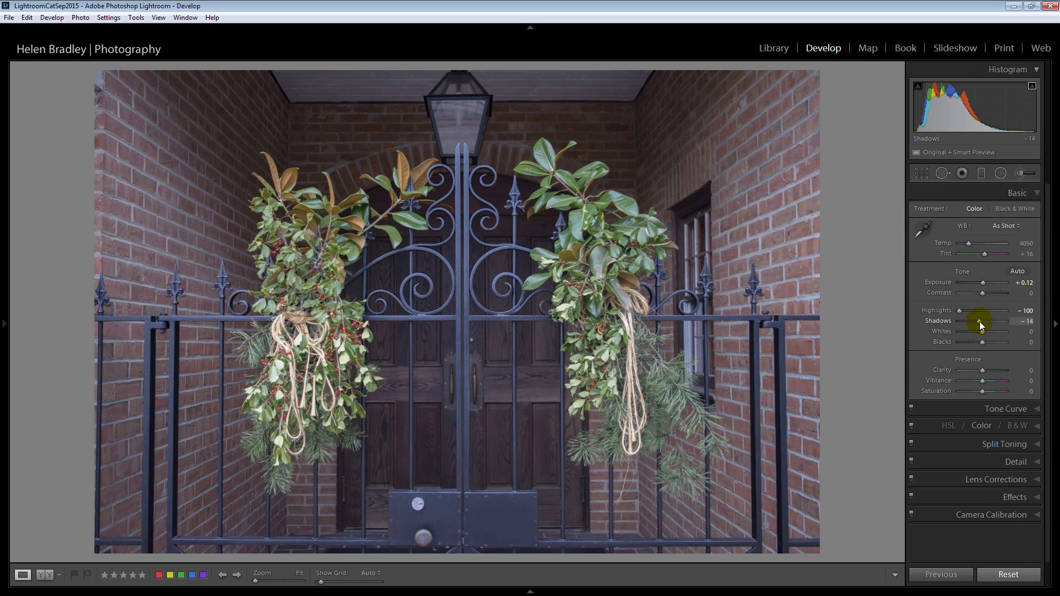
{"action": "left_click_drag", "start_coordinate": [979, 322], "coordinate": [974, 321]}
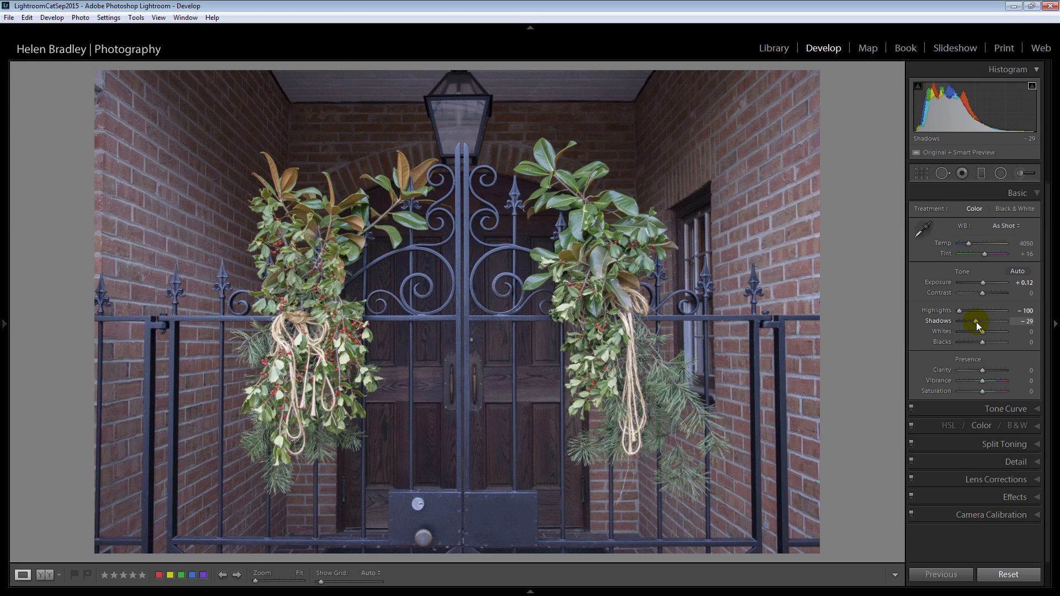
{"action": "left_click_drag", "start_coordinate": [979, 321], "coordinate": [990, 321]}
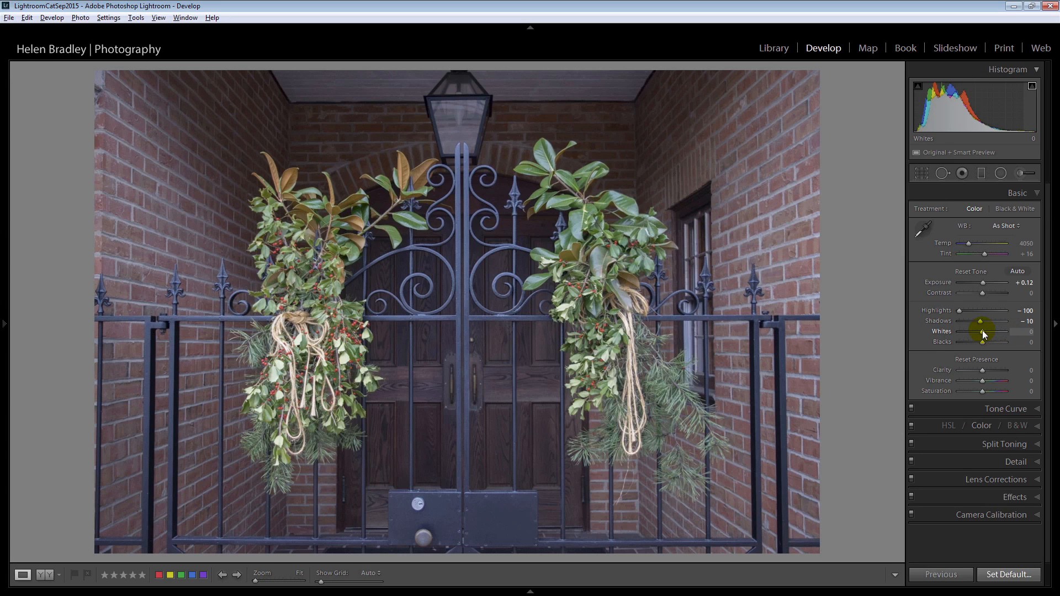
Step: Set Whites to -5 and Blacks to -29 while checking the clipping preview
{"action": "left_click_drag", "start_coordinate": [984, 331], "coordinate": [997, 331]}
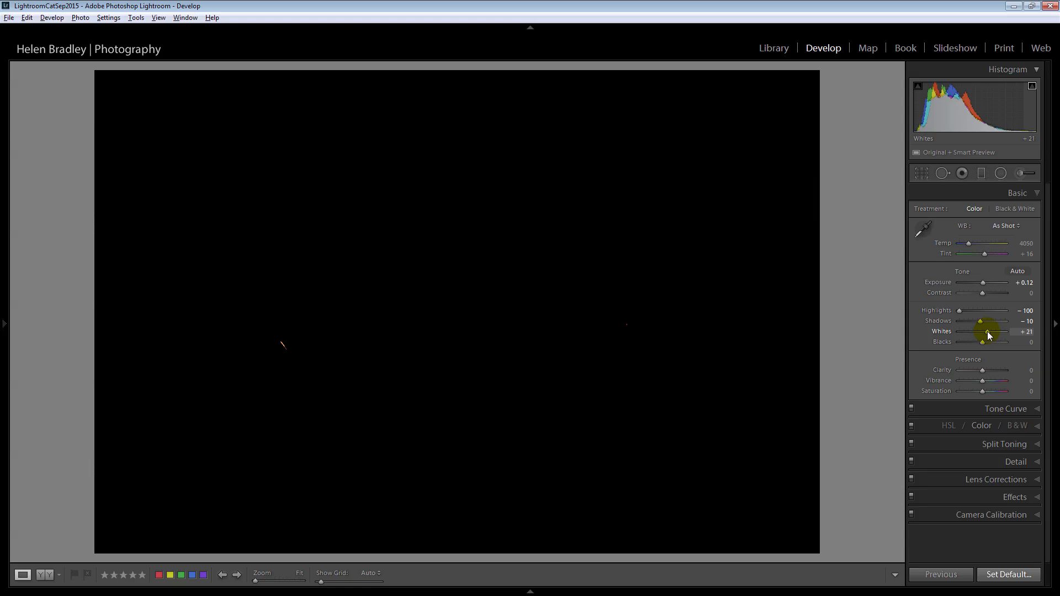
{"action": "left_click_drag", "start_coordinate": [990, 331], "coordinate": [985, 332]}
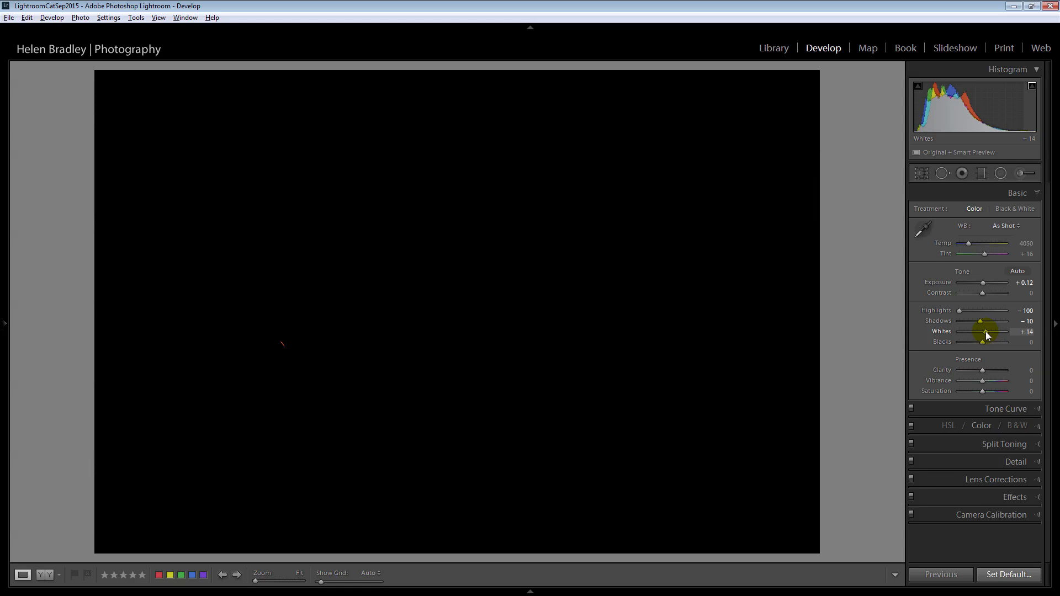
{"action": "left_click_drag", "start_coordinate": [1000, 331], "coordinate": [982, 332]}
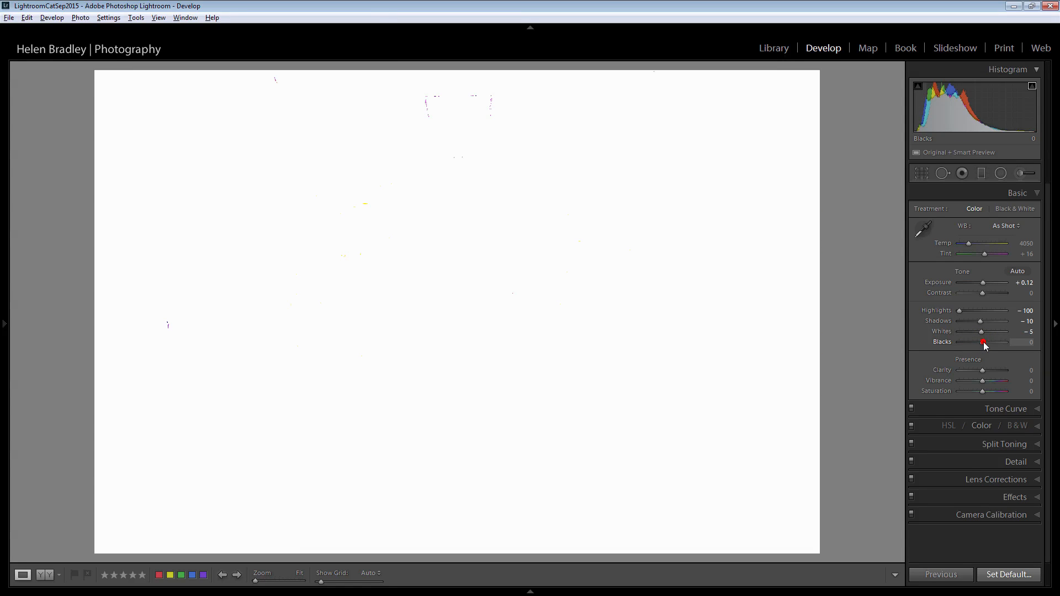
{"action": "left_click_drag", "start_coordinate": [983, 341], "coordinate": [979, 341]}
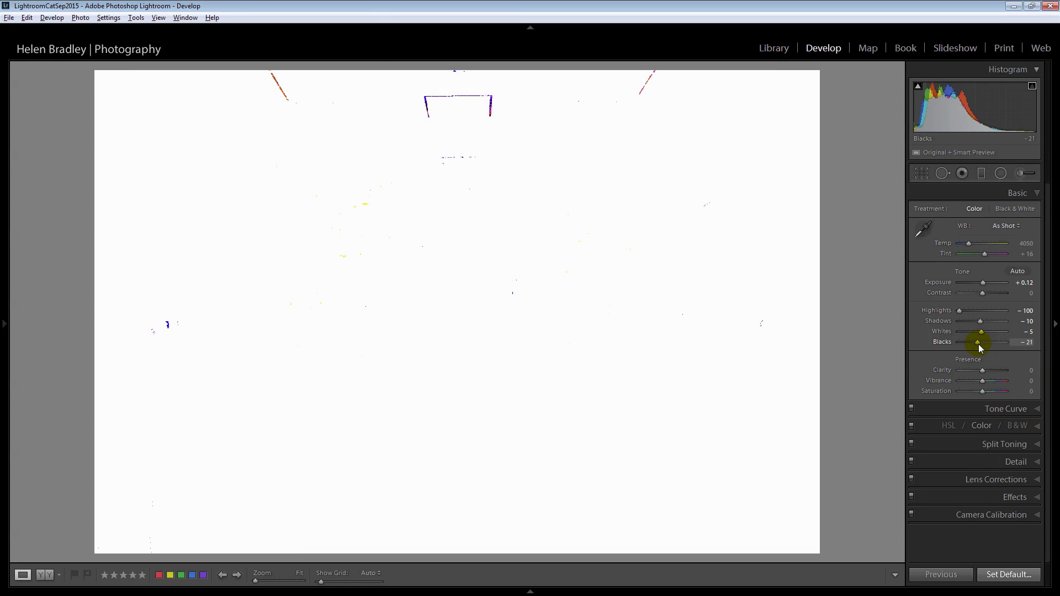
{"action": "left_click_drag", "start_coordinate": [987, 342], "coordinate": [976, 342]}
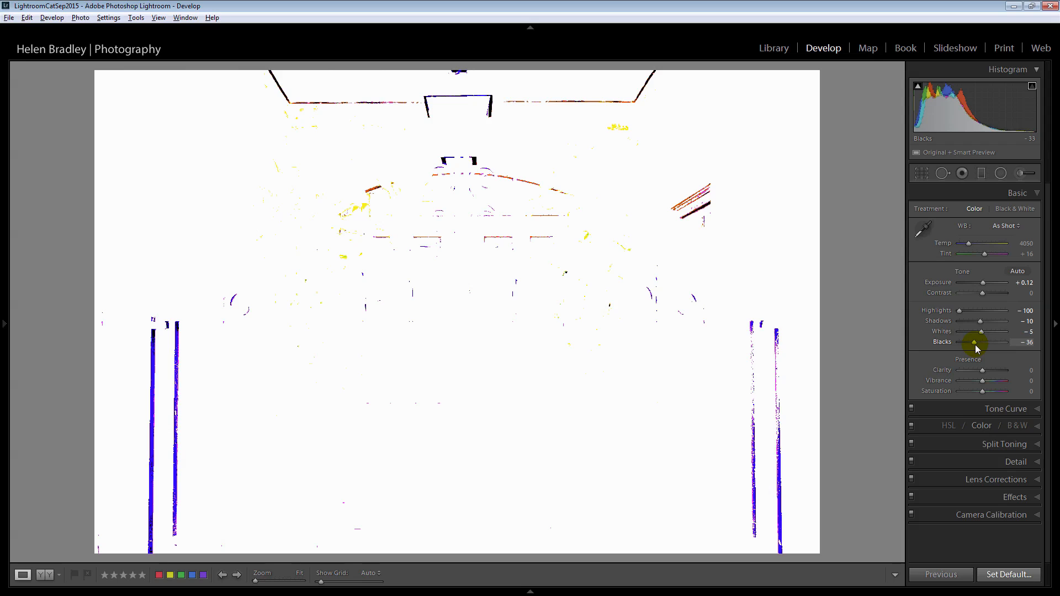
{"action": "left_click_drag", "start_coordinate": [973, 342], "coordinate": [977, 342]}
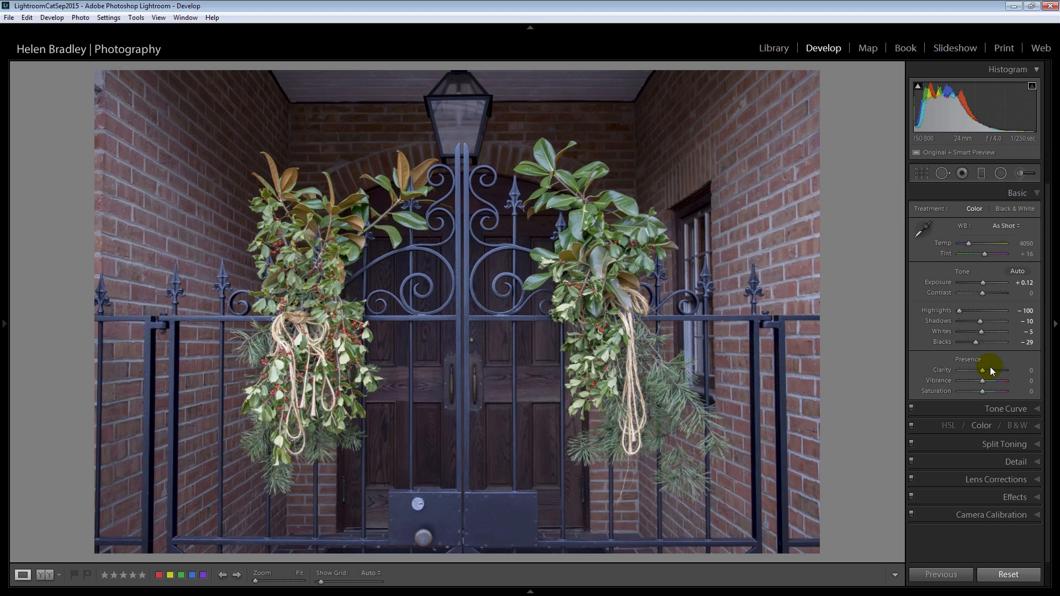
Step: Raise Clarity to +40 and nudge the Vibrance of the gate photo
{"action": "left_click_drag", "start_coordinate": [980, 370], "coordinate": [1007, 370]}
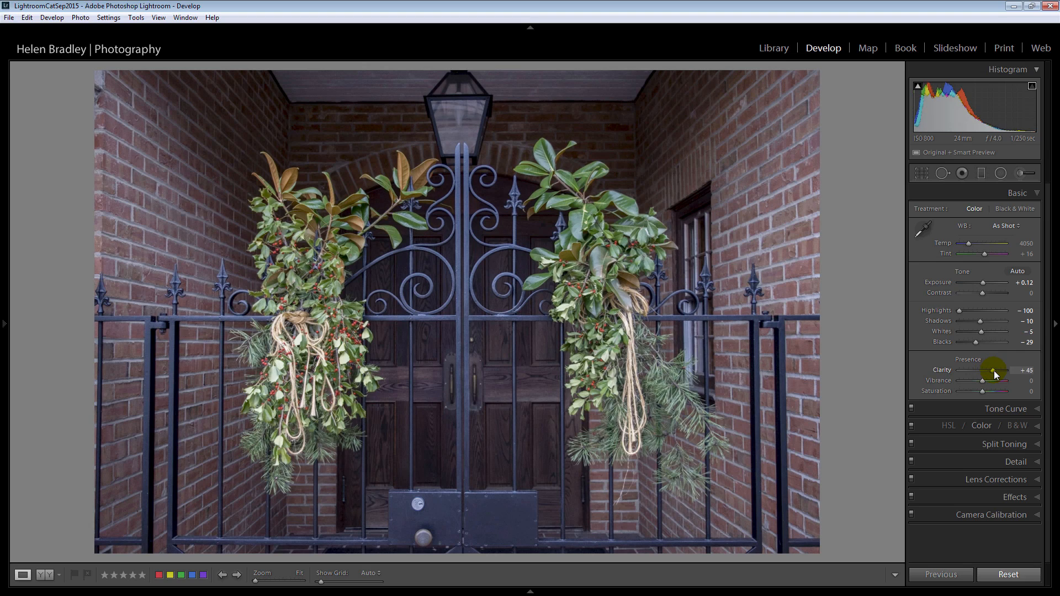
{"action": "left_click_drag", "start_coordinate": [993, 370], "coordinate": [986, 370]}
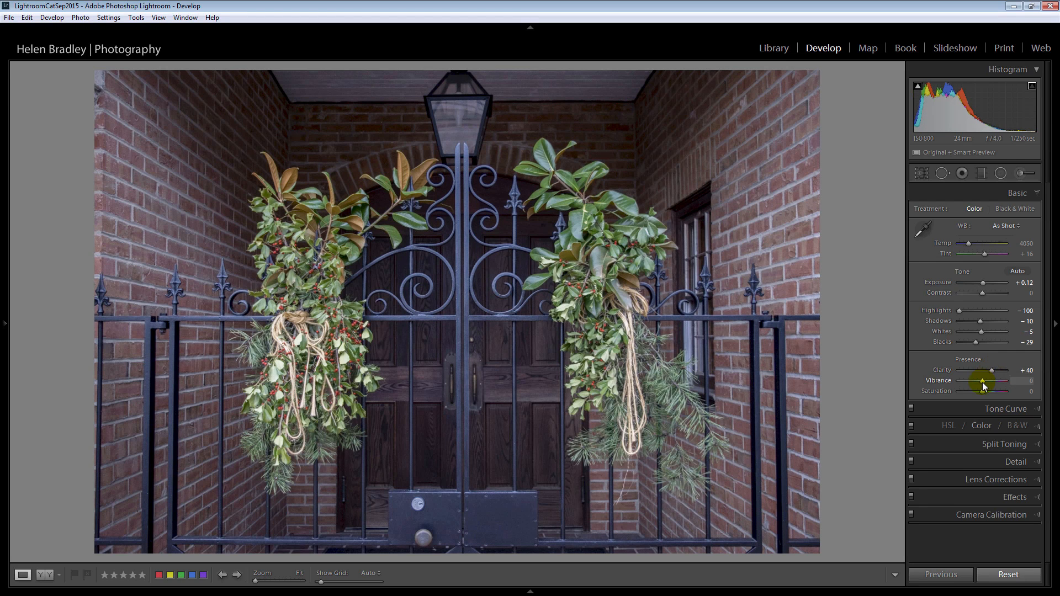
{"action": "left_click_drag", "start_coordinate": [979, 380], "coordinate": [989, 379]}
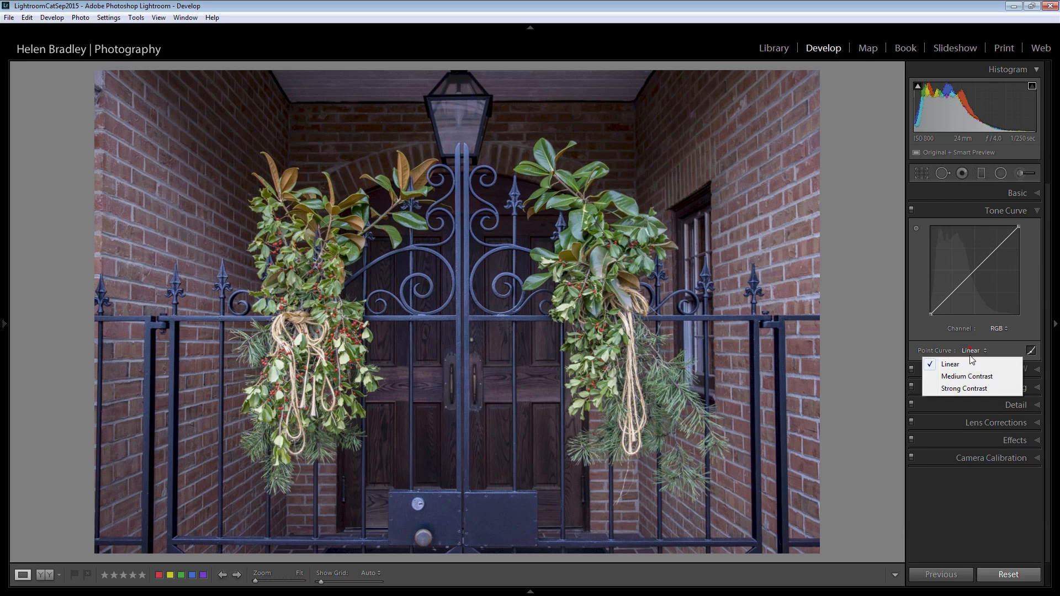
Step: Apply the Strong Contrast point curve preset instead of Medium Contrast
{"action": "left_click", "coordinate": [965, 377]}
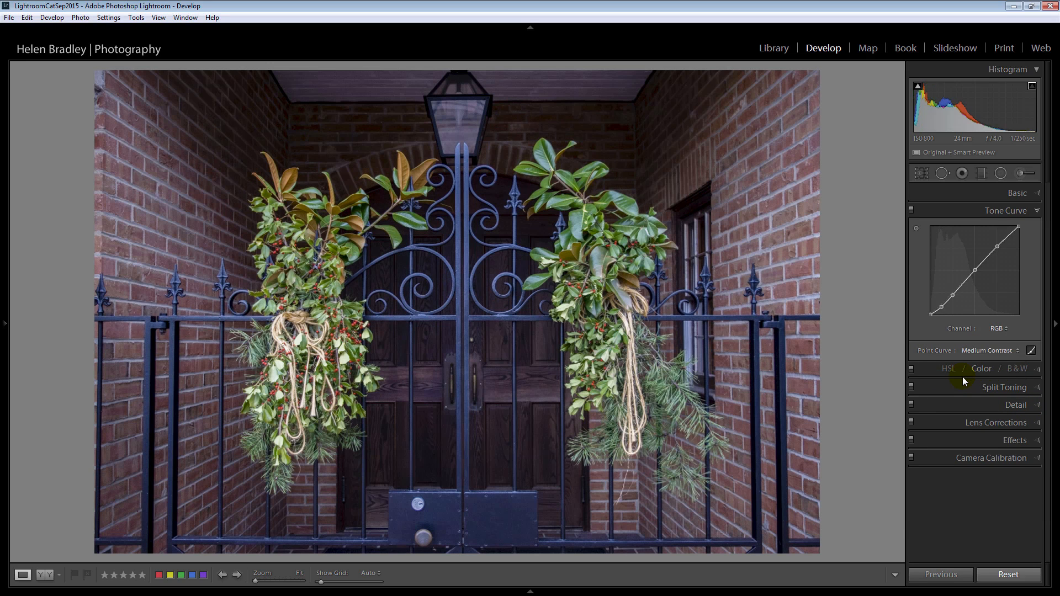
{"action": "left_click", "coordinate": [989, 350]}
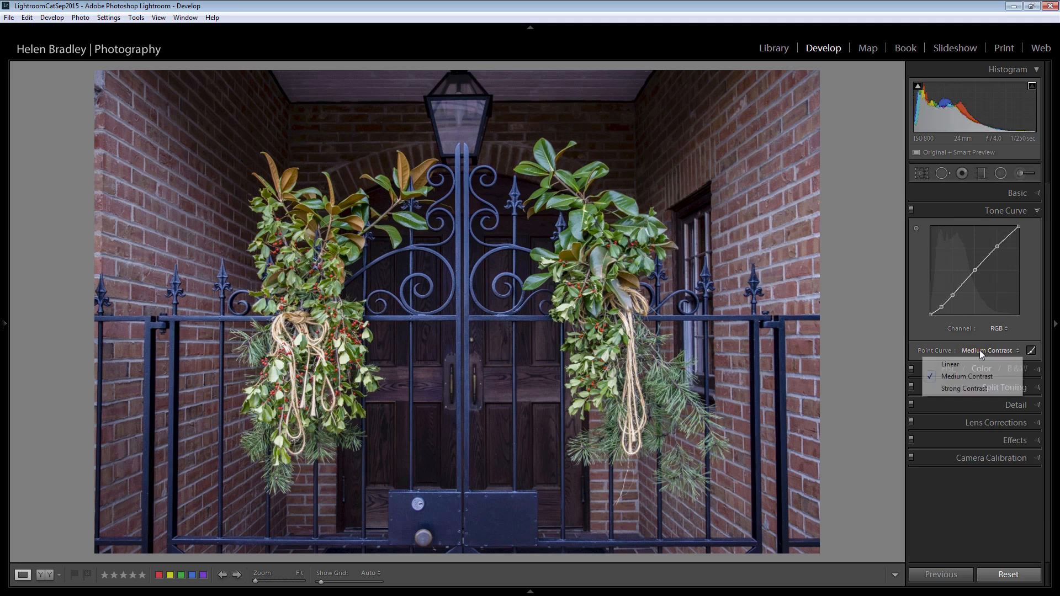
{"action": "left_click", "coordinate": [965, 387]}
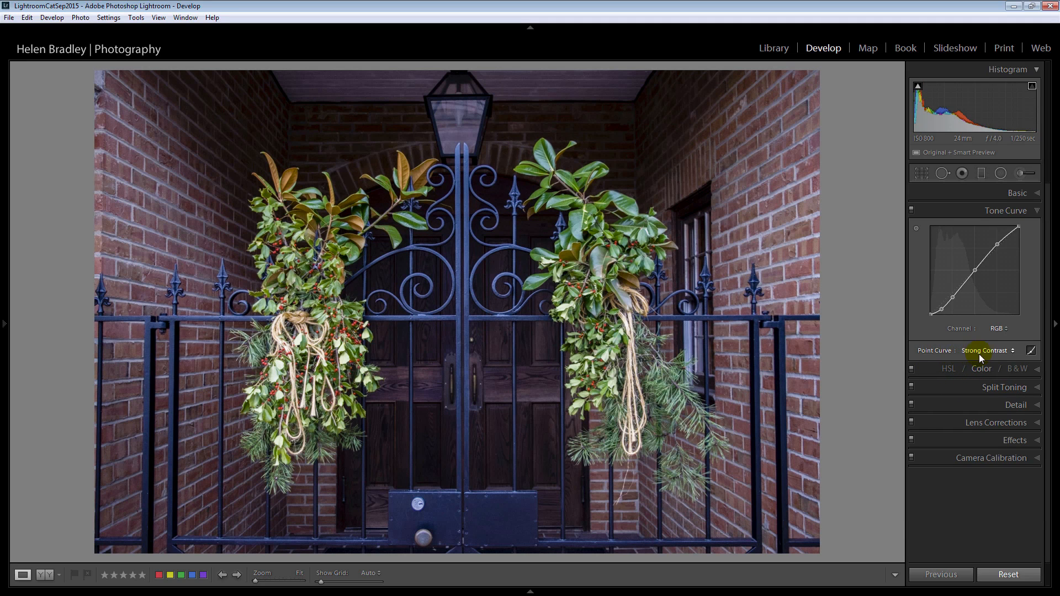
{"action": "left_click", "coordinate": [986, 350]}
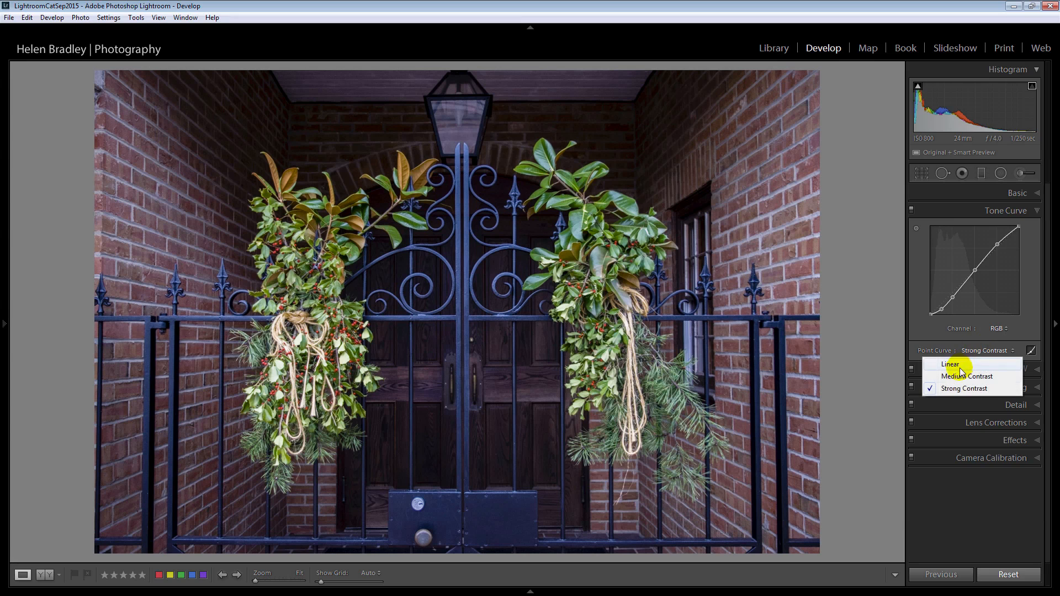
{"action": "mouse_move", "coordinate": [954, 387]}
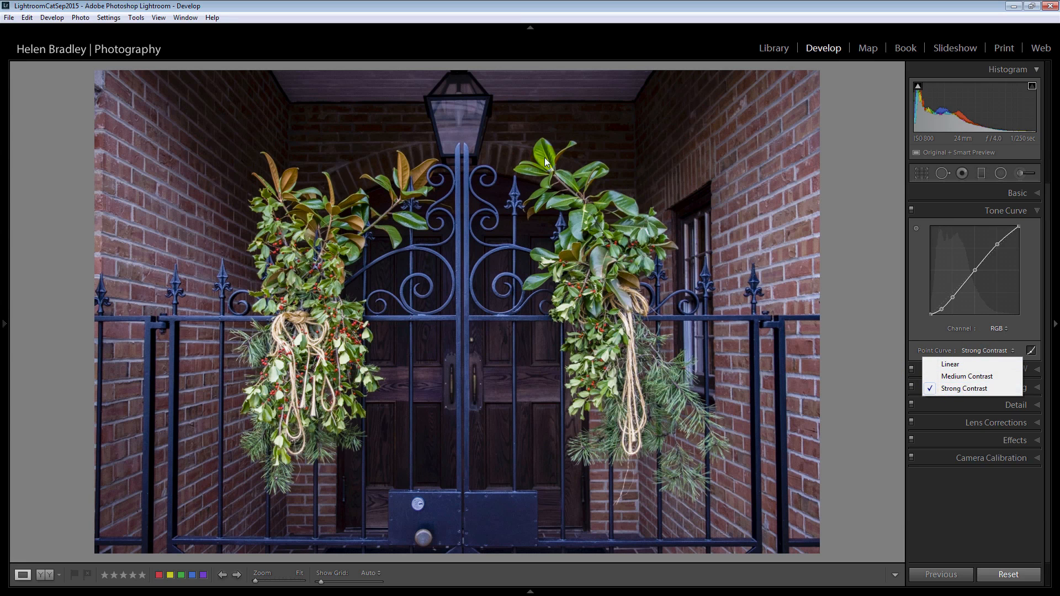
{"action": "mouse_move", "coordinate": [945, 487]}
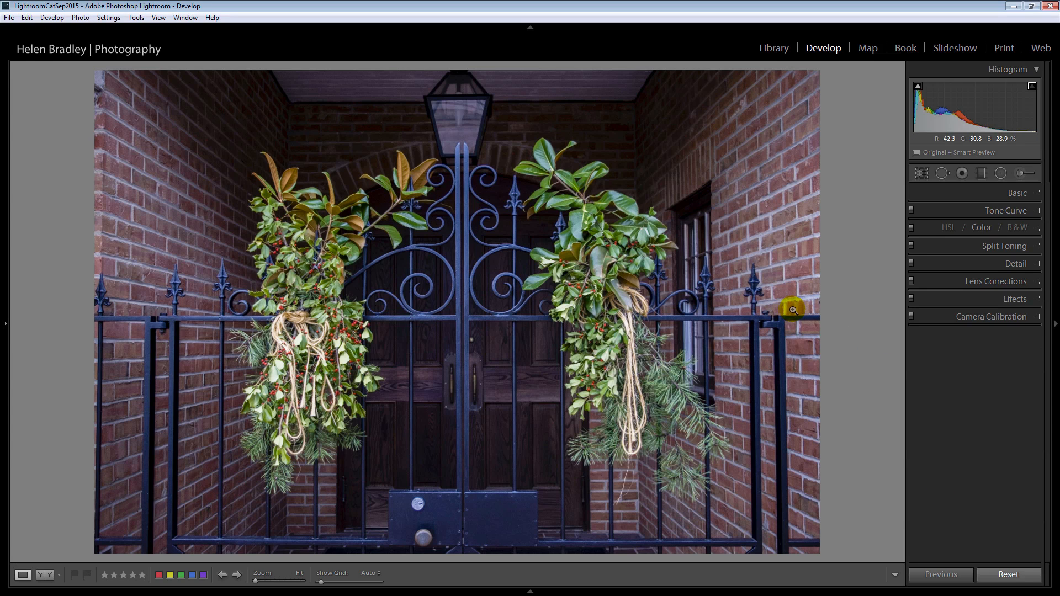
{"action": "mouse_move", "coordinate": [720, 292]}
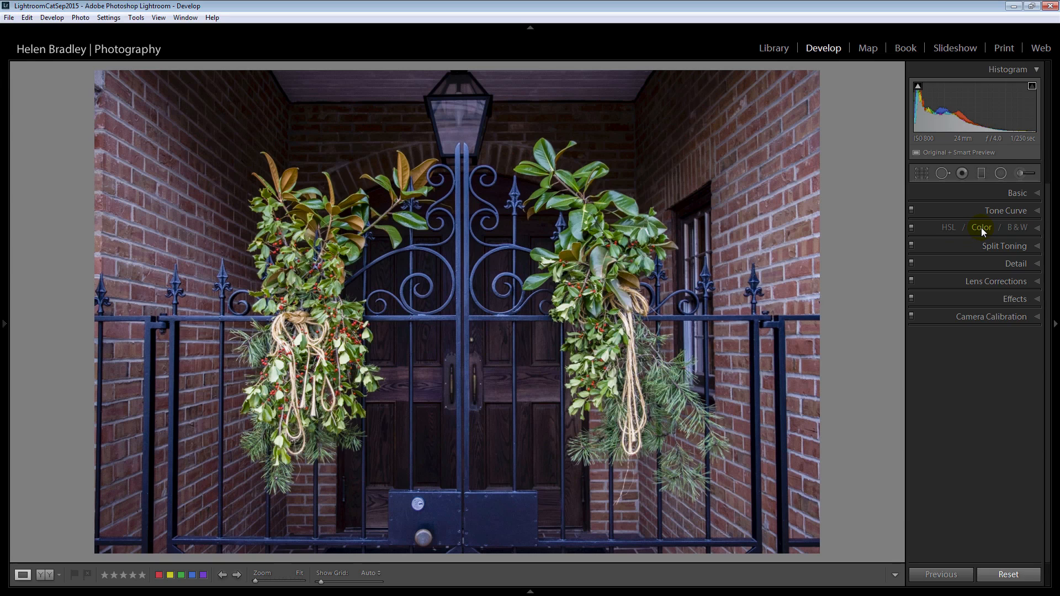
Step: In HSL/Color set Green Hue -9, Yellow Hue +22 and Orange Hue -29
{"action": "left_click", "coordinate": [981, 228]}
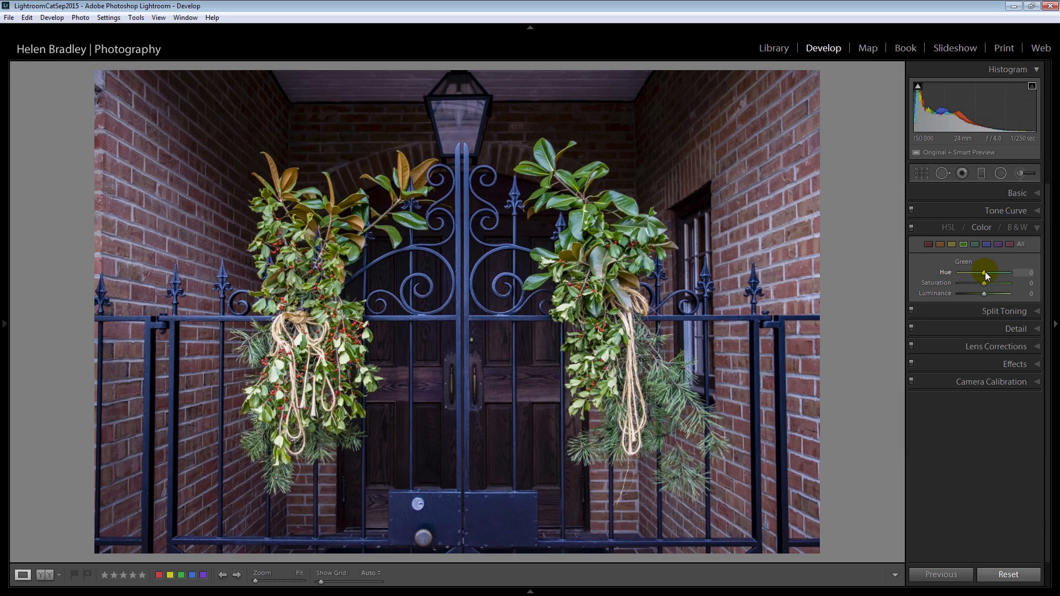
{"action": "left_click_drag", "start_coordinate": [985, 273], "coordinate": [981, 273]}
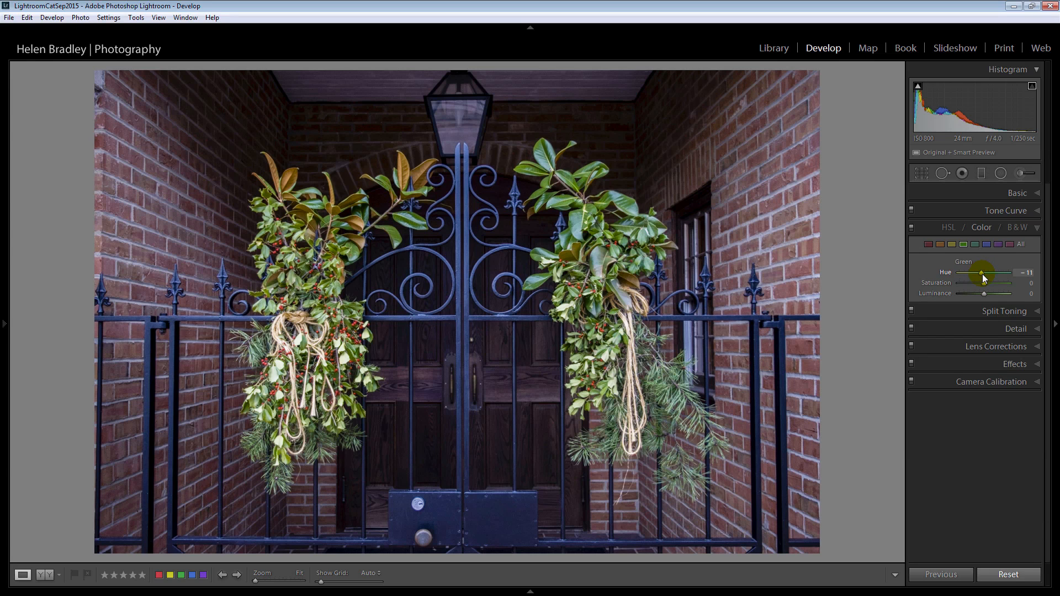
{"action": "left_click_drag", "start_coordinate": [983, 273], "coordinate": [980, 273]}
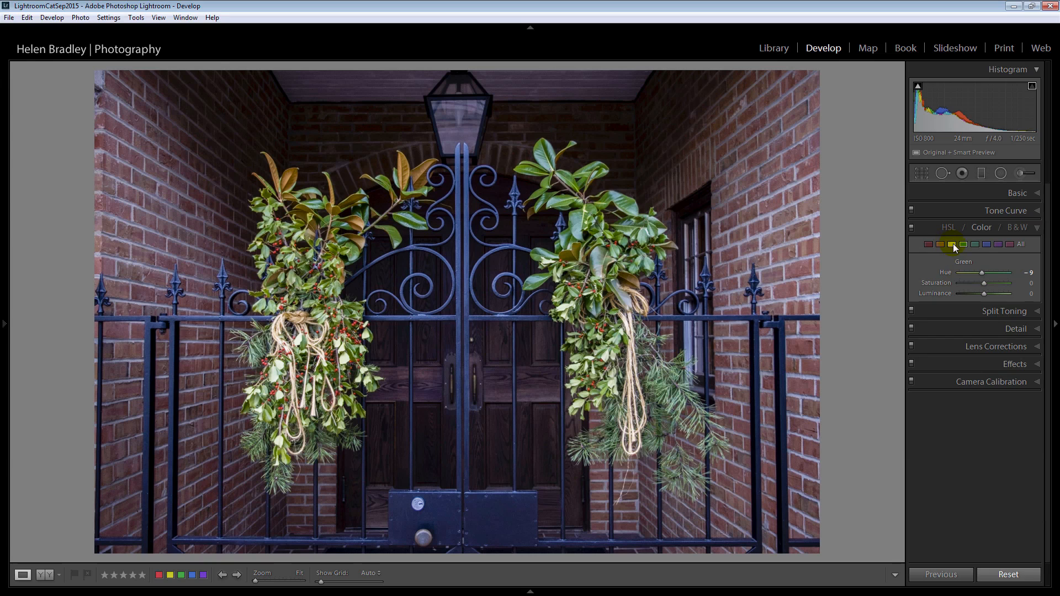
{"action": "left_click", "coordinate": [950, 244]}
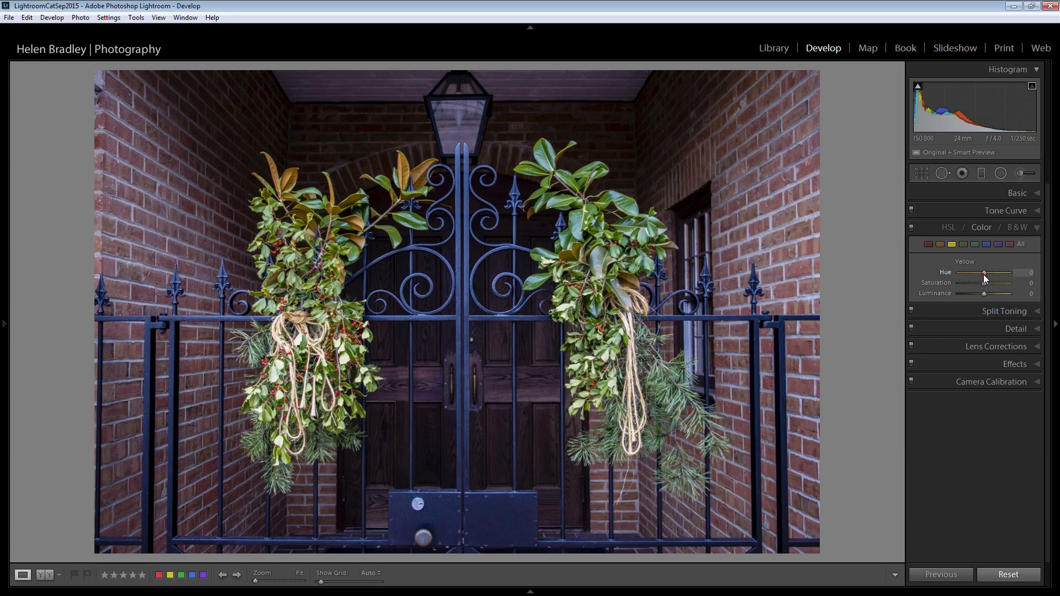
{"action": "left_click_drag", "start_coordinate": [985, 273], "coordinate": [989, 272]}
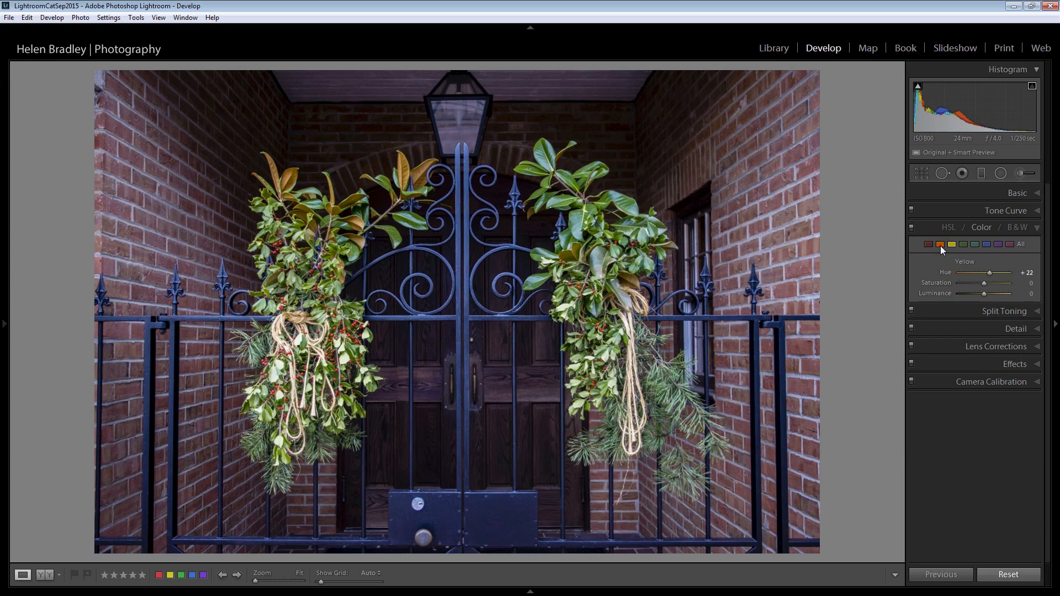
{"action": "left_click", "coordinate": [938, 245]}
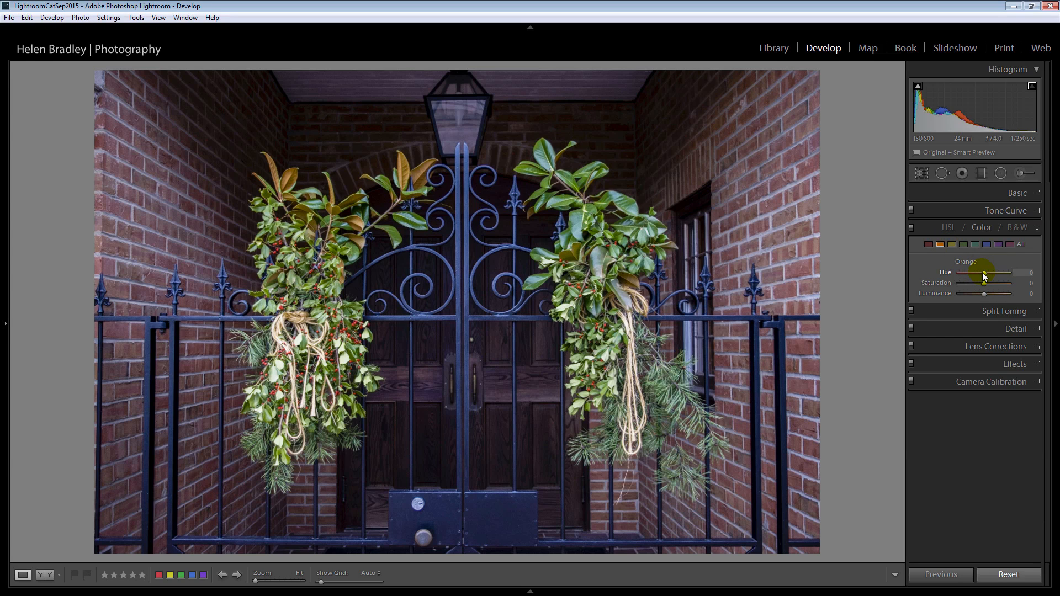
{"action": "left_click_drag", "start_coordinate": [993, 273], "coordinate": [981, 273]}
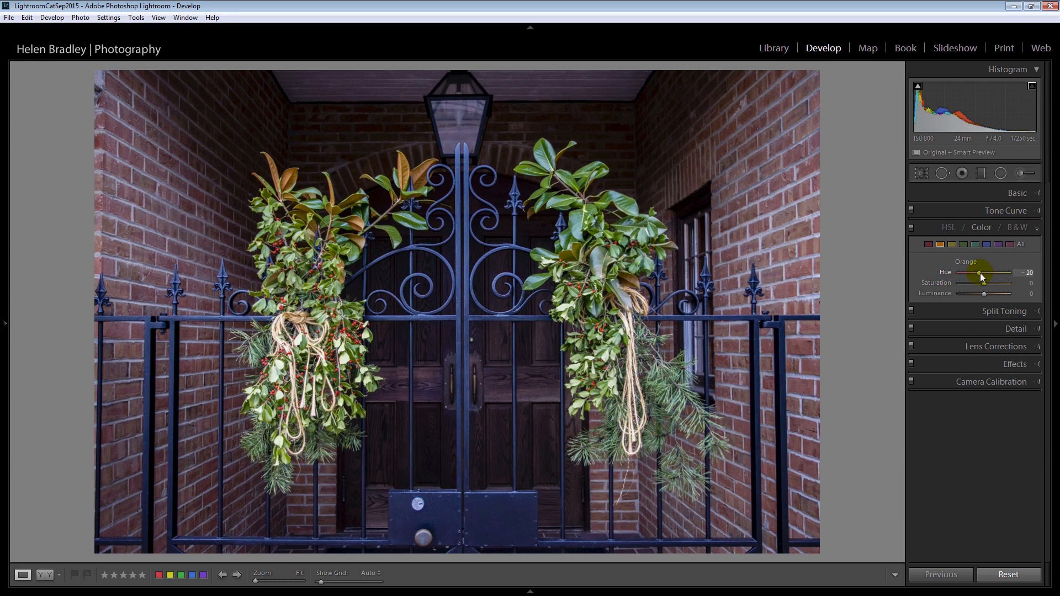
{"action": "left_click_drag", "start_coordinate": [983, 275], "coordinate": [977, 274]}
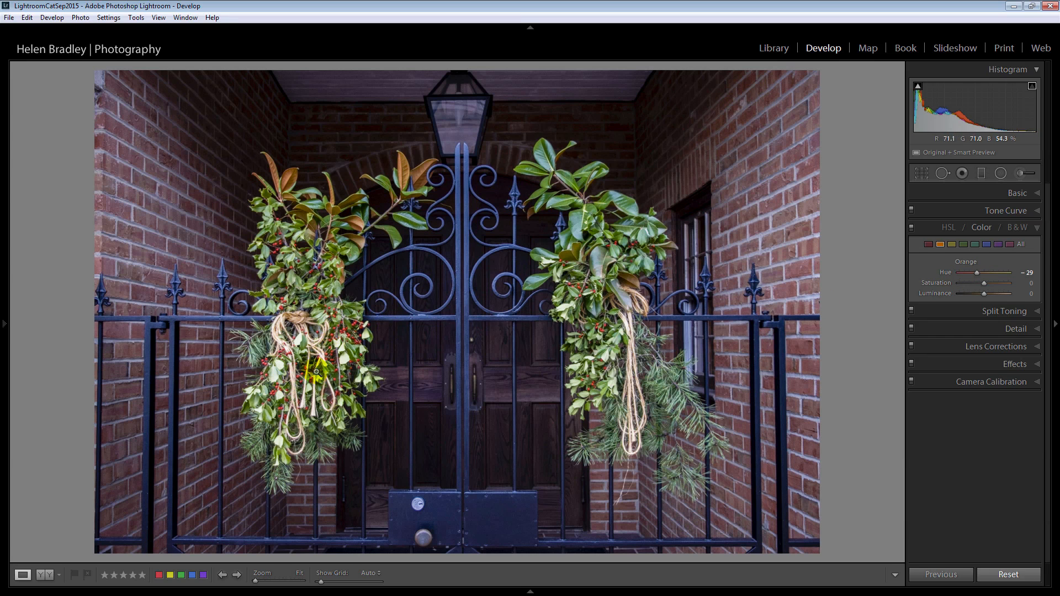
{"action": "mouse_move", "coordinate": [968, 245]}
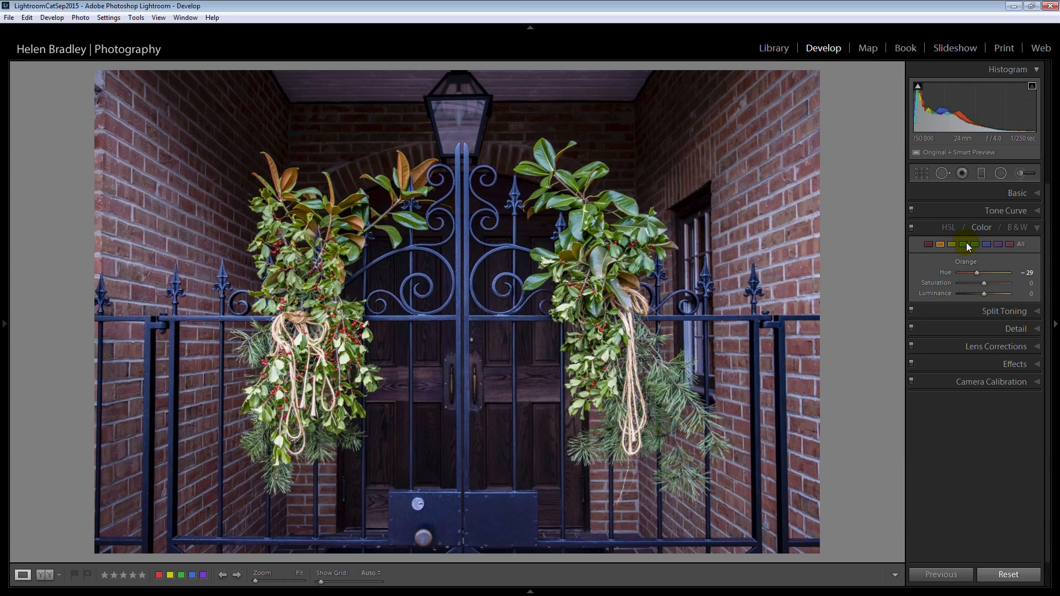
Step: Lower Green Luminance to -24 to darken the leaves
{"action": "left_click", "coordinate": [962, 245]}
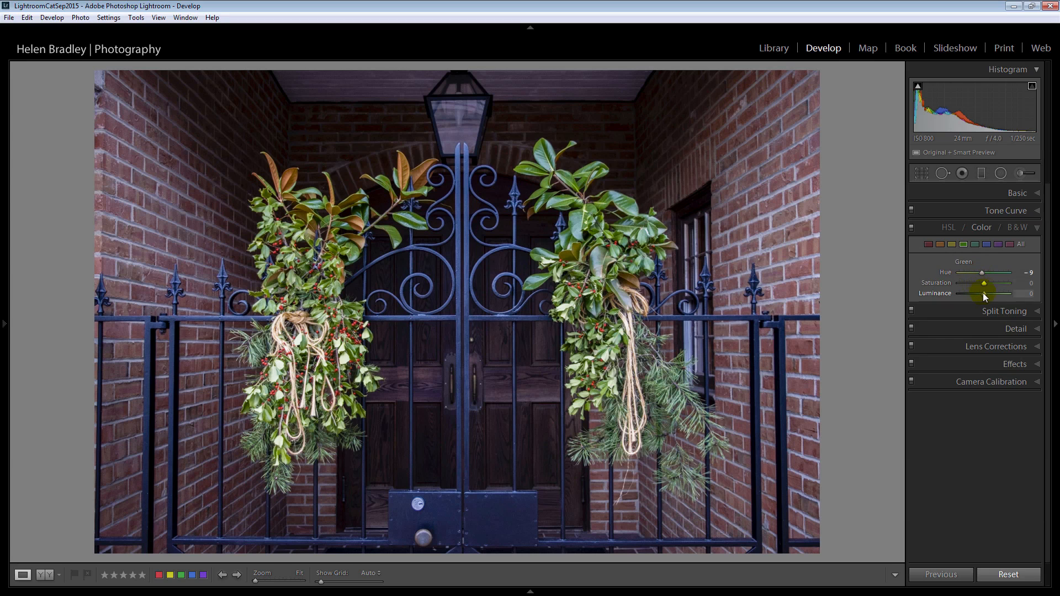
{"action": "left_click_drag", "start_coordinate": [999, 292], "coordinate": [981, 292]}
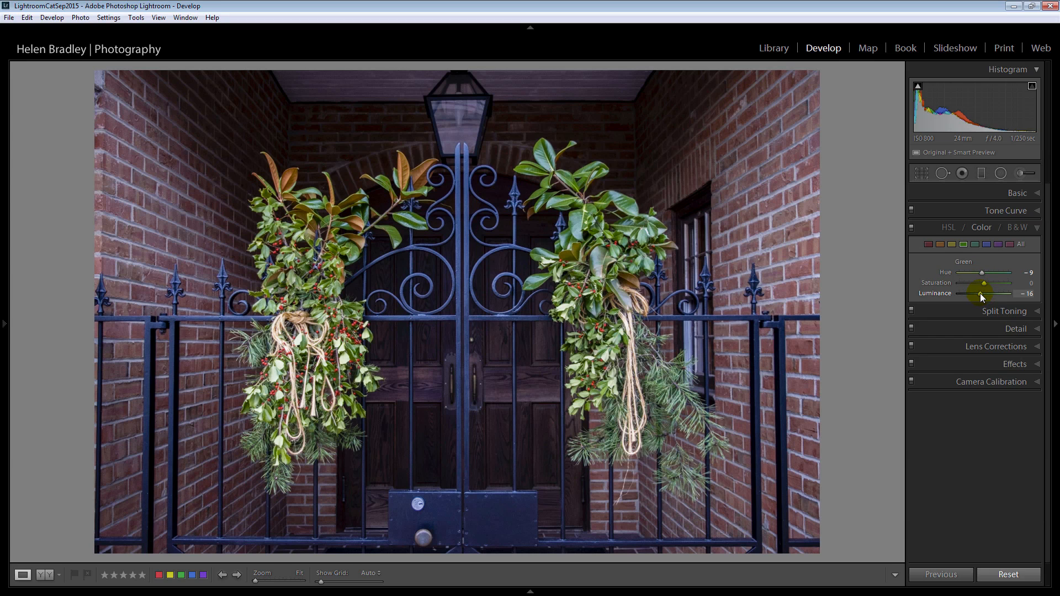
{"action": "left_click_drag", "start_coordinate": [984, 292], "coordinate": [978, 297]}
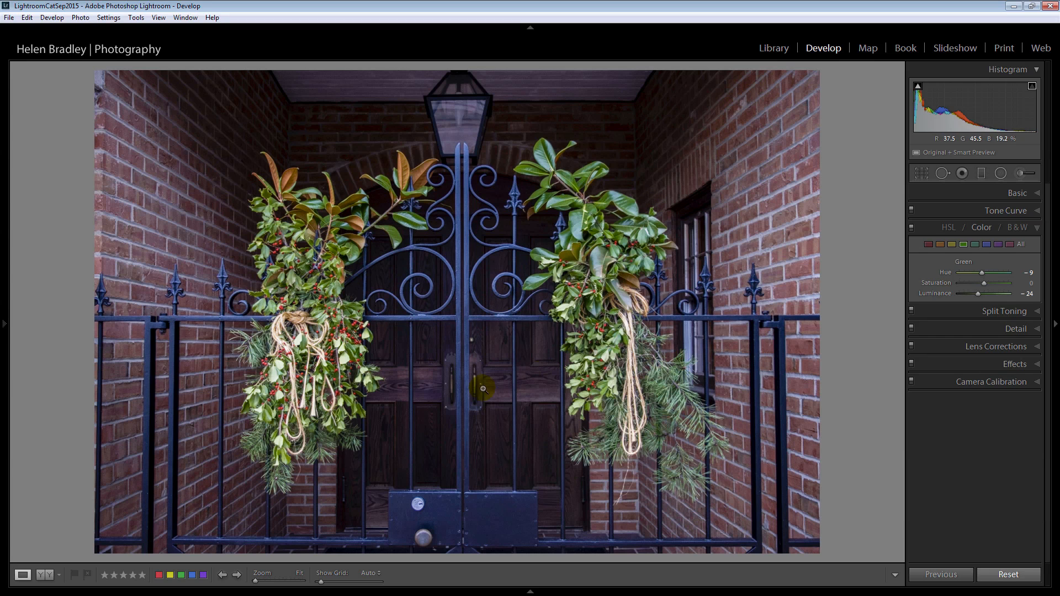
{"action": "mouse_move", "coordinate": [726, 140]}
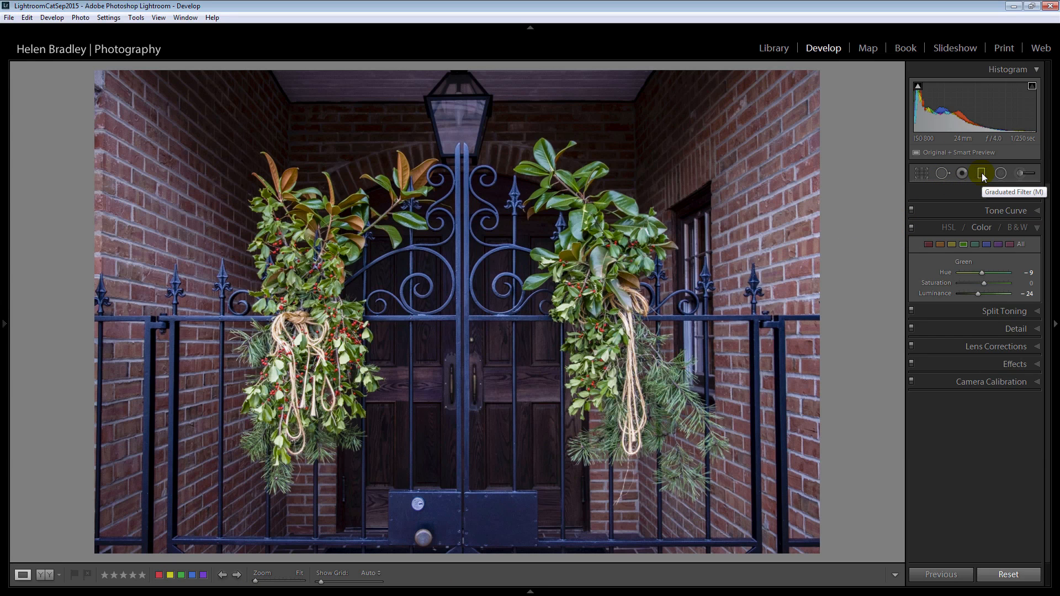
Step: Add a graduated filter over the right brick wall with slightly negative Exposure
{"action": "left_click", "coordinate": [981, 174]}
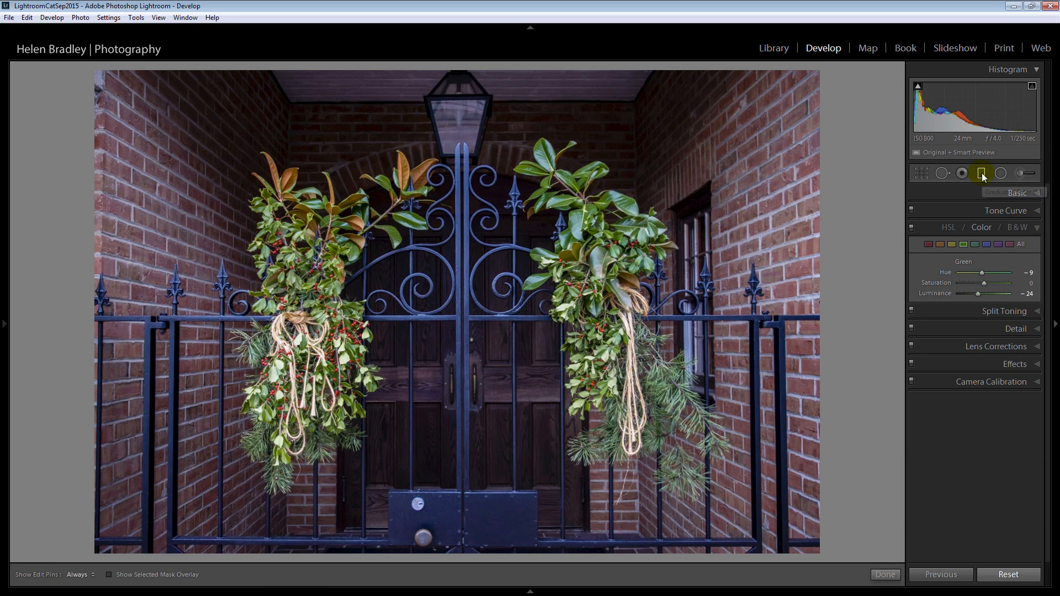
{"action": "left_click", "coordinate": [981, 173]}
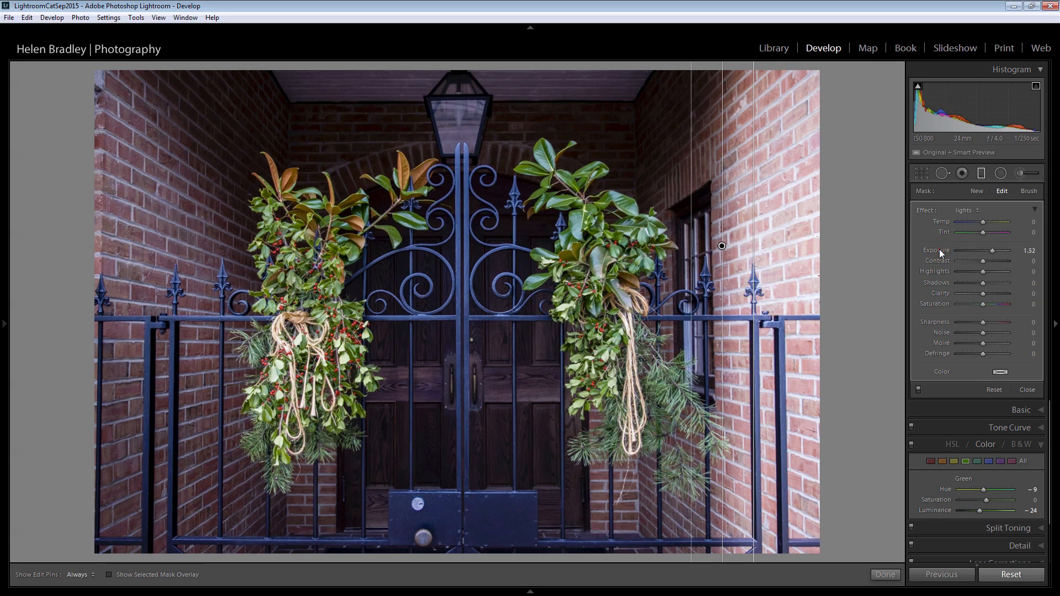
{"action": "left_click_drag", "start_coordinate": [1007, 250], "coordinate": [980, 250]}
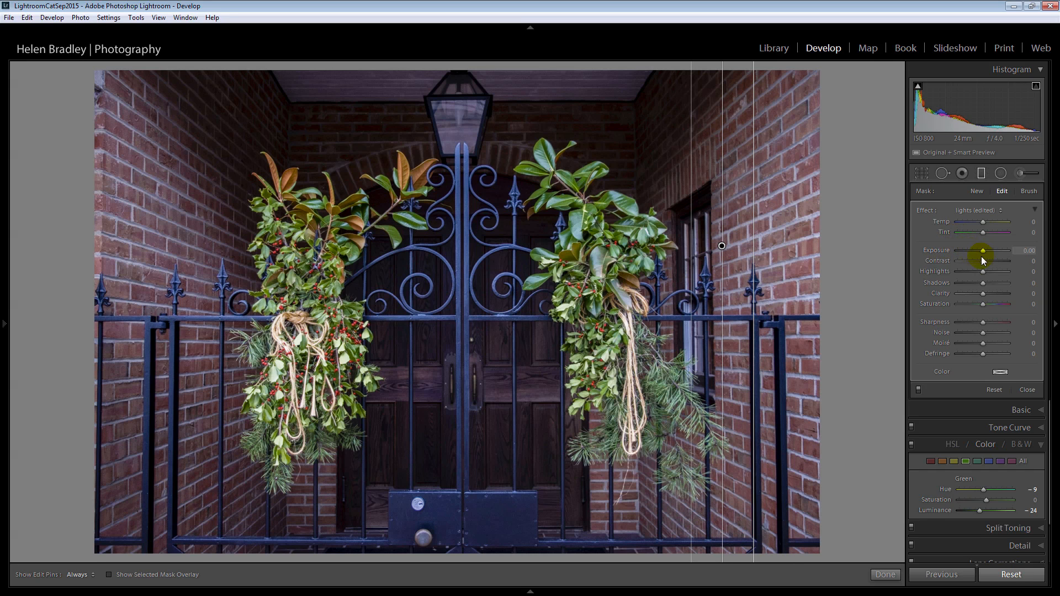
{"action": "left_click_drag", "start_coordinate": [990, 249], "coordinate": [979, 250]}
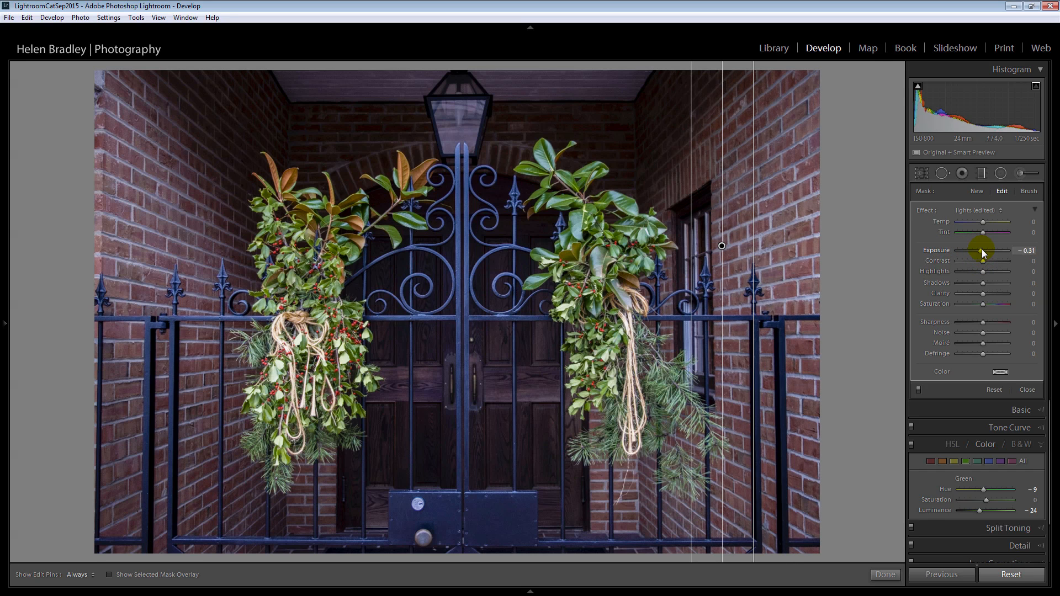
{"action": "left_click_drag", "start_coordinate": [987, 251], "coordinate": [977, 251]}
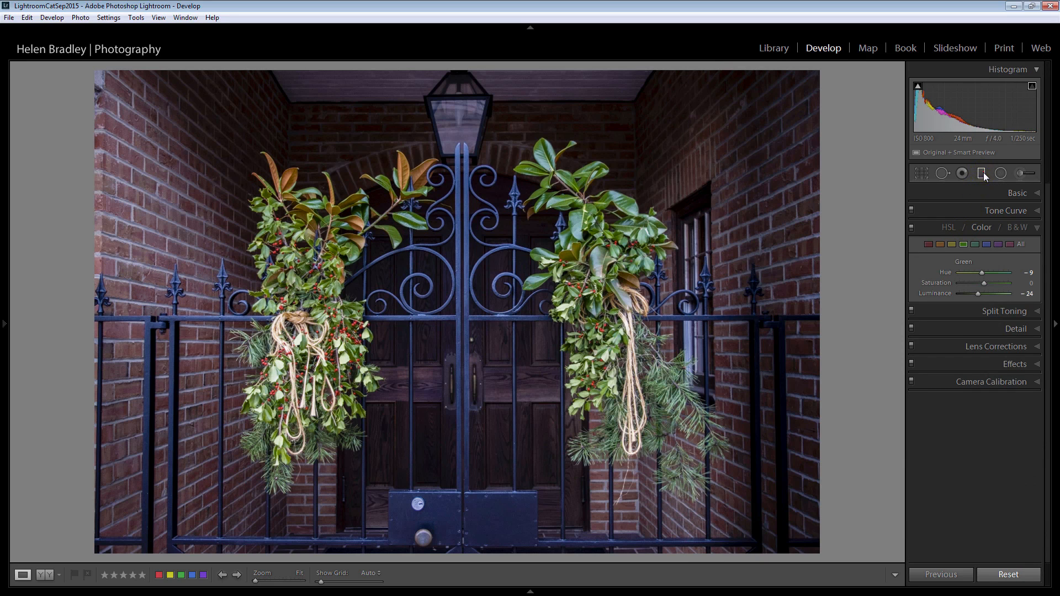
Step: Add a second graduated filter over the left brick wall with lowered Exposure and deeper Shadows
{"action": "left_click", "coordinate": [981, 173]}
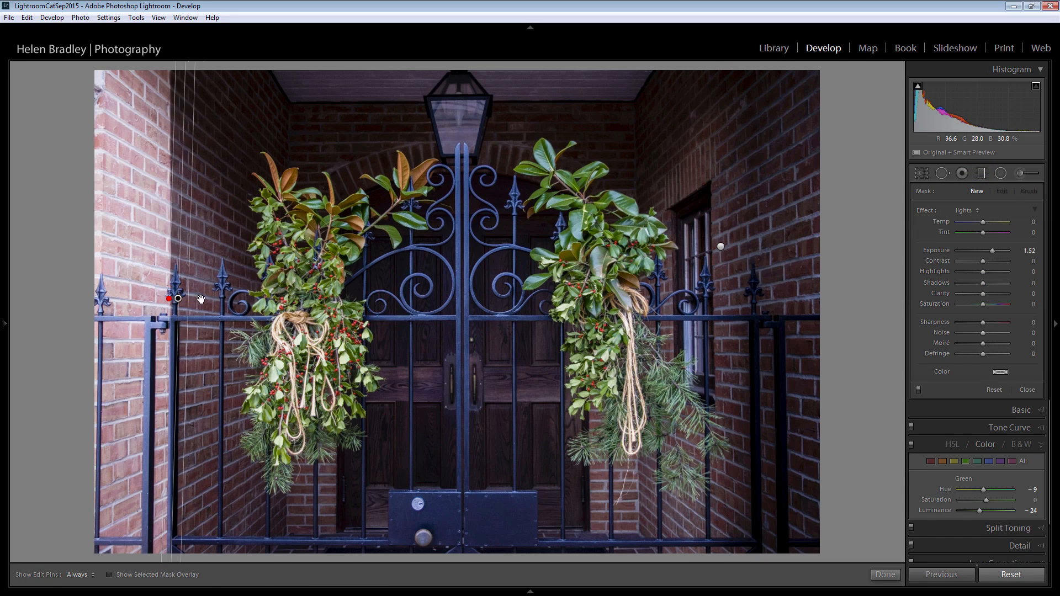
{"action": "left_click_drag", "start_coordinate": [175, 297], "coordinate": [236, 301]}
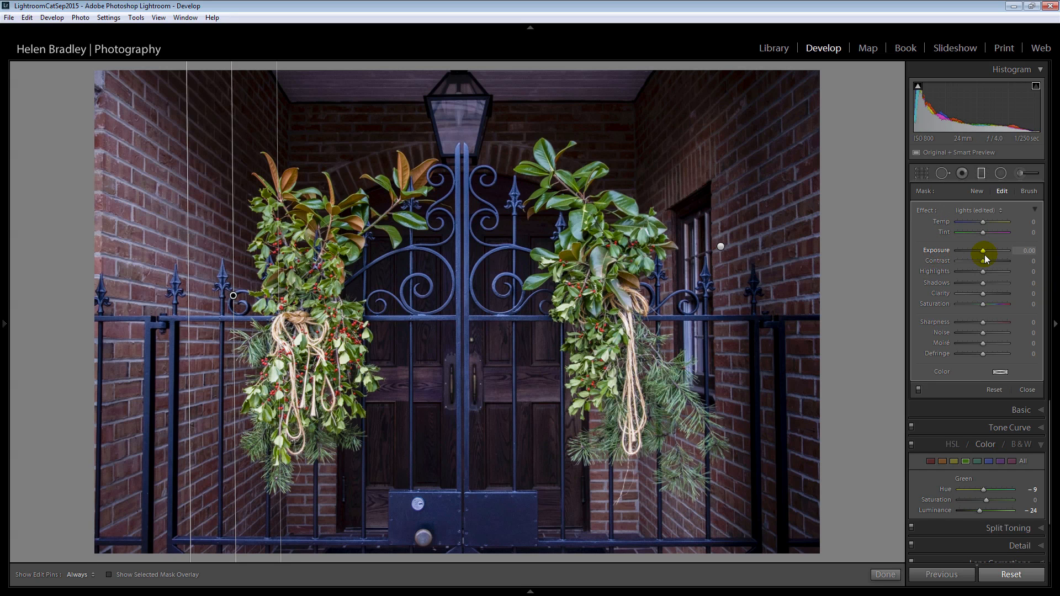
{"action": "left_click_drag", "start_coordinate": [1002, 250], "coordinate": [974, 250]}
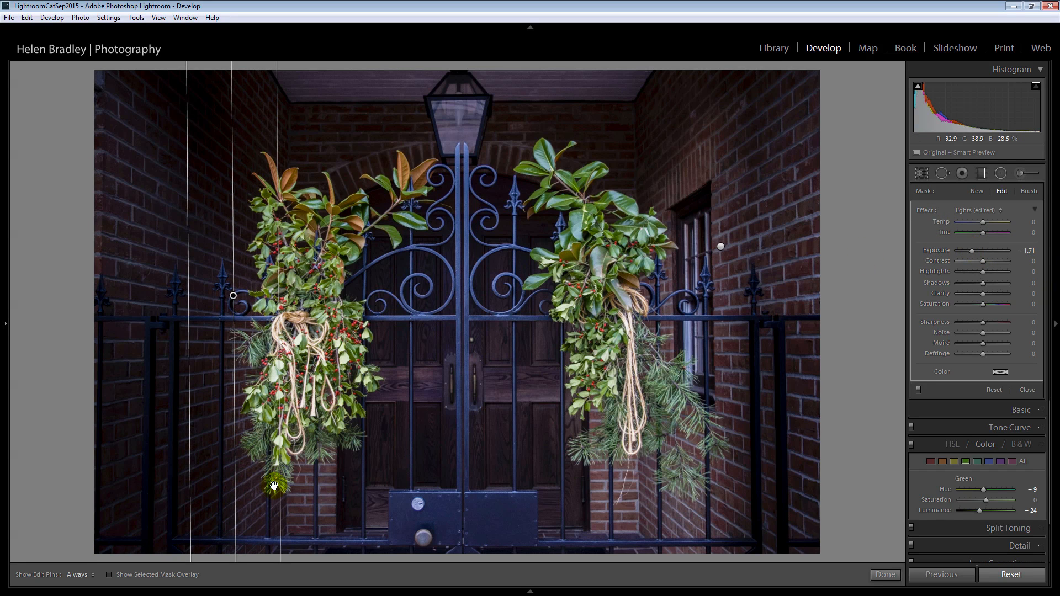
{"action": "left_click_drag", "start_coordinate": [274, 487], "coordinate": [231, 495]}
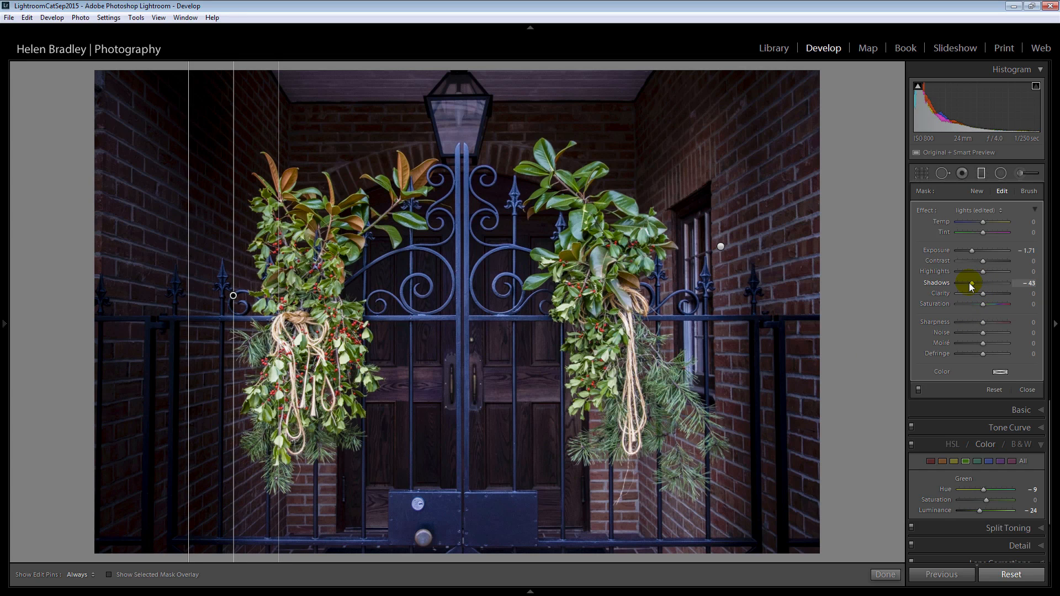
{"action": "left_click_drag", "start_coordinate": [987, 292], "coordinate": [992, 293]}
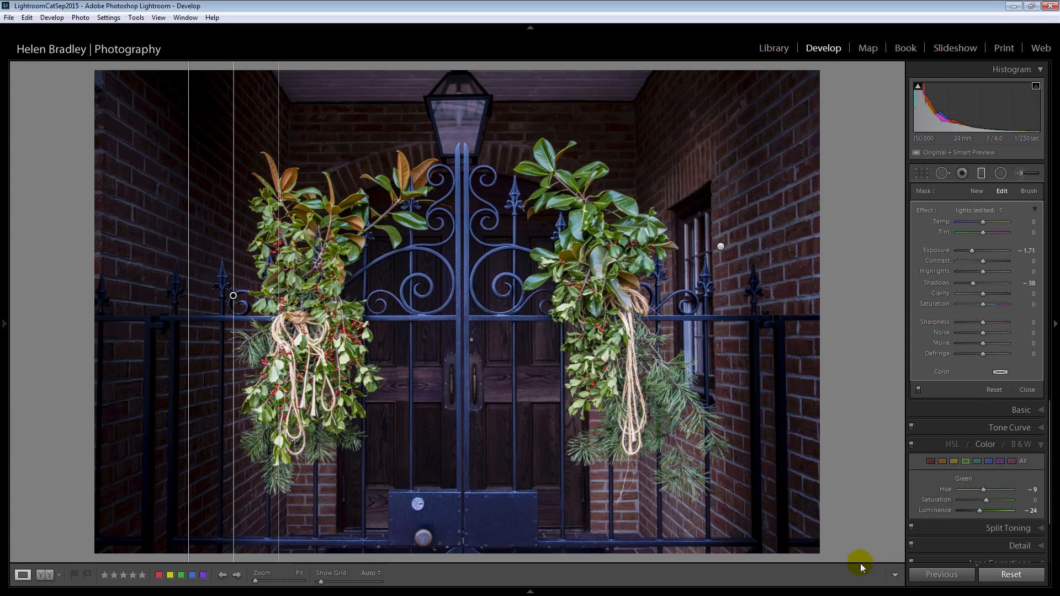
{"action": "left_click", "coordinate": [1026, 390]}
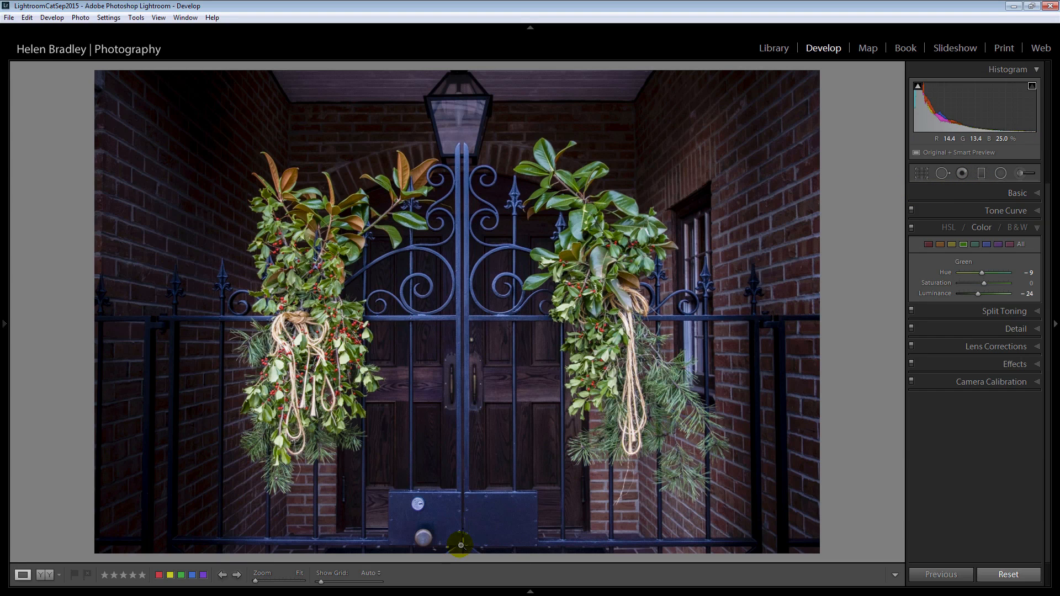
Step: Add a bottom graduated filter with Exposure -1.19 and Shadows -30
{"action": "left_click", "coordinate": [982, 173]}
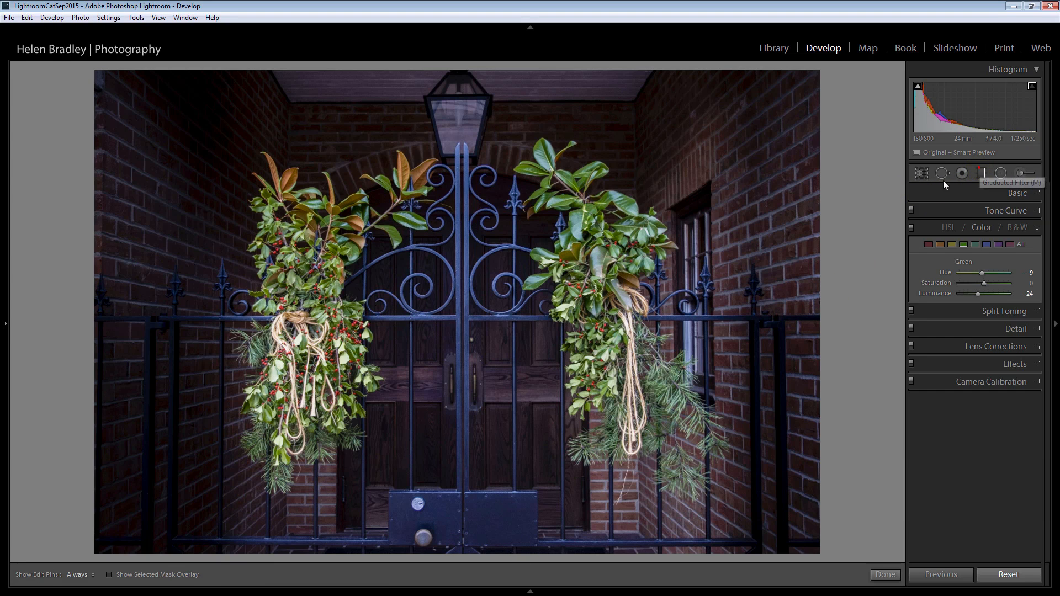
{"action": "left_click", "coordinate": [960, 173]}
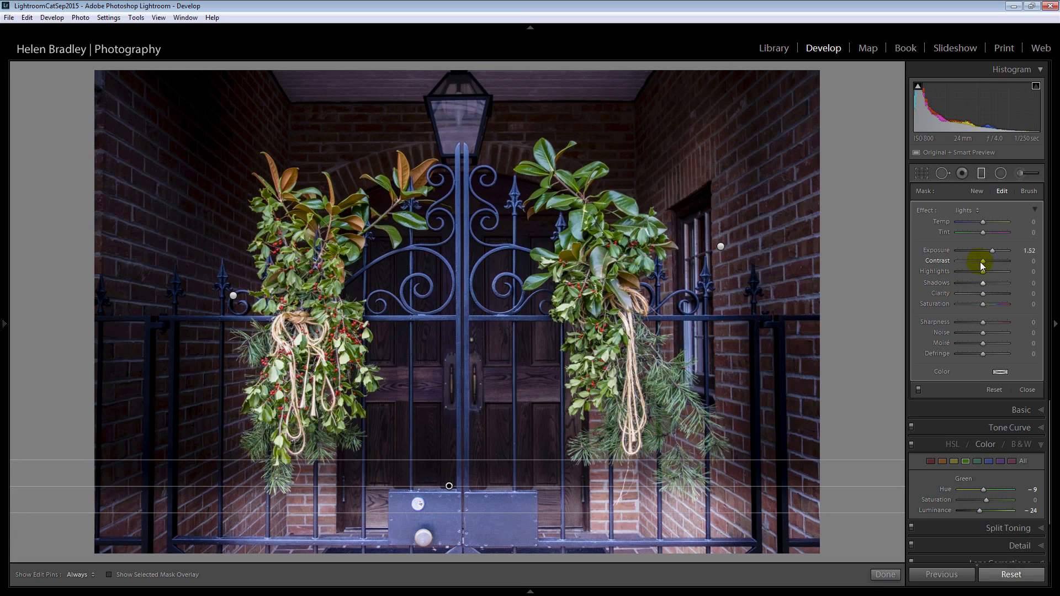
{"action": "left_click_drag", "start_coordinate": [994, 251], "coordinate": [965, 251]}
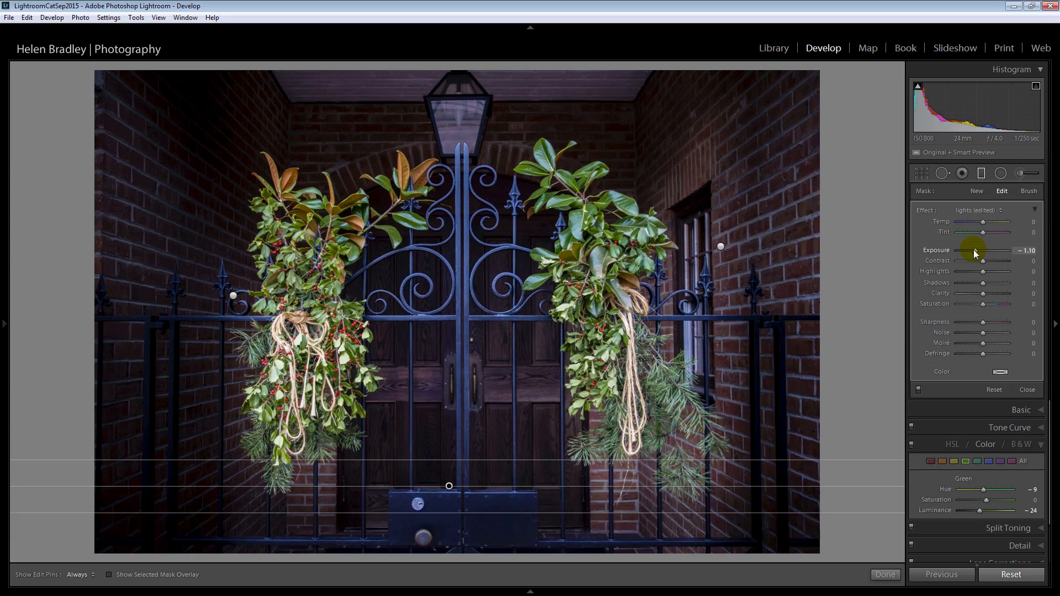
{"action": "left_click_drag", "start_coordinate": [984, 250], "coordinate": [975, 250]}
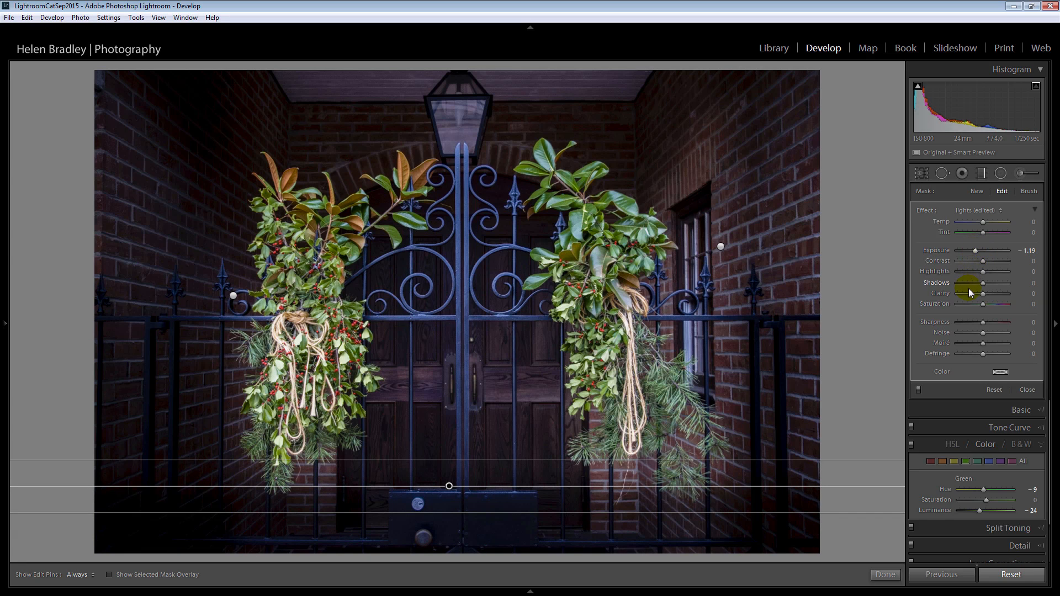
{"action": "left_click_drag", "start_coordinate": [984, 293], "coordinate": [972, 282]}
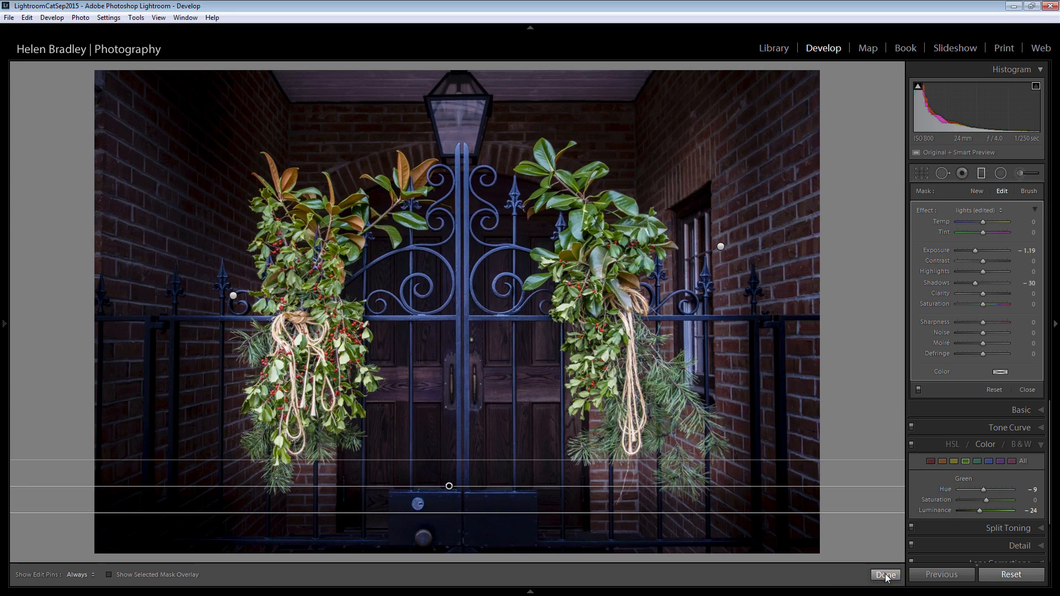
{"action": "left_click", "coordinate": [884, 574]}
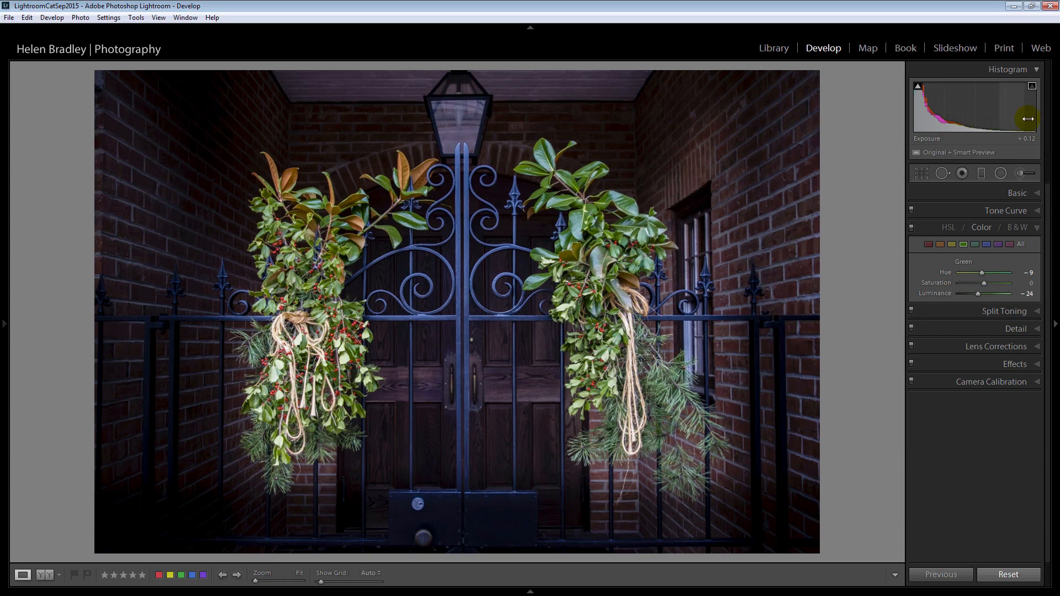
Step: With an Adjustment Brush at Size 9.4, Flow 86, paint light over the upper brickwork and left wall
{"action": "left_click", "coordinate": [1000, 173]}
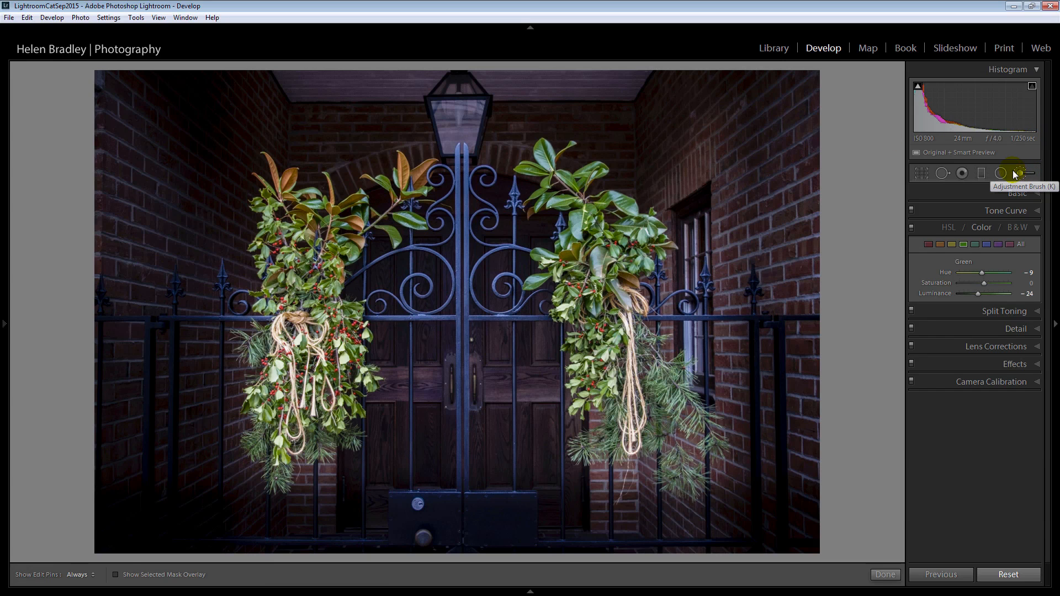
{"action": "left_click", "coordinate": [1012, 174]}
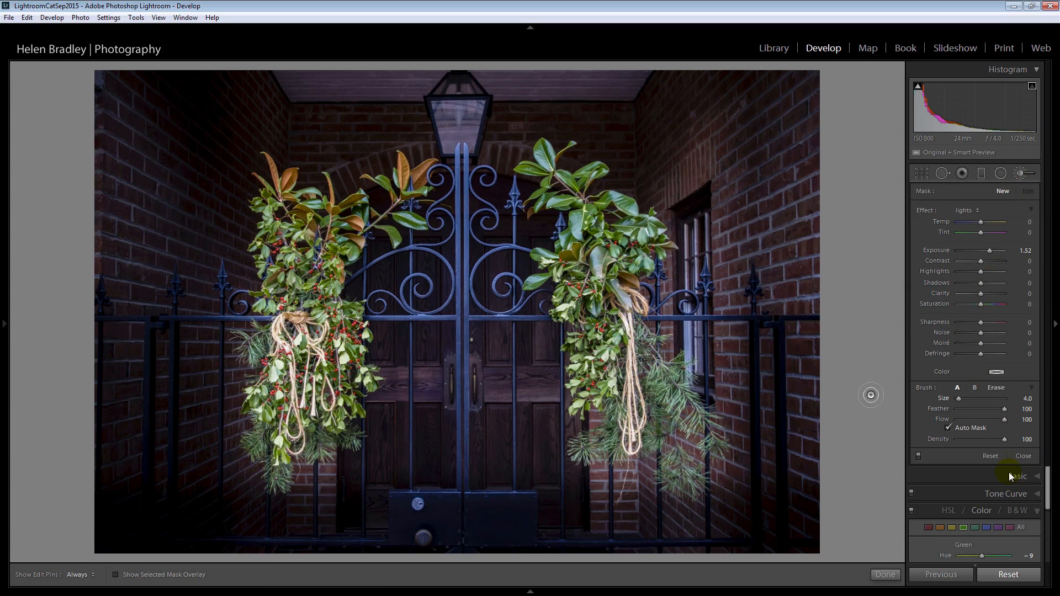
{"action": "mouse_move", "coordinate": [948, 427]}
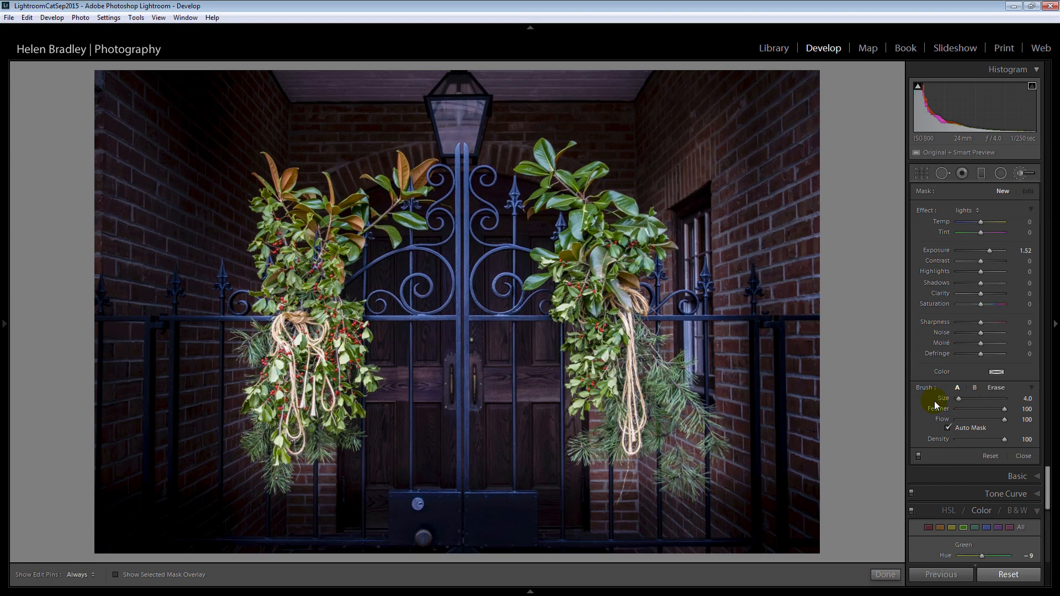
{"action": "left_click_drag", "start_coordinate": [960, 397], "coordinate": [1005, 397]}
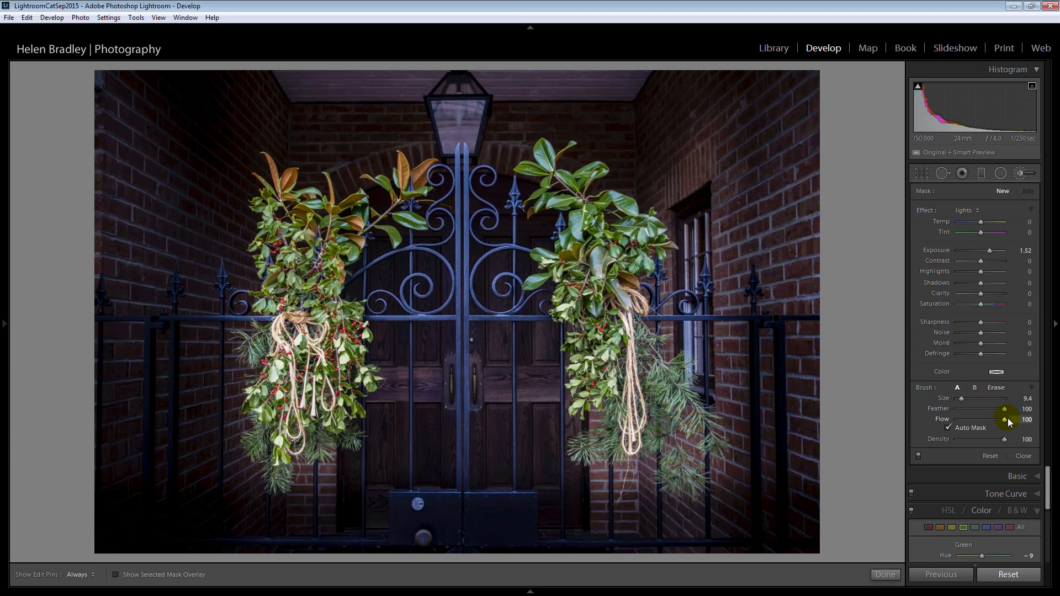
{"action": "left_click_drag", "start_coordinate": [1006, 419], "coordinate": [997, 420]}
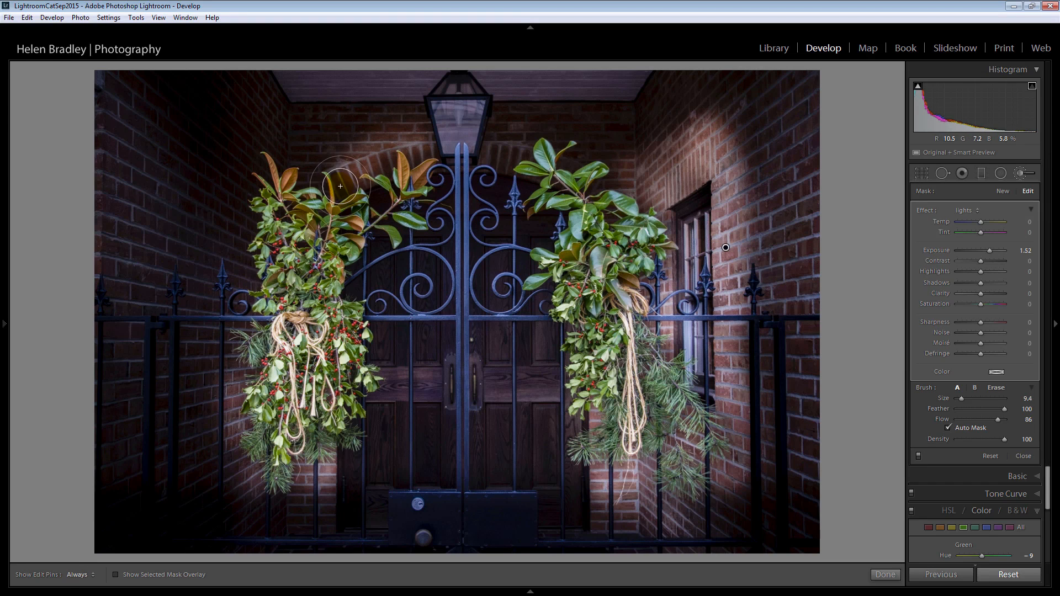
{"action": "left_click_drag", "start_coordinate": [340, 185], "coordinate": [486, 147]}
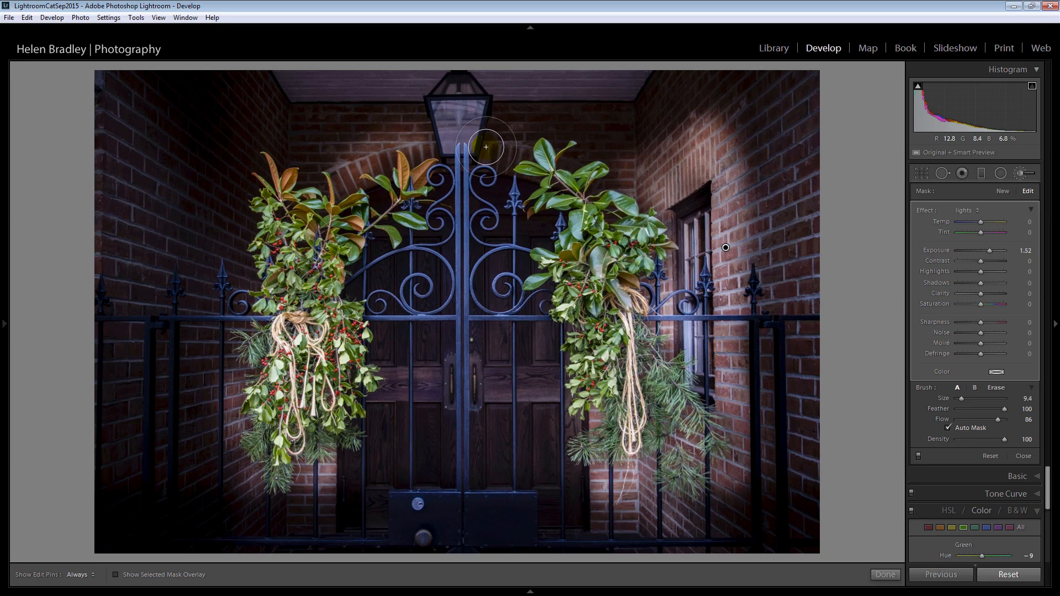
{"action": "left_click_drag", "start_coordinate": [486, 147], "coordinate": [505, 156]}
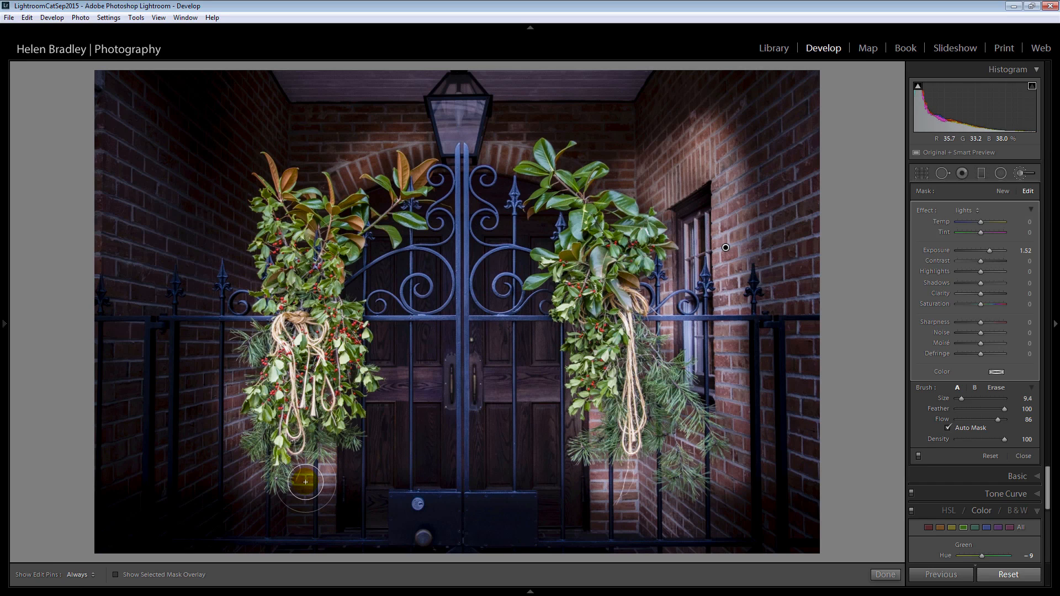
{"action": "left_click", "coordinate": [114, 574]}
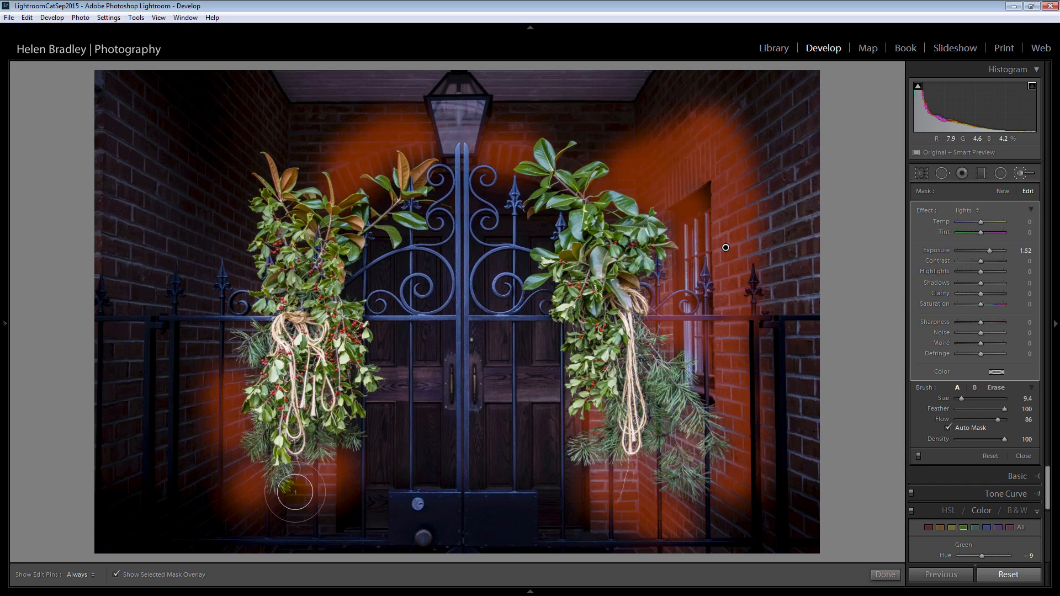
{"action": "left_click_drag", "start_coordinate": [294, 492], "coordinate": [598, 494]}
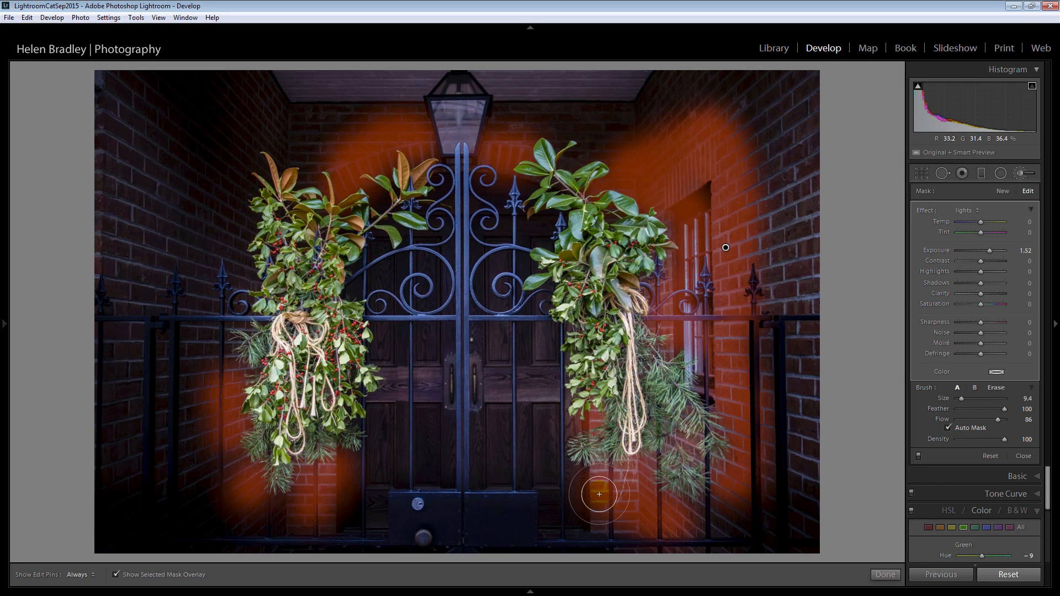
{"action": "left_click_drag", "start_coordinate": [598, 494], "coordinate": [685, 443]}
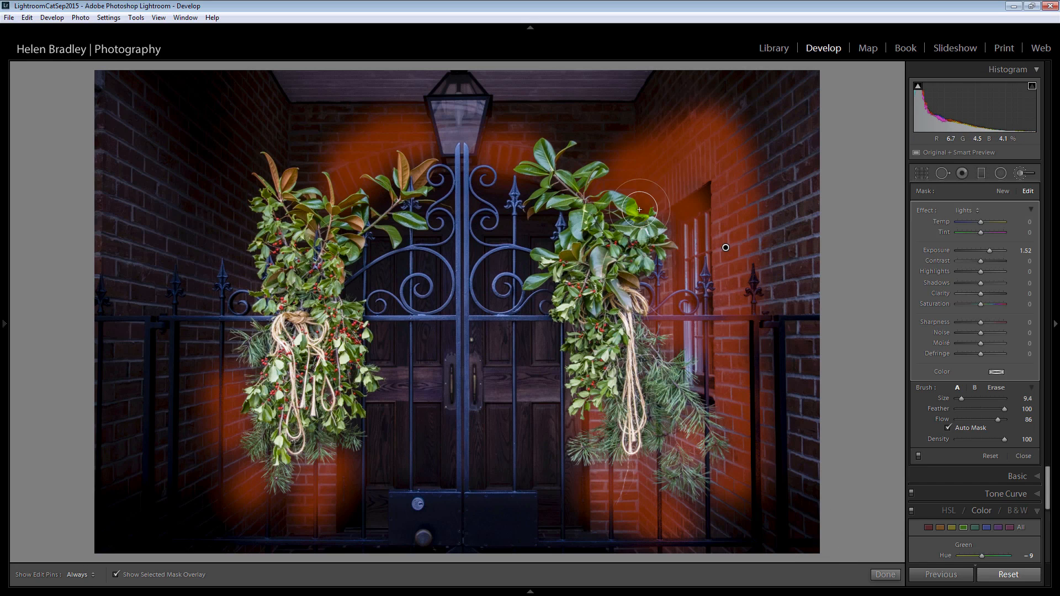
{"action": "left_click_drag", "start_coordinate": [639, 210], "coordinate": [594, 401]}
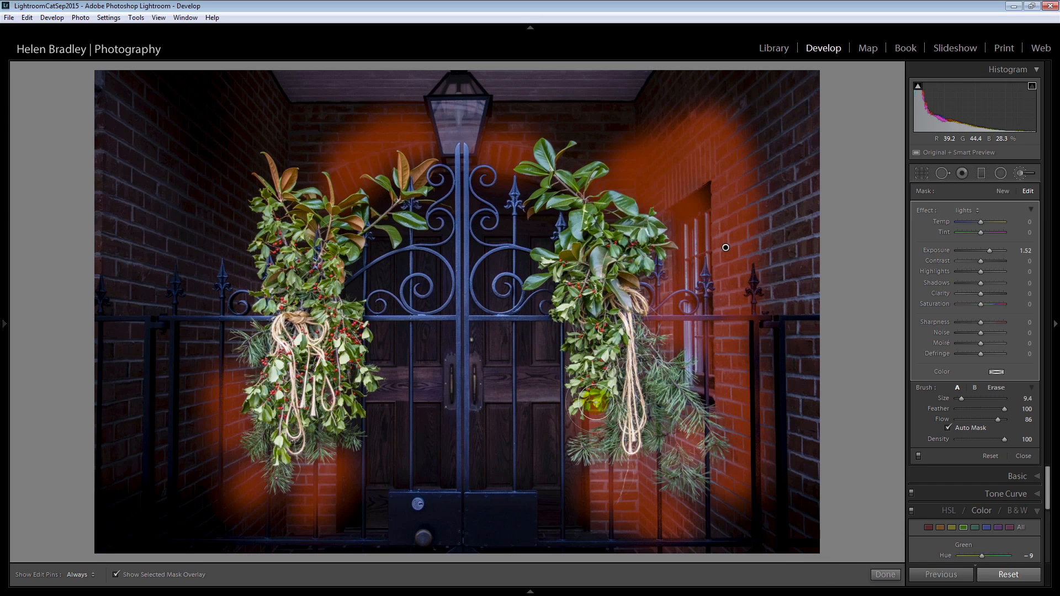
{"action": "mouse_move", "coordinate": [311, 92]}
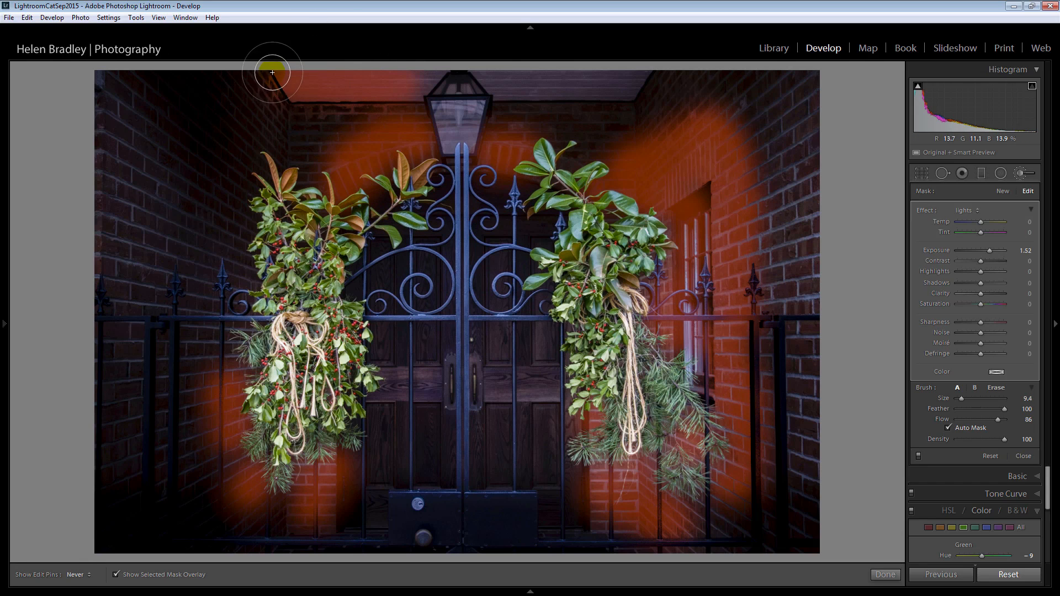
{"action": "left_click_drag", "start_coordinate": [270, 72], "coordinate": [556, 80]}
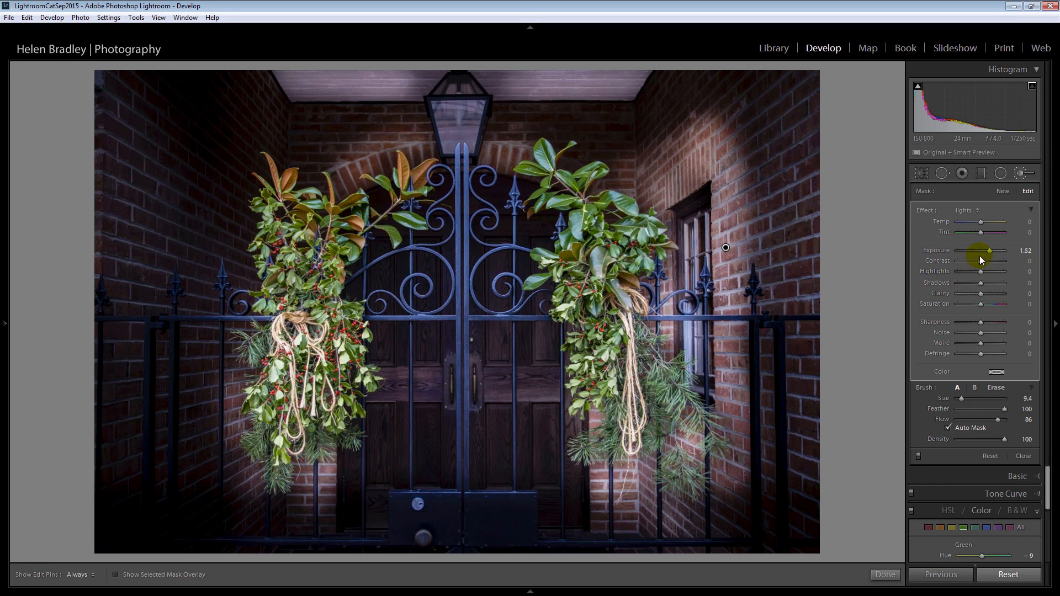
Step: Drop the brush's Exposure to about -1.14 and adjust its Saturation to darken the painted bricks
{"action": "left_click_drag", "start_coordinate": [1006, 250], "coordinate": [983, 250]}
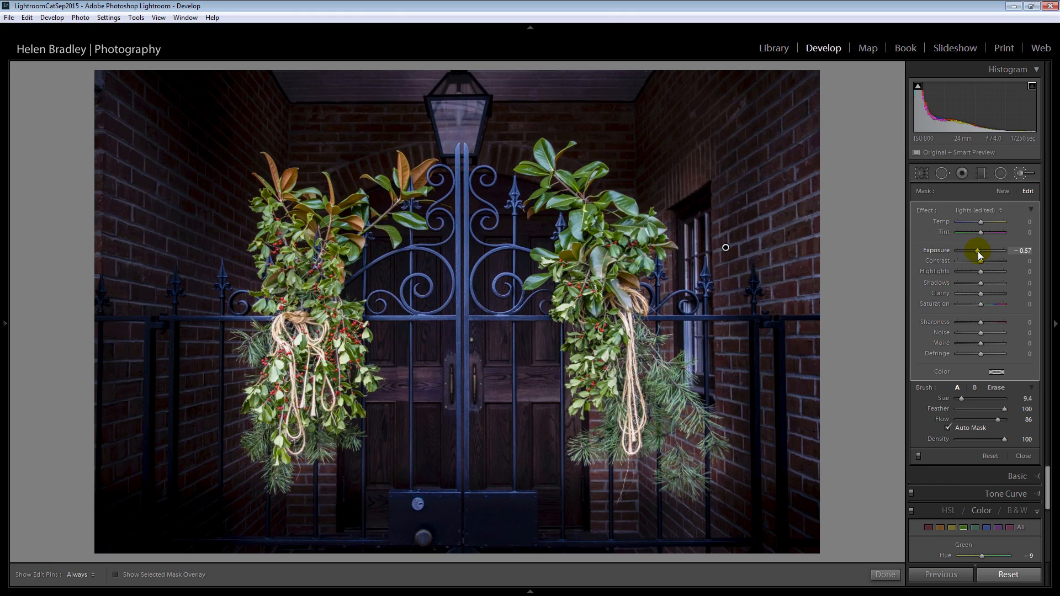
{"action": "left_click_drag", "start_coordinate": [980, 249], "coordinate": [973, 250]}
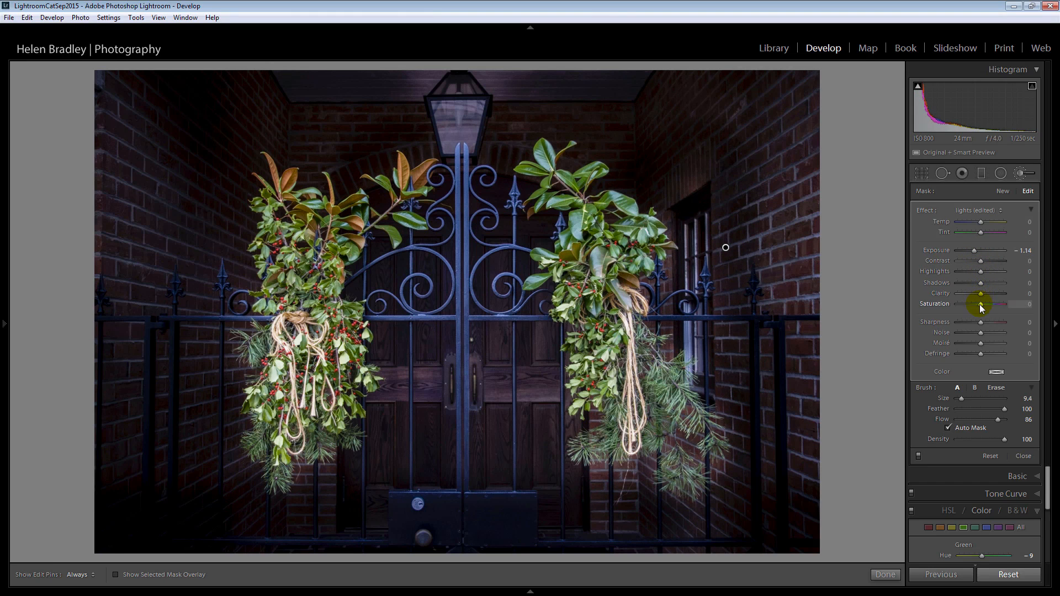
{"action": "left_click_drag", "start_coordinate": [980, 308], "coordinate": [971, 284]}
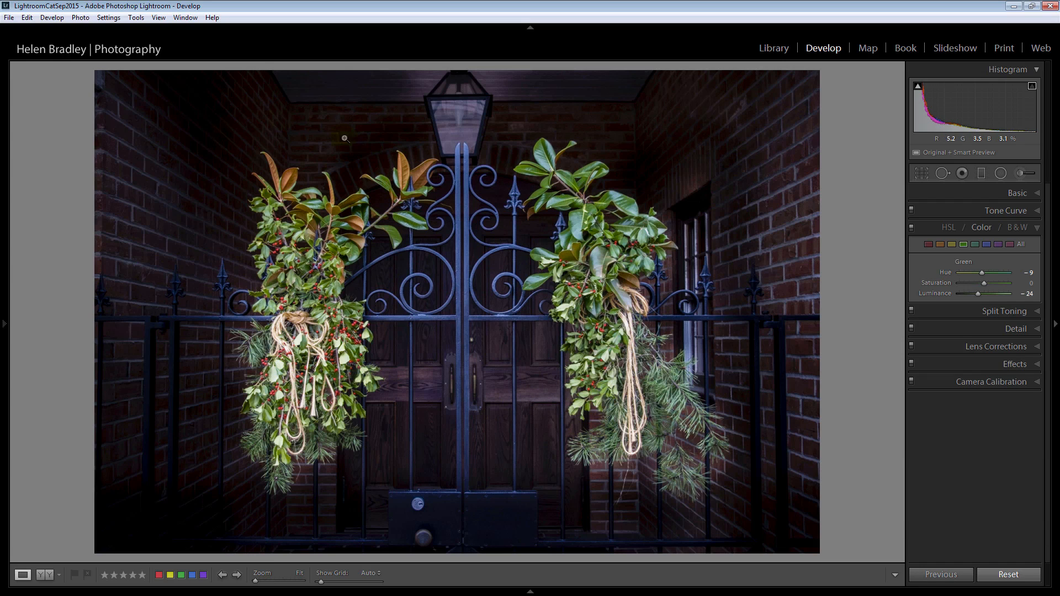
{"action": "mouse_move", "coordinate": [456, 111]}
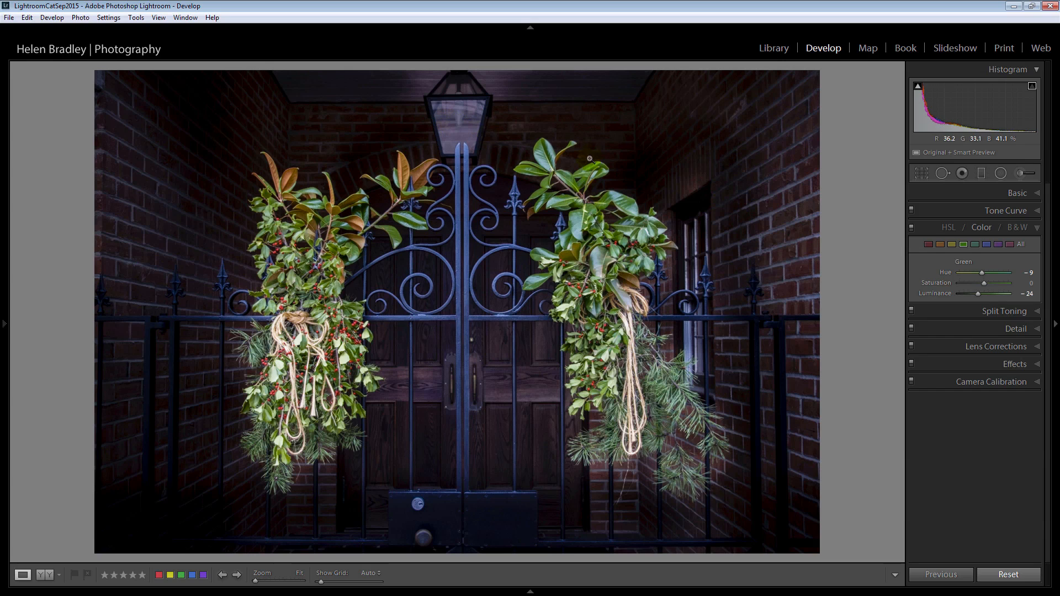
Step: Brush the lantern with the Lights preset at Exposure 0.67, Highlights 50 and a yellow Color tint
{"action": "left_click", "coordinate": [1020, 174]}
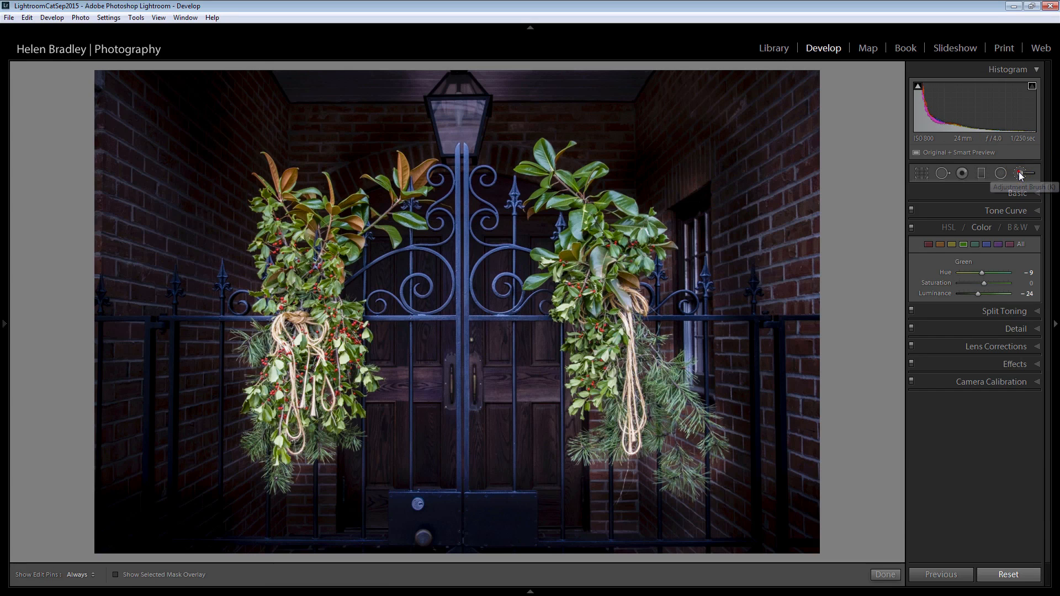
{"action": "left_click", "coordinate": [1019, 173]}
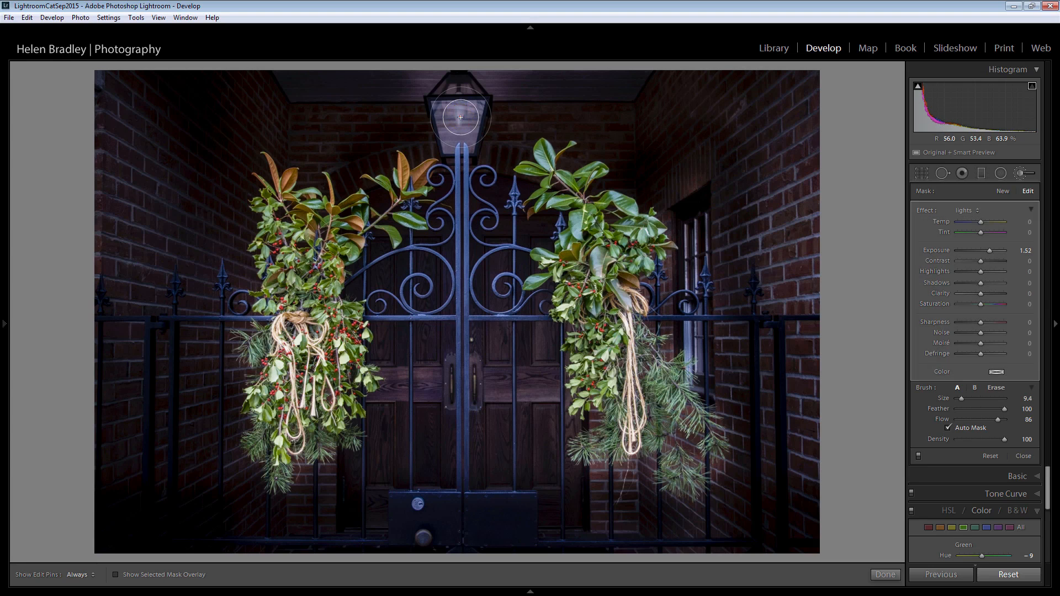
{"action": "left_click", "coordinate": [655, 234]}
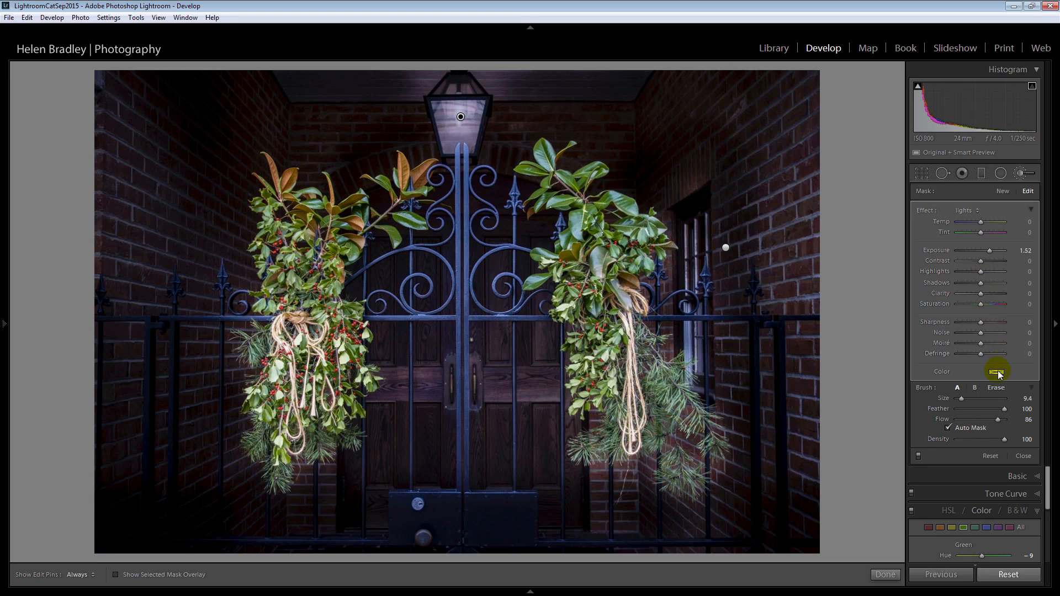
{"action": "left_click", "coordinate": [998, 371]}
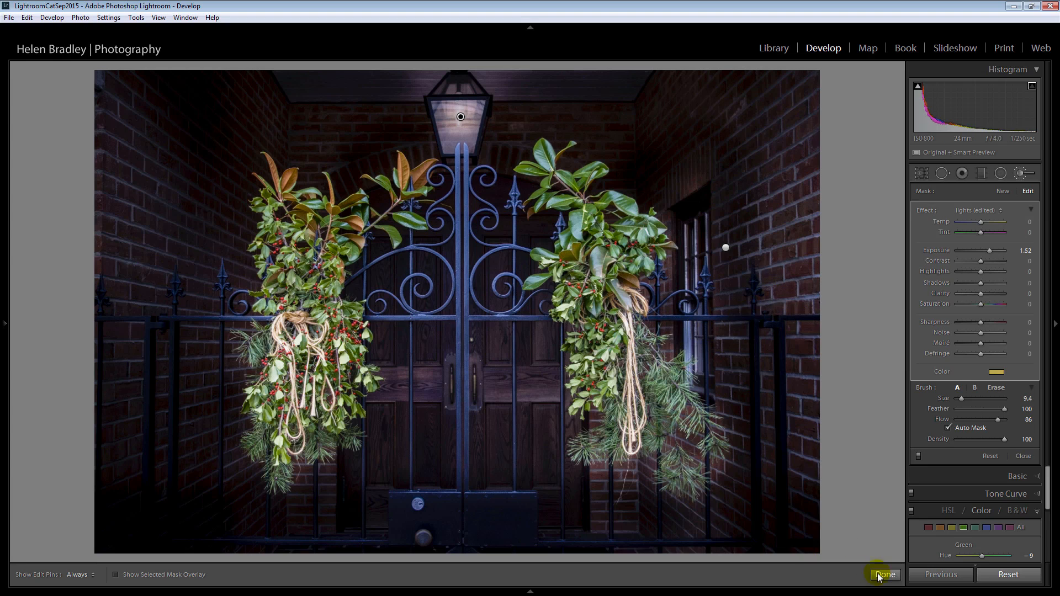
{"action": "left_click", "coordinate": [884, 574]}
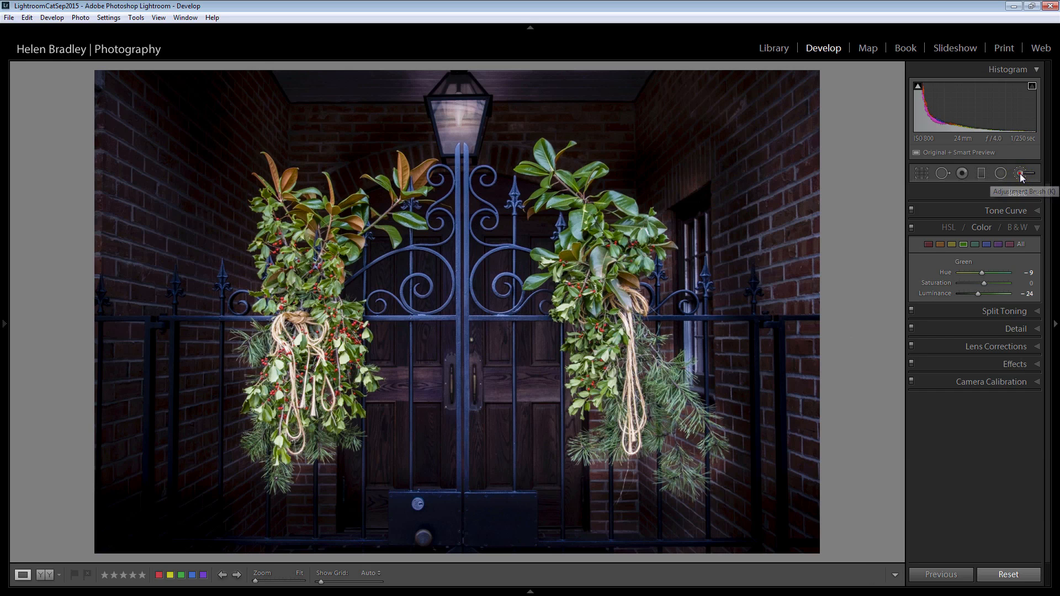
{"action": "left_click", "coordinate": [1022, 174]}
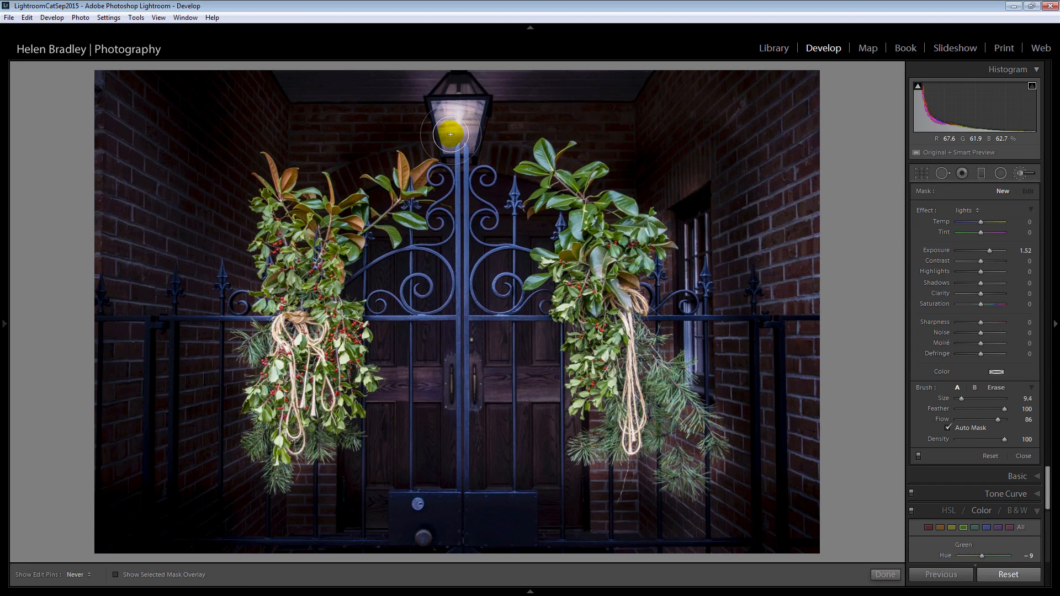
{"action": "left_click_drag", "start_coordinate": [1000, 255], "coordinate": [980, 255]}
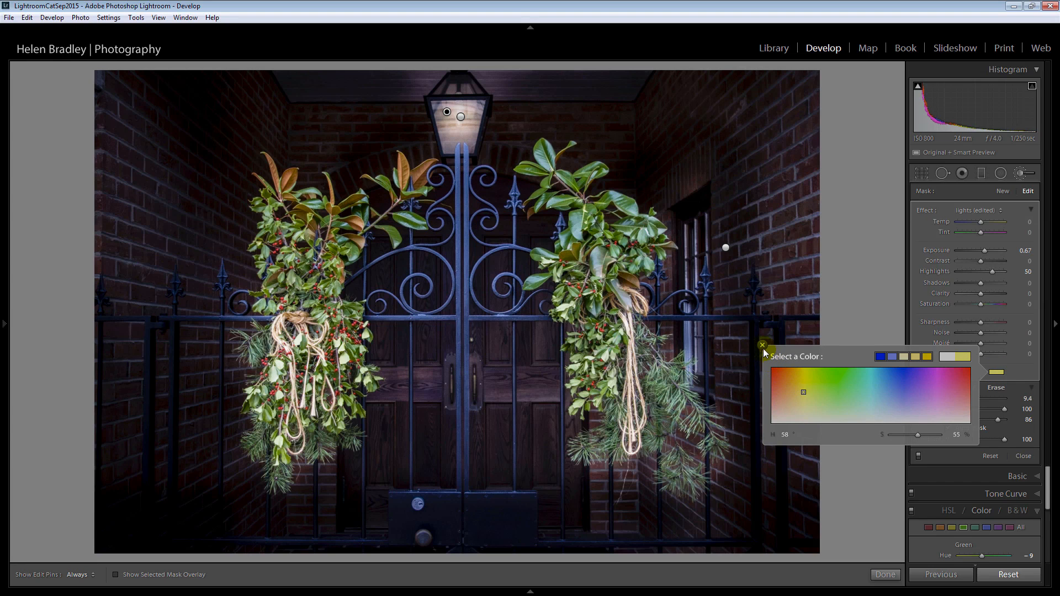
{"action": "left_click", "coordinate": [763, 344]}
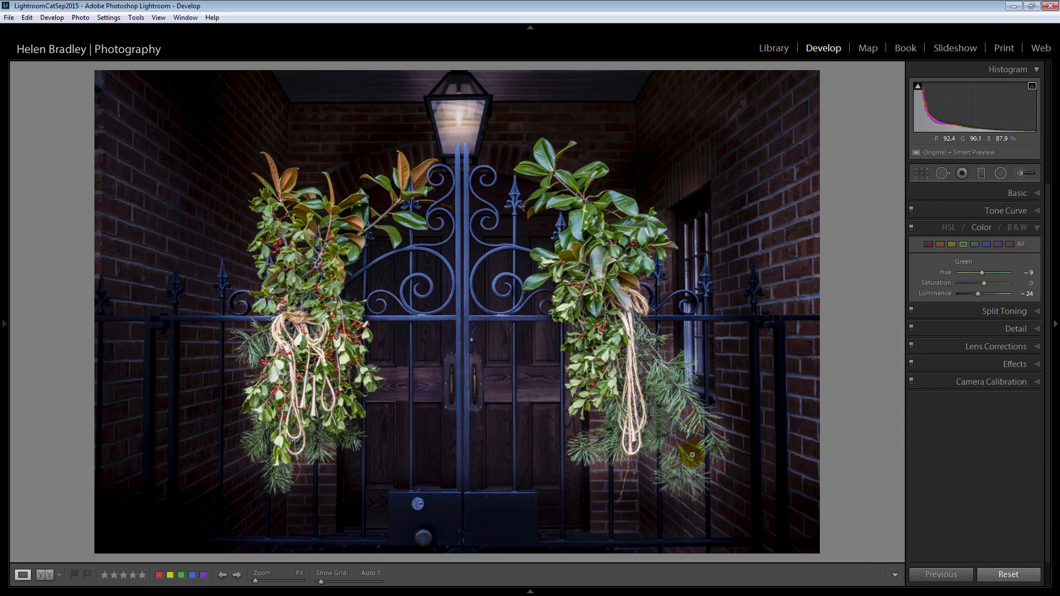
{"action": "mouse_move", "coordinate": [1005, 210]}
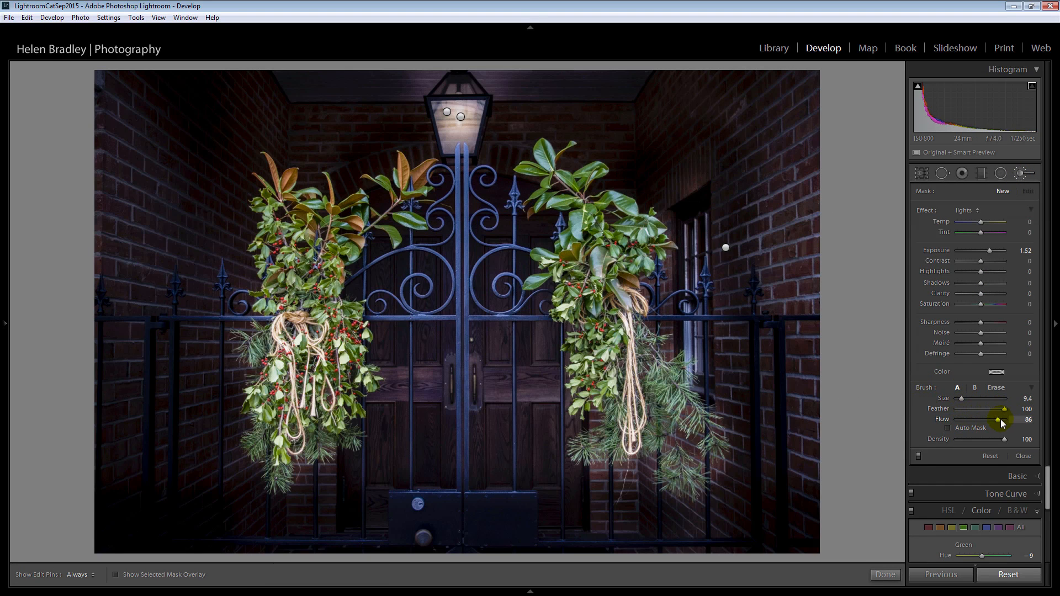
Step: Paint a second lantern brush at Flow 46, Size 5.9, Feather 74 with Exposure 0.67 and a yellow tint
{"action": "left_click_drag", "start_coordinate": [1005, 419], "coordinate": [989, 419]}
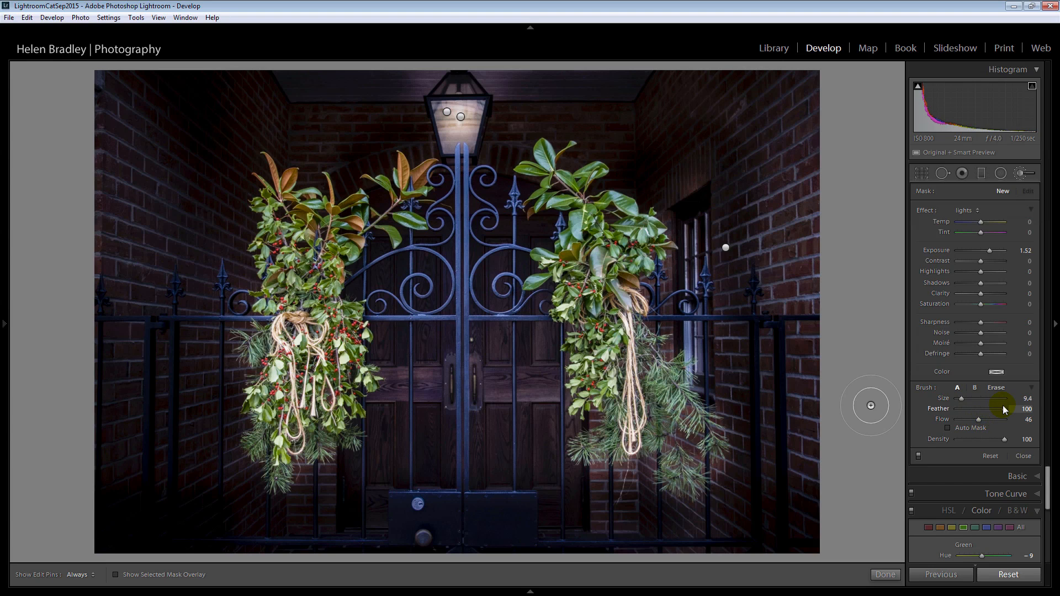
{"action": "left_click_drag", "start_coordinate": [1012, 408], "coordinate": [993, 409]}
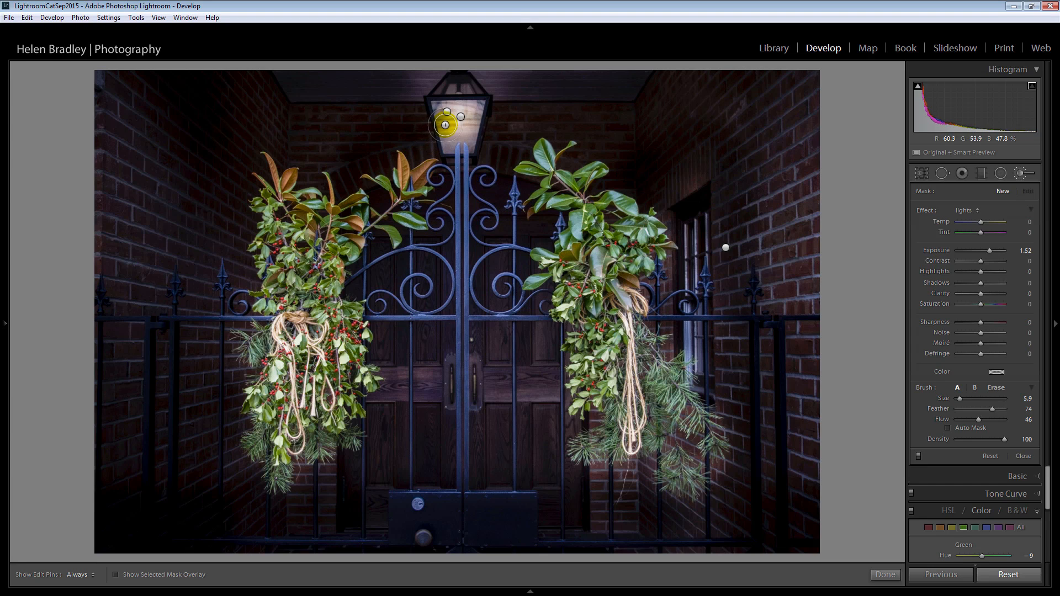
{"action": "left_click_drag", "start_coordinate": [445, 124], "coordinate": [453, 147]}
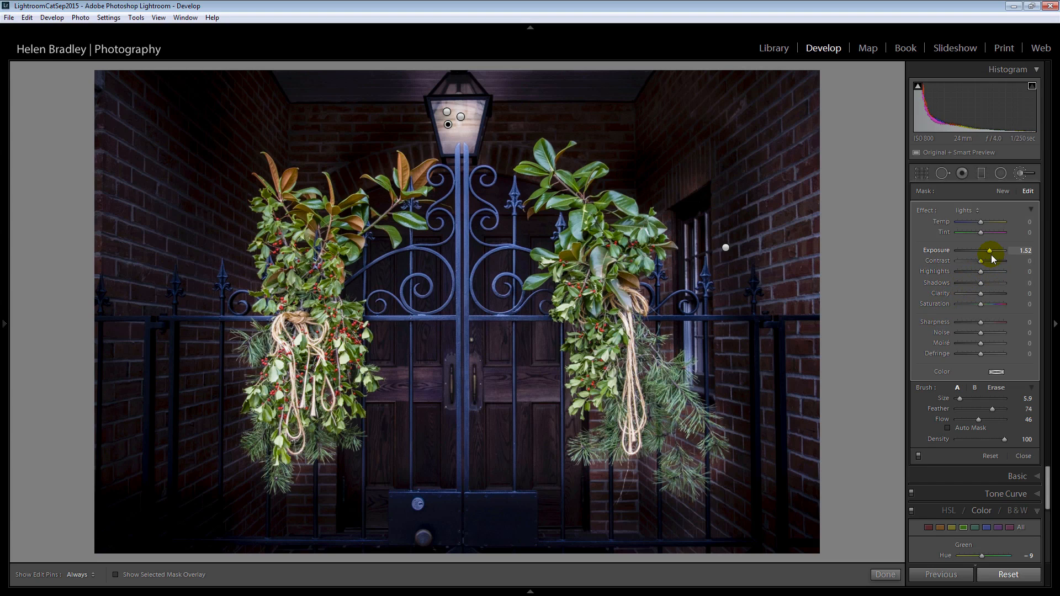
{"action": "left_click_drag", "start_coordinate": [1003, 250], "coordinate": [985, 251]}
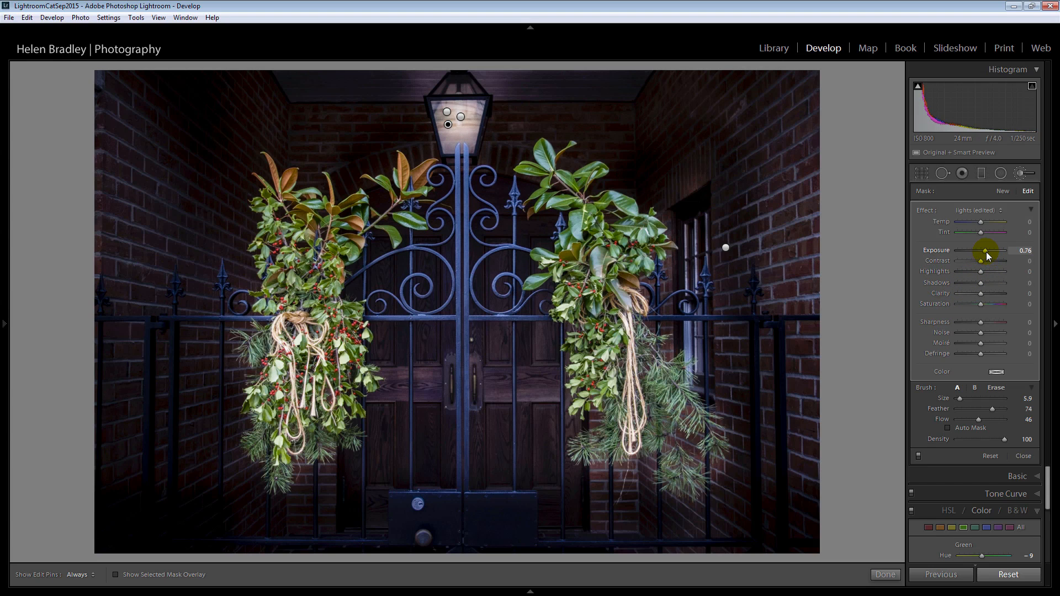
{"action": "left_click_drag", "start_coordinate": [987, 250], "coordinate": [983, 249]}
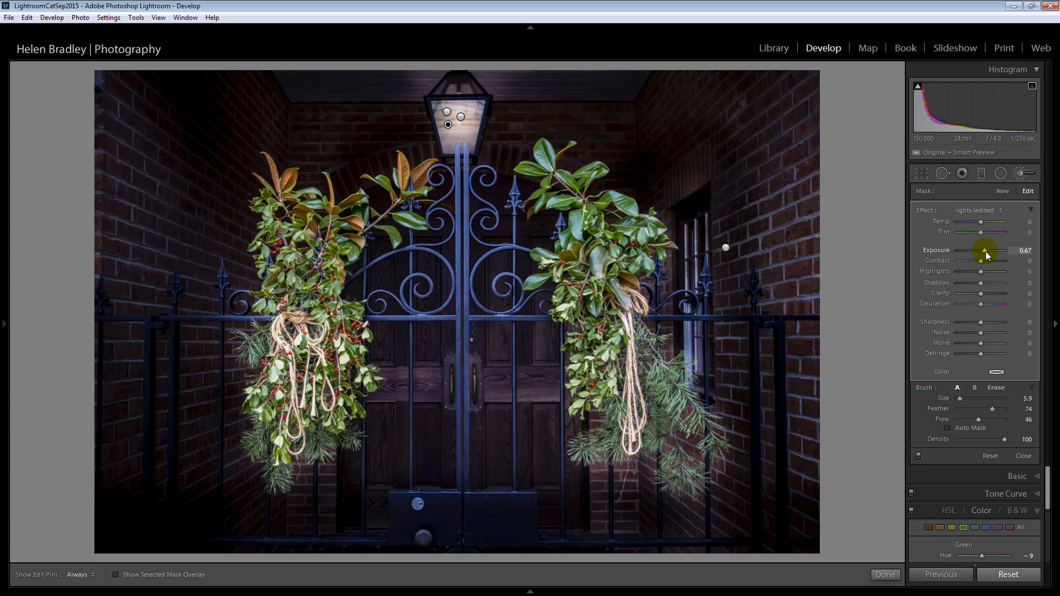
{"action": "left_click", "coordinate": [1025, 372]}
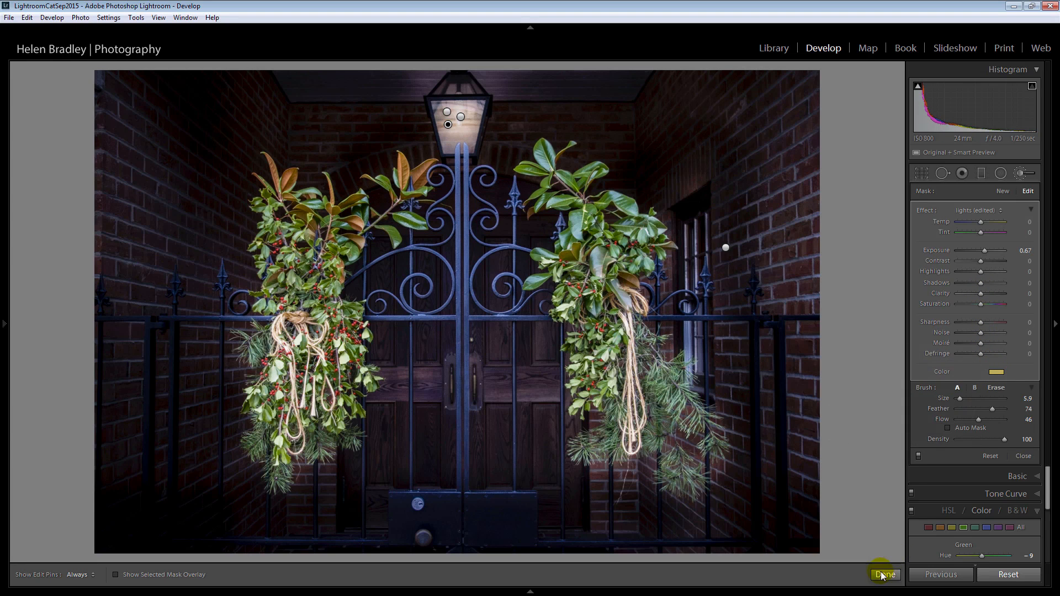
{"action": "left_click", "coordinate": [884, 574]}
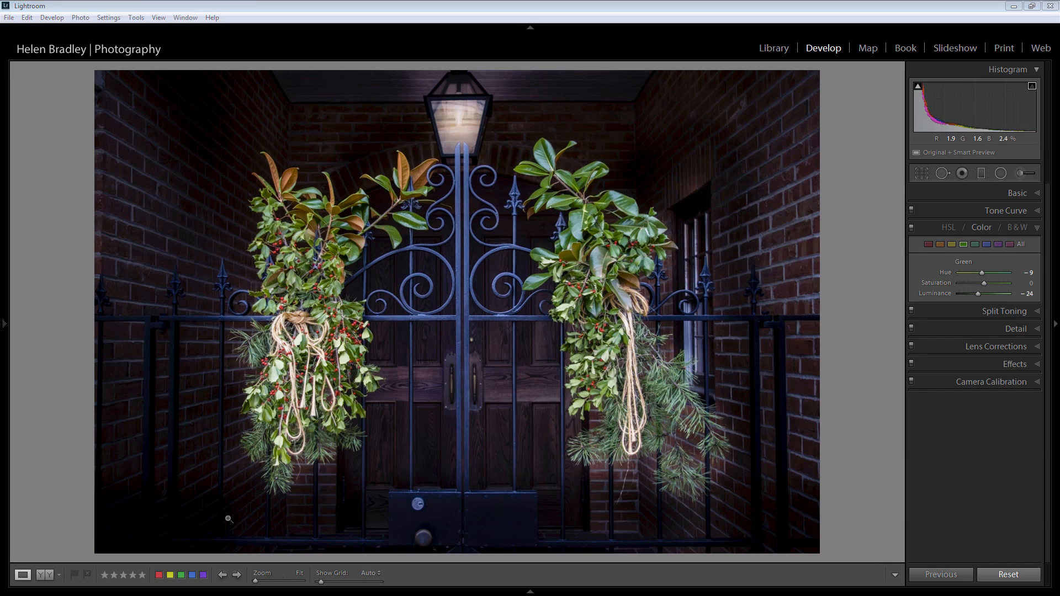
{"action": "mouse_move", "coordinate": [286, 249]}
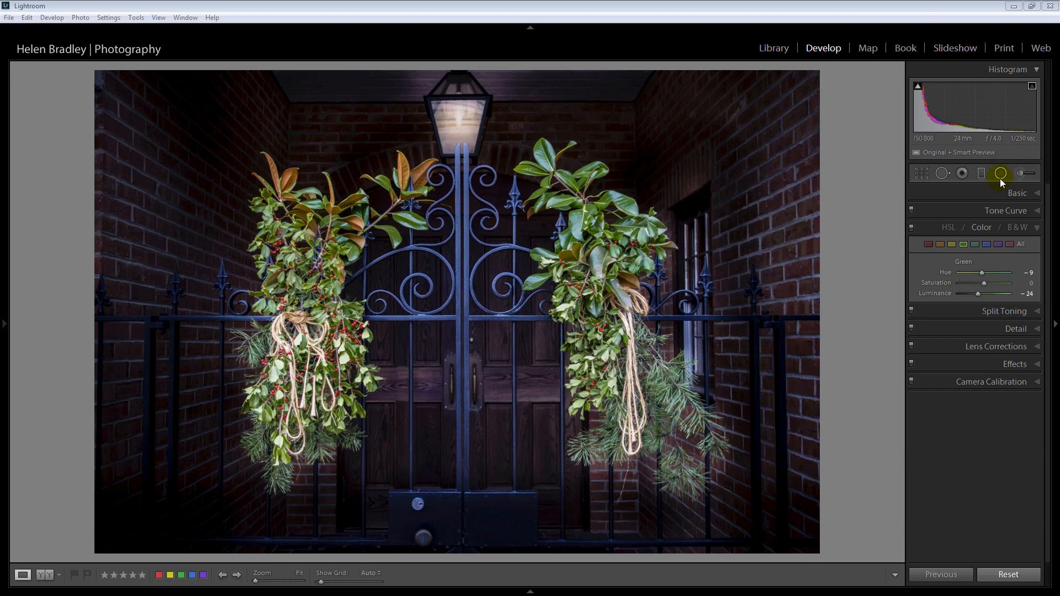
Step: Draw a Radial Filter ellipse over the right garland with Invert Mask checked
{"action": "left_click", "coordinate": [1000, 174]}
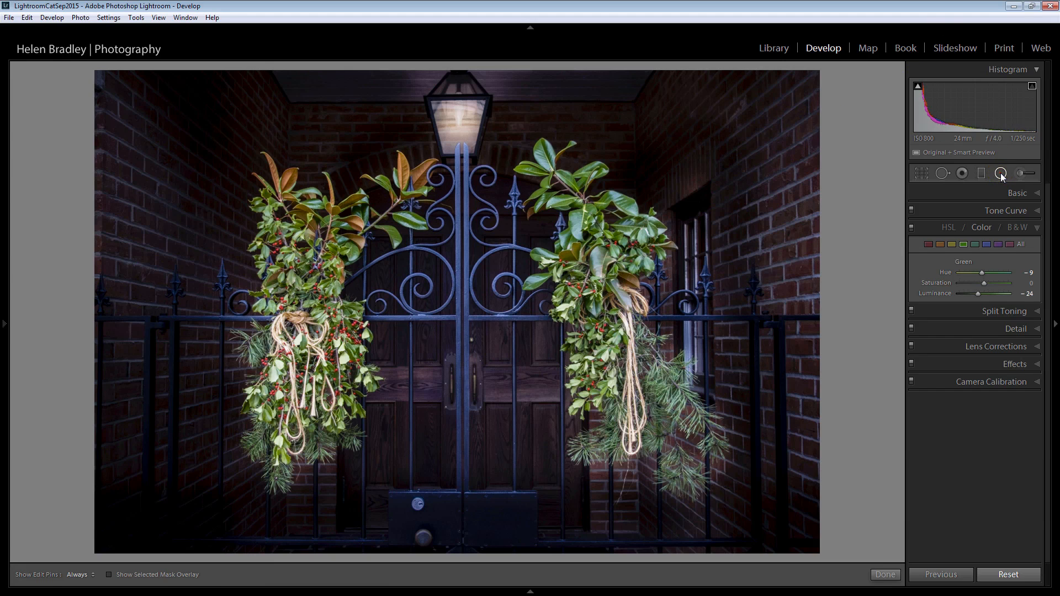
{"action": "left_click", "coordinate": [1016, 173]}
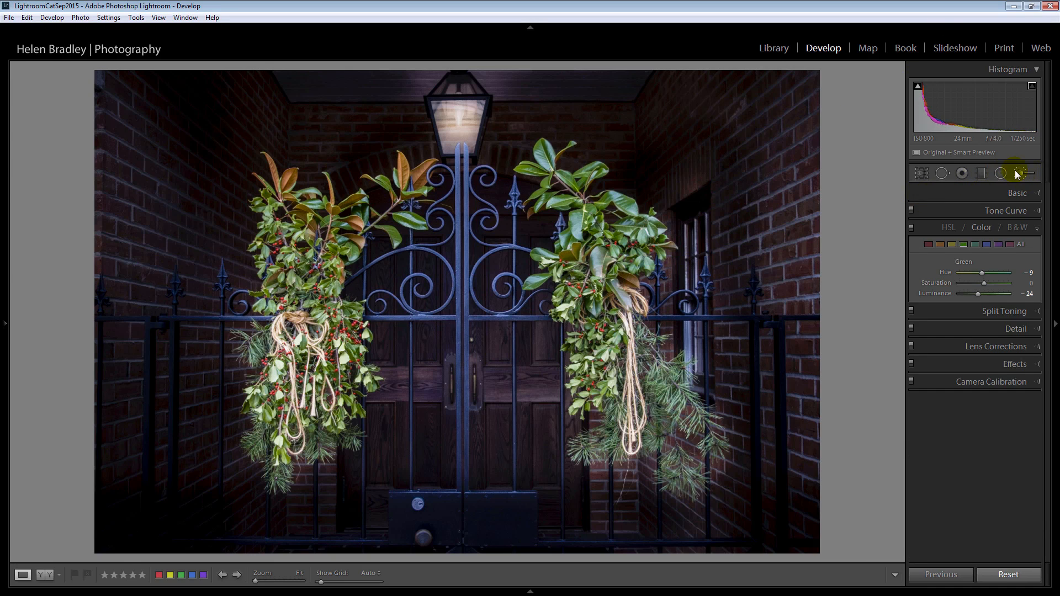
{"action": "left_click", "coordinate": [1000, 173]}
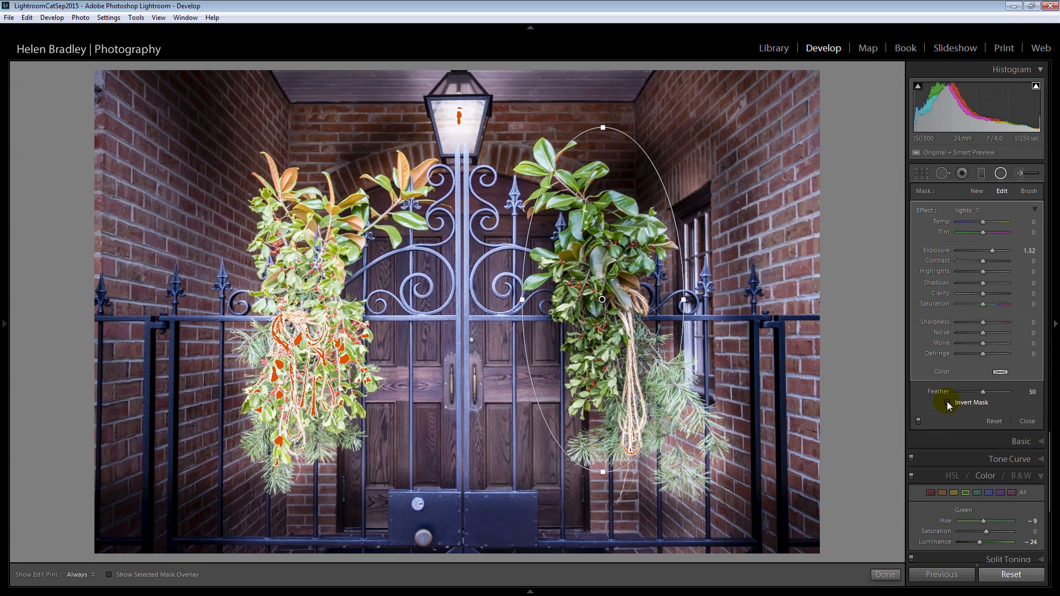
{"action": "left_click", "coordinate": [949, 402]}
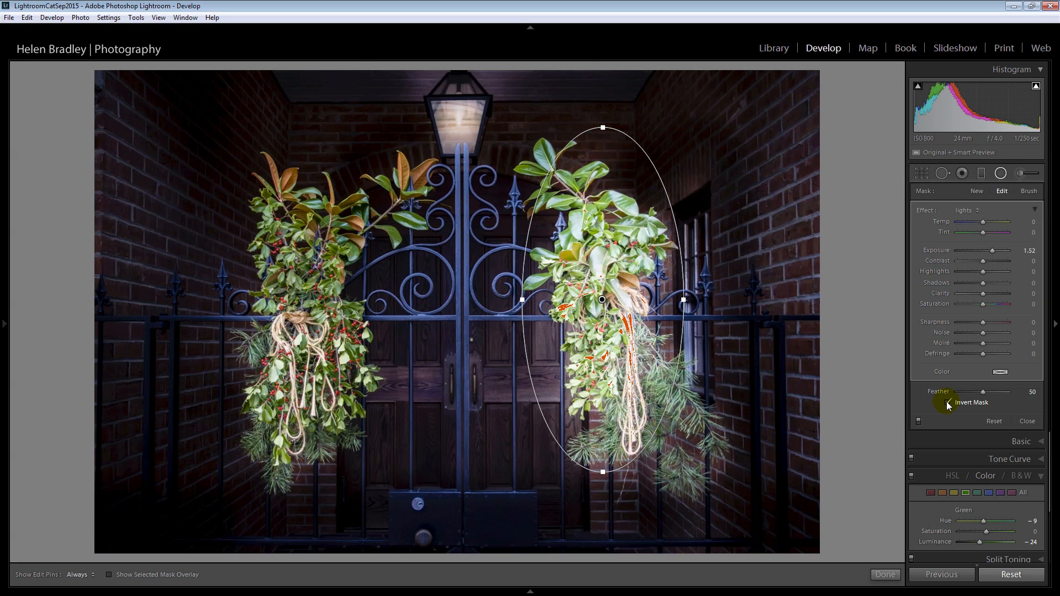
{"action": "left_click", "coordinate": [948, 402]}
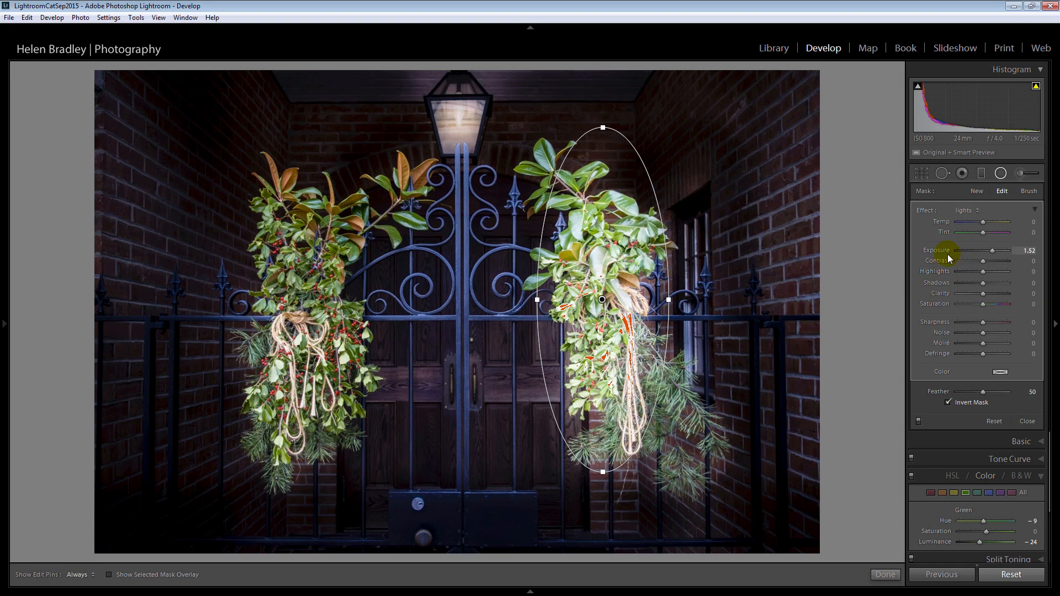
Step: Reset the filter's Exposure to 0, raise Clarity to about +36 and boost Saturation
{"action": "double_click", "coordinate": [935, 249]}
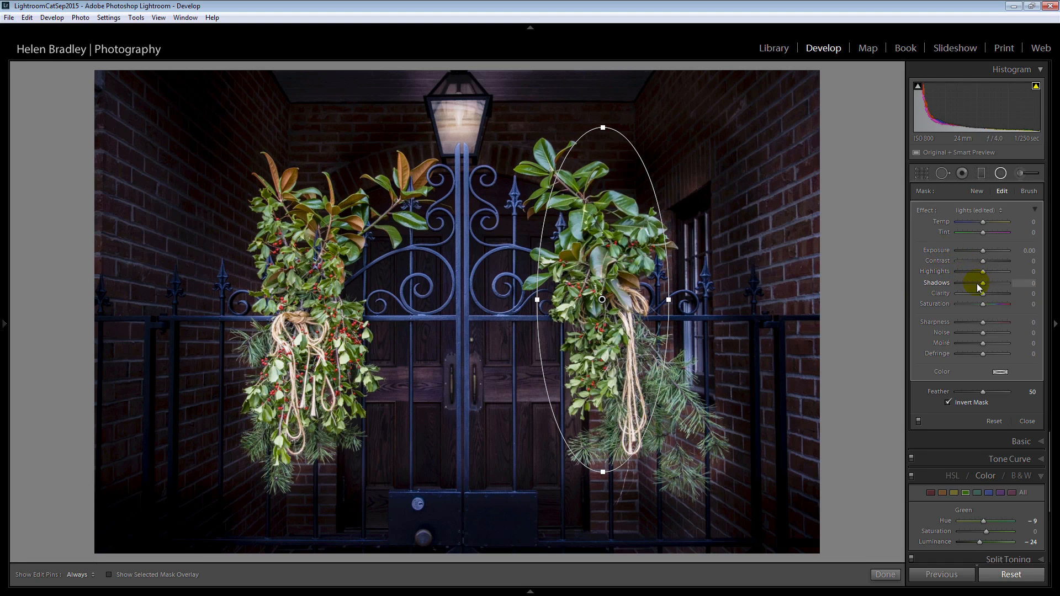
{"action": "left_click_drag", "start_coordinate": [983, 292], "coordinate": [1000, 293]}
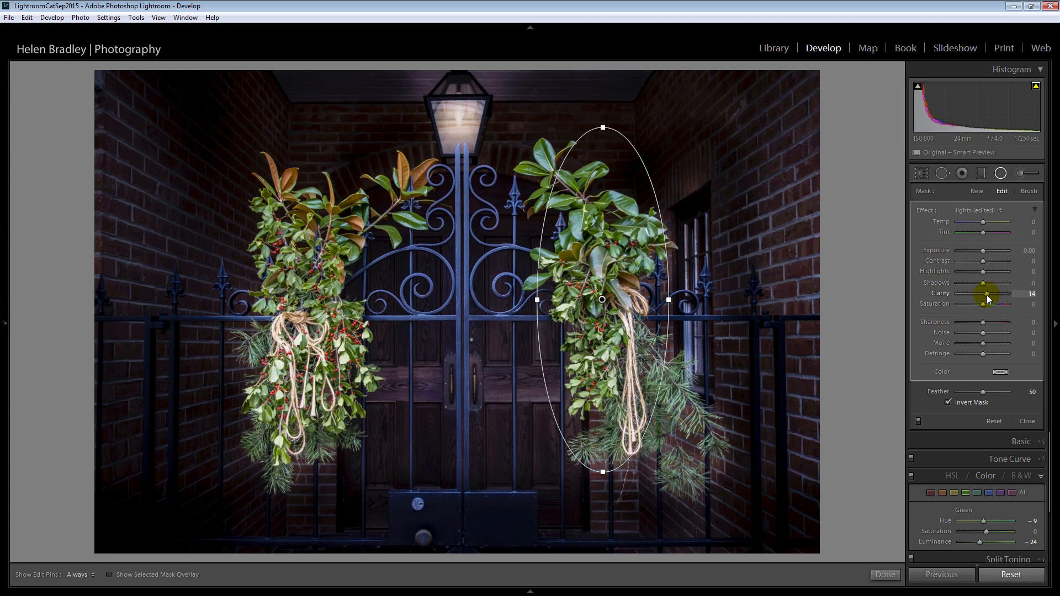
{"action": "left_click_drag", "start_coordinate": [984, 294], "coordinate": [999, 293]}
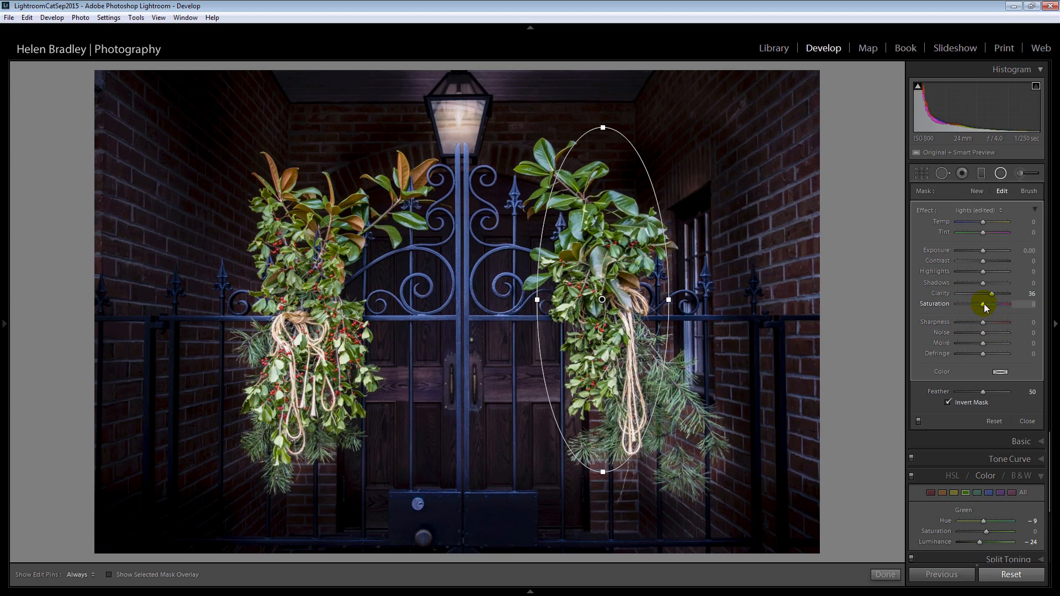
{"action": "left_click_drag", "start_coordinate": [981, 304], "coordinate": [991, 304]}
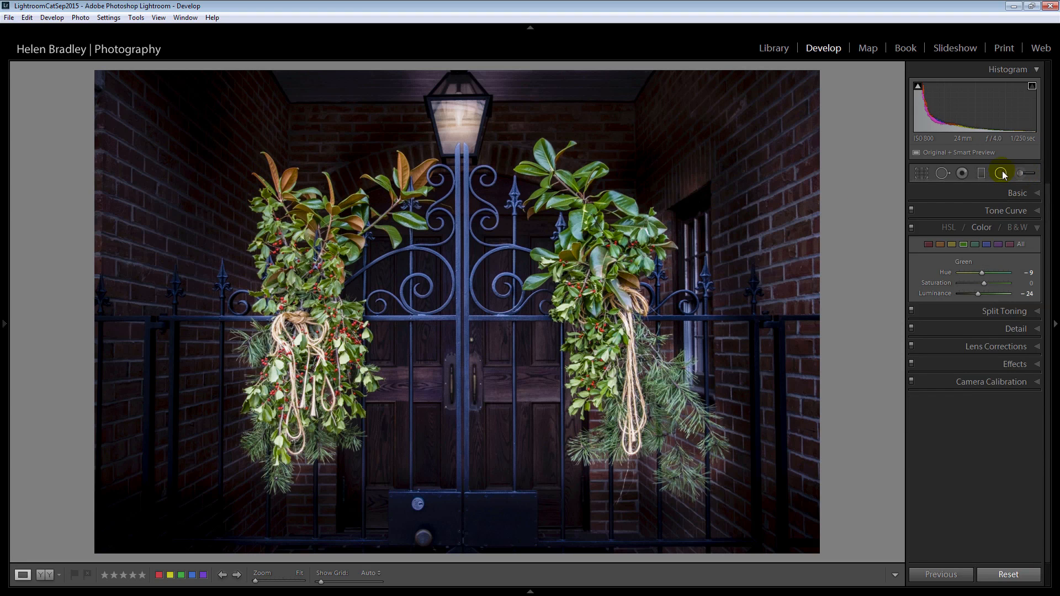
Step: Add an inverted Radial Filter on the left garland with Exposure 0, Clarity 45 and Saturation 23
{"action": "left_click", "coordinate": [1020, 173]}
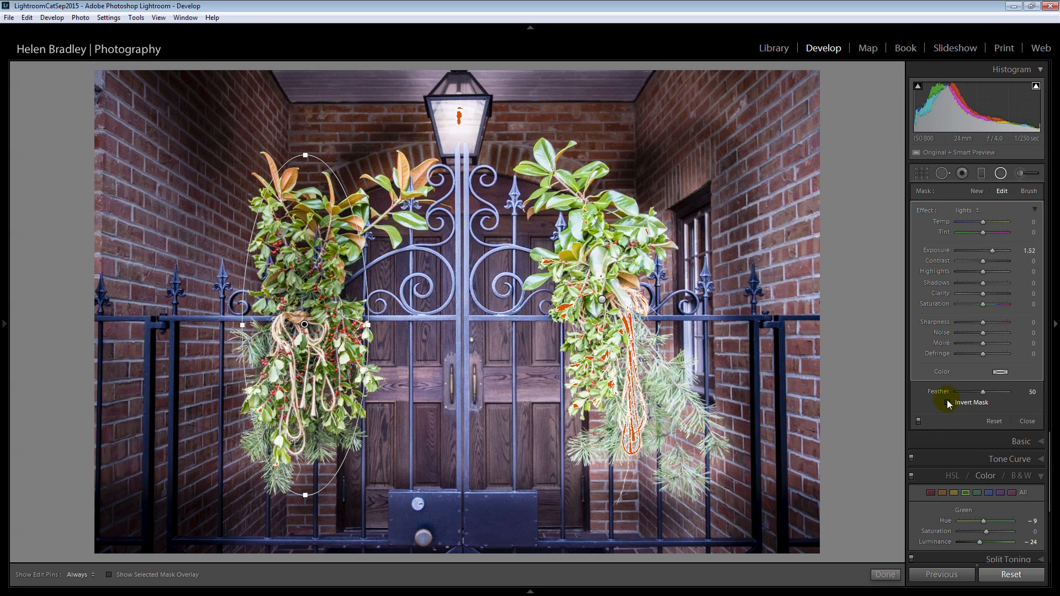
{"action": "left_click", "coordinate": [947, 402]}
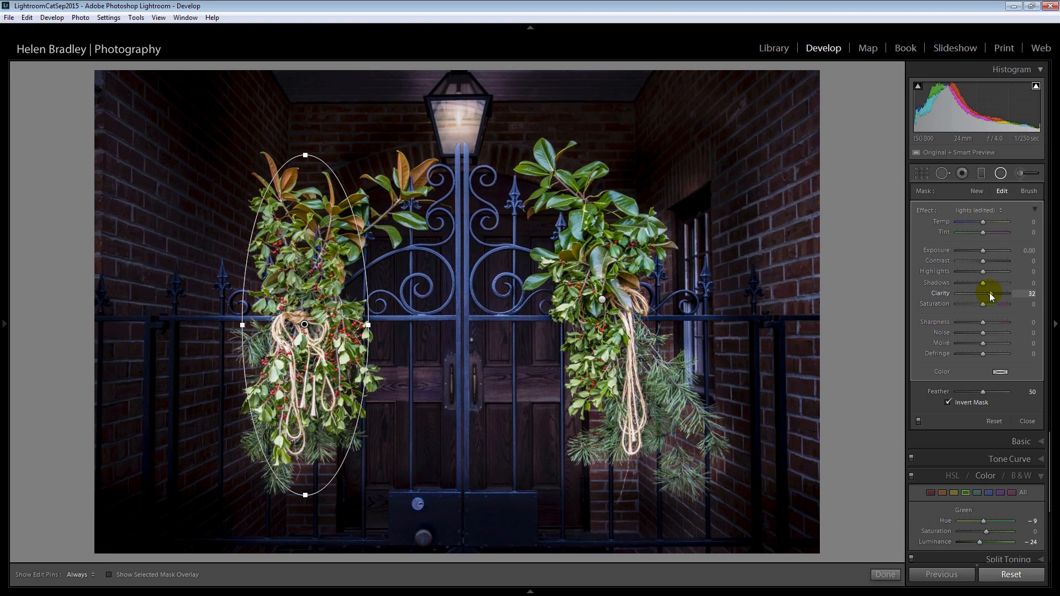
{"action": "left_click_drag", "start_coordinate": [1004, 294], "coordinate": [1012, 294]}
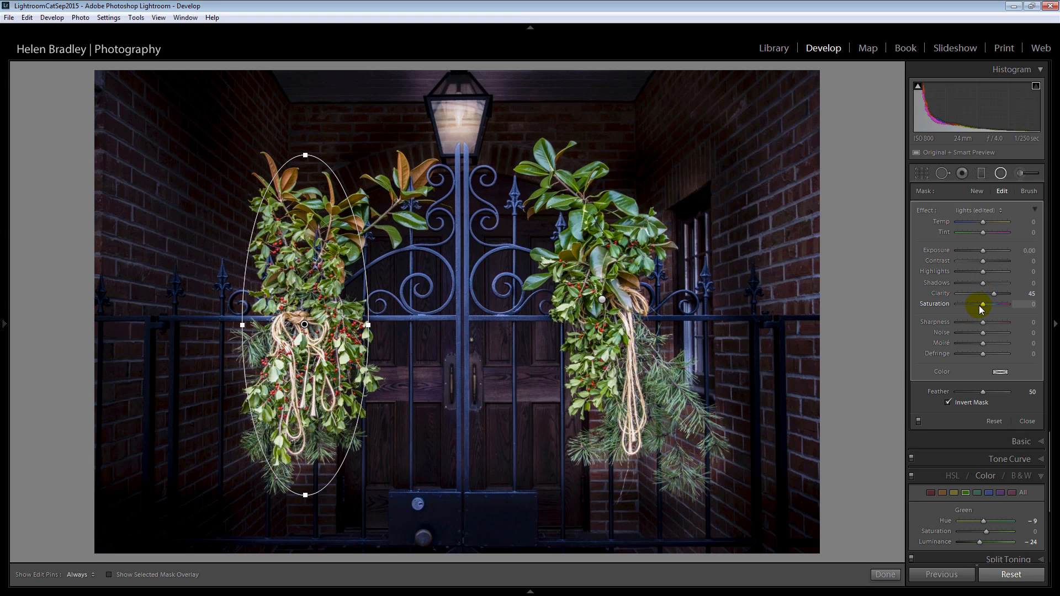
{"action": "left_click_drag", "start_coordinate": [999, 305], "coordinate": [987, 305]}
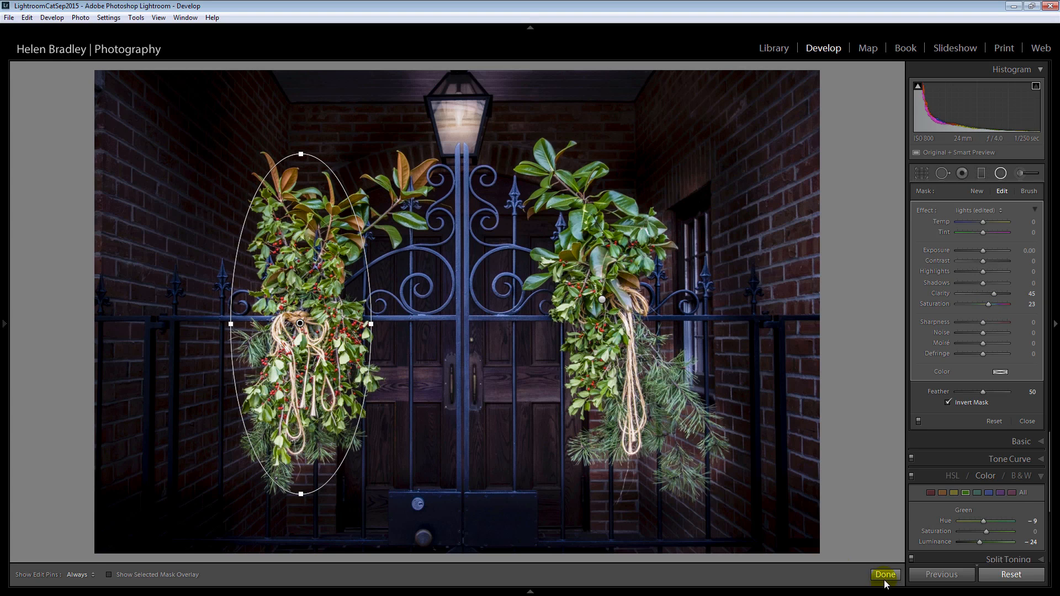
{"action": "left_click", "coordinate": [885, 574]}
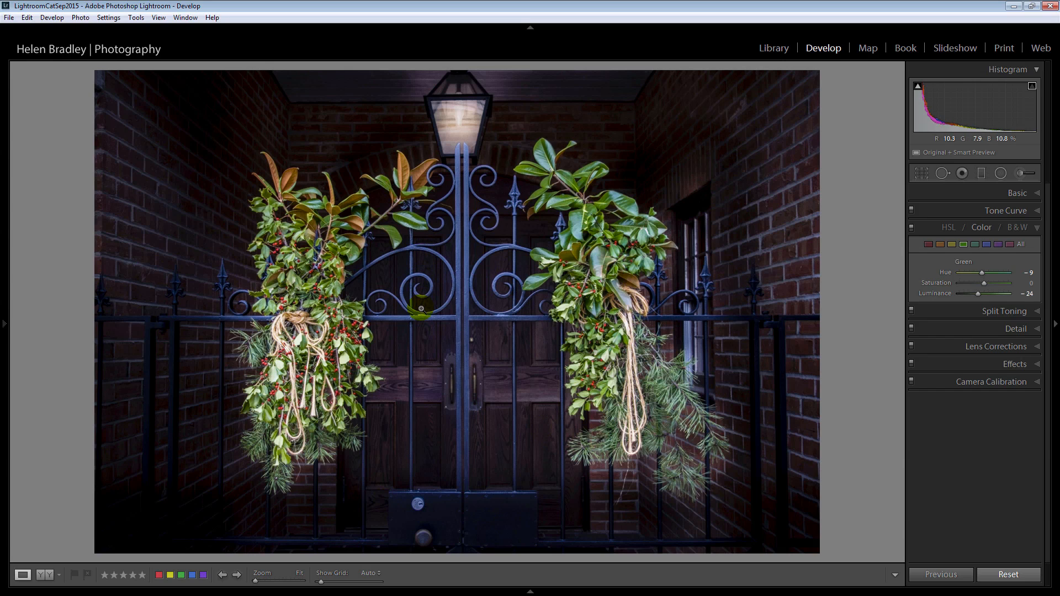
{"action": "mouse_move", "coordinate": [928, 45]}
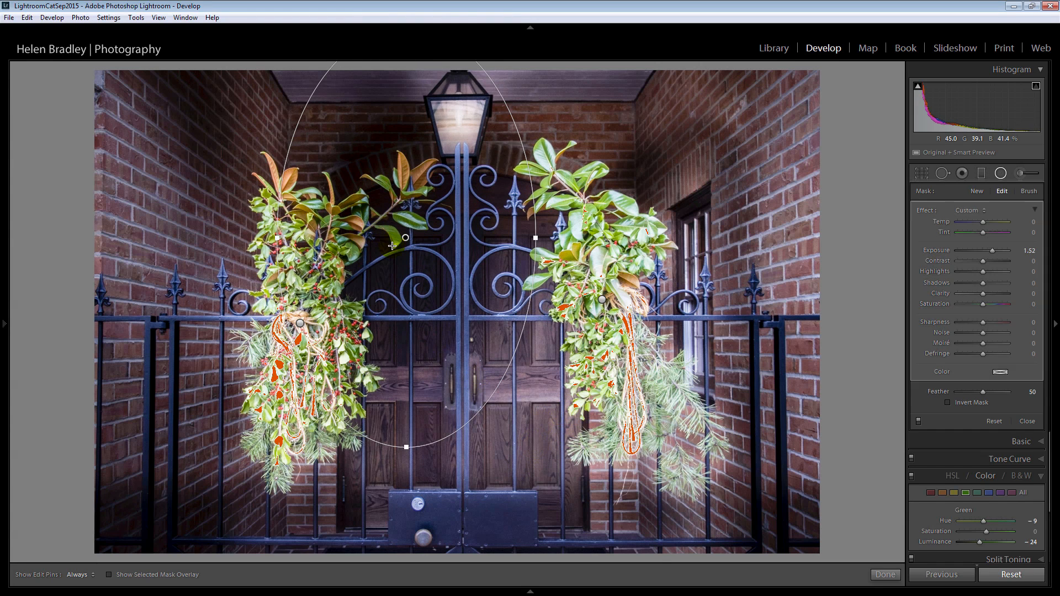
Step: Place an inverted Radial Filter over the gate doors and lower its Exposure to about -0.40
{"action": "left_click_drag", "start_coordinate": [405, 238], "coordinate": [456, 353]}
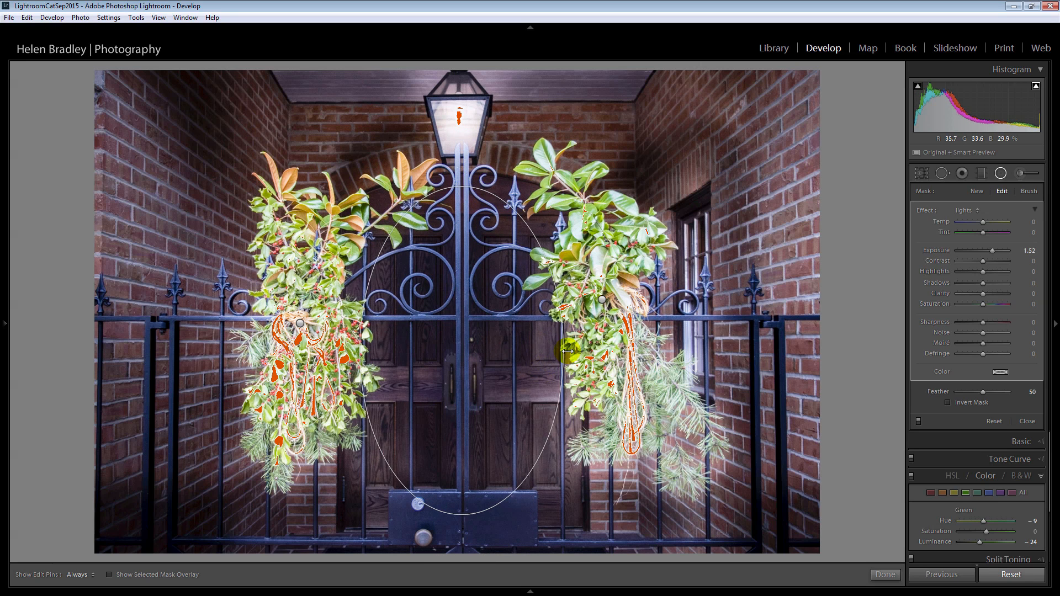
{"action": "left_click", "coordinate": [948, 401]}
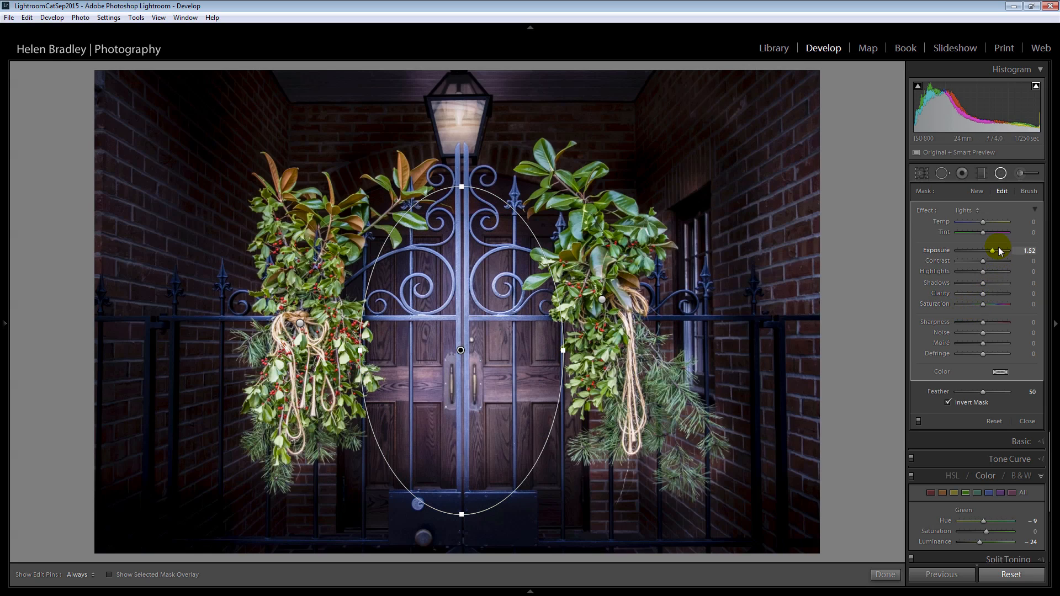
{"action": "left_click_drag", "start_coordinate": [992, 251], "coordinate": [989, 250]}
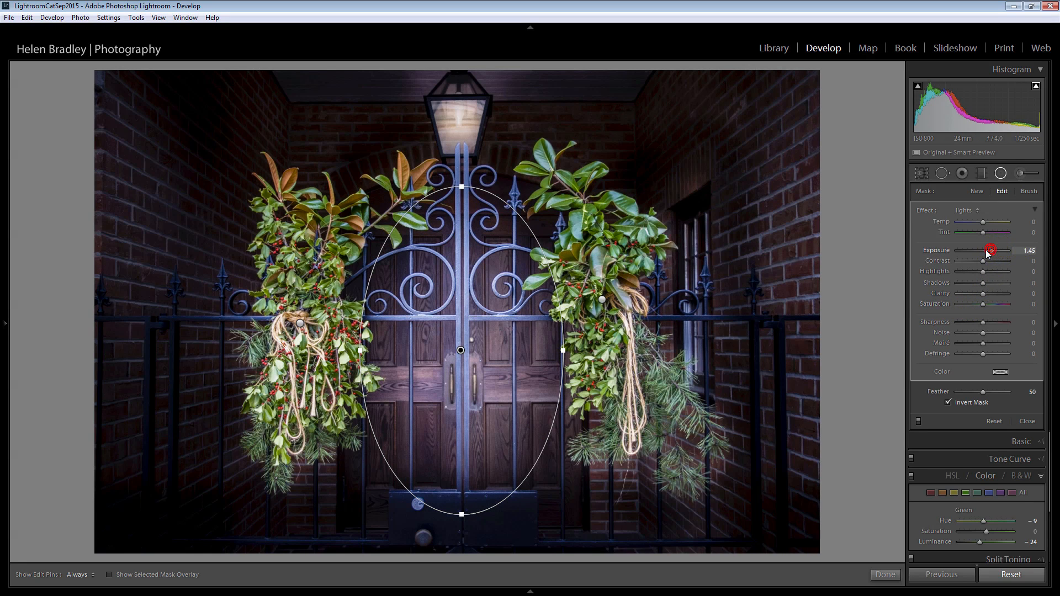
{"action": "left_click_drag", "start_coordinate": [989, 249], "coordinate": [978, 255]}
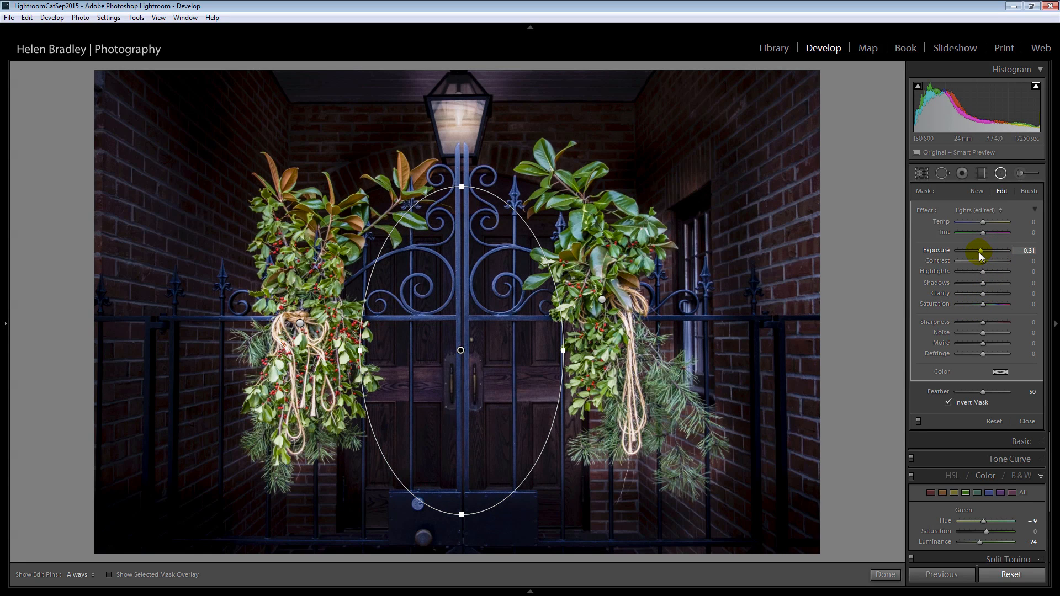
{"action": "left_click_drag", "start_coordinate": [983, 250], "coordinate": [981, 250]}
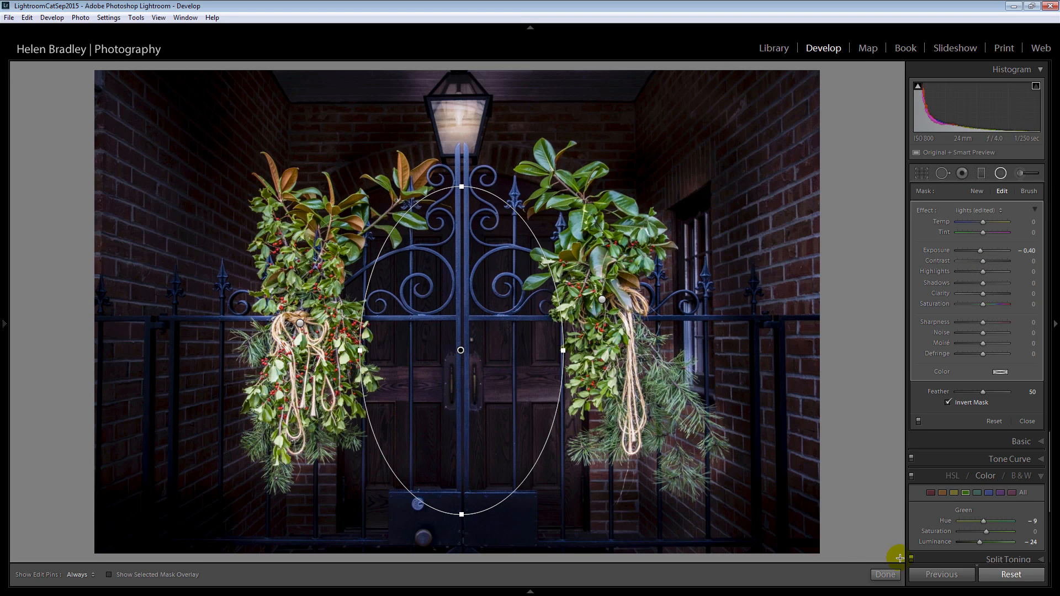
{"action": "left_click", "coordinate": [885, 574]}
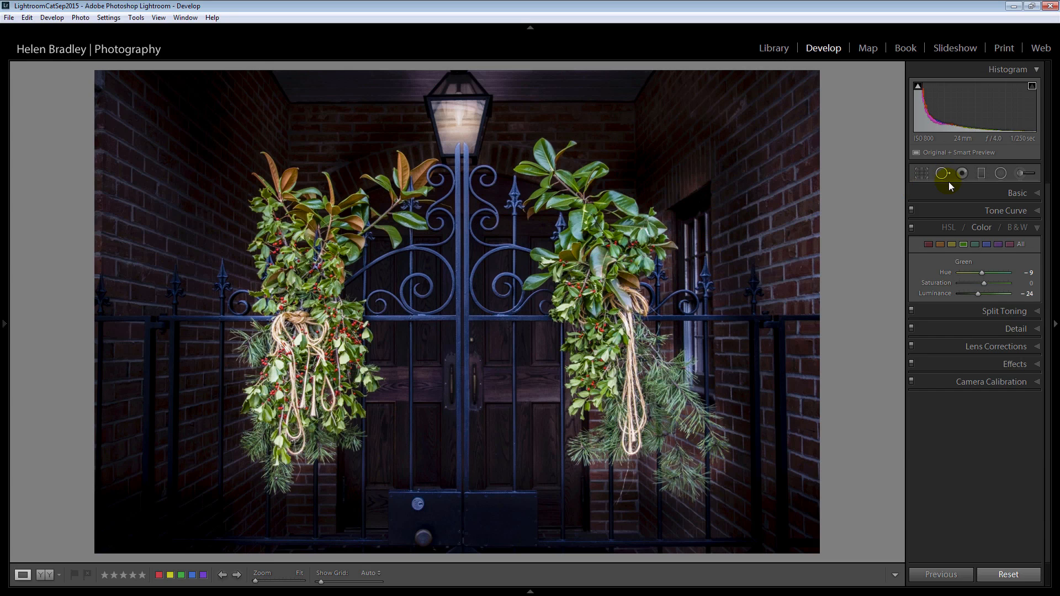
Step: Set up a new Adjustment Brush with softer feather, adjusted flow, Auto Mask on and pins hidden
{"action": "left_click", "coordinate": [1021, 173]}
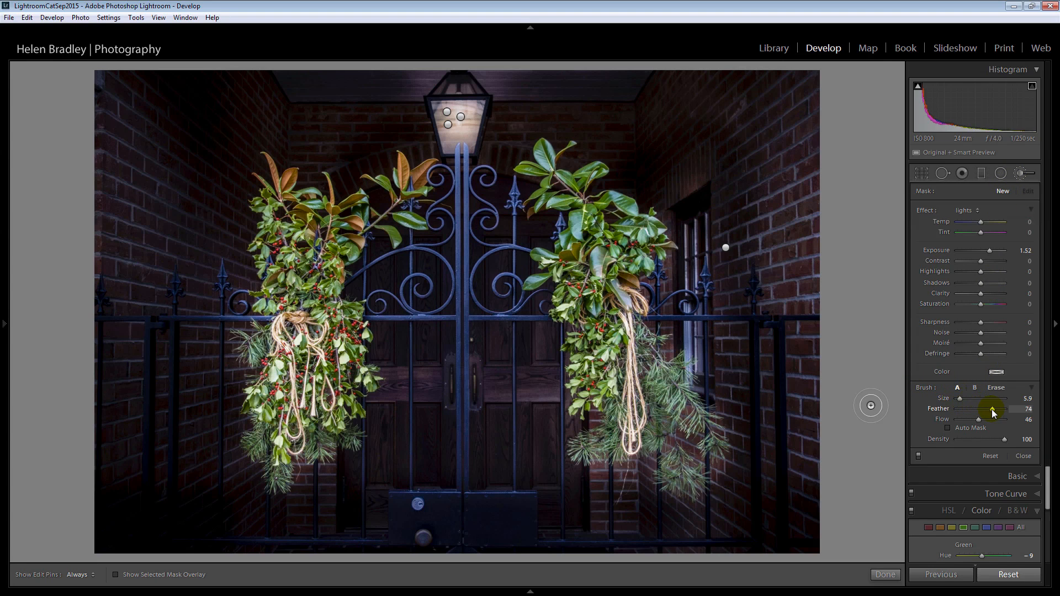
{"action": "left_click_drag", "start_coordinate": [996, 412], "coordinate": [993, 412]}
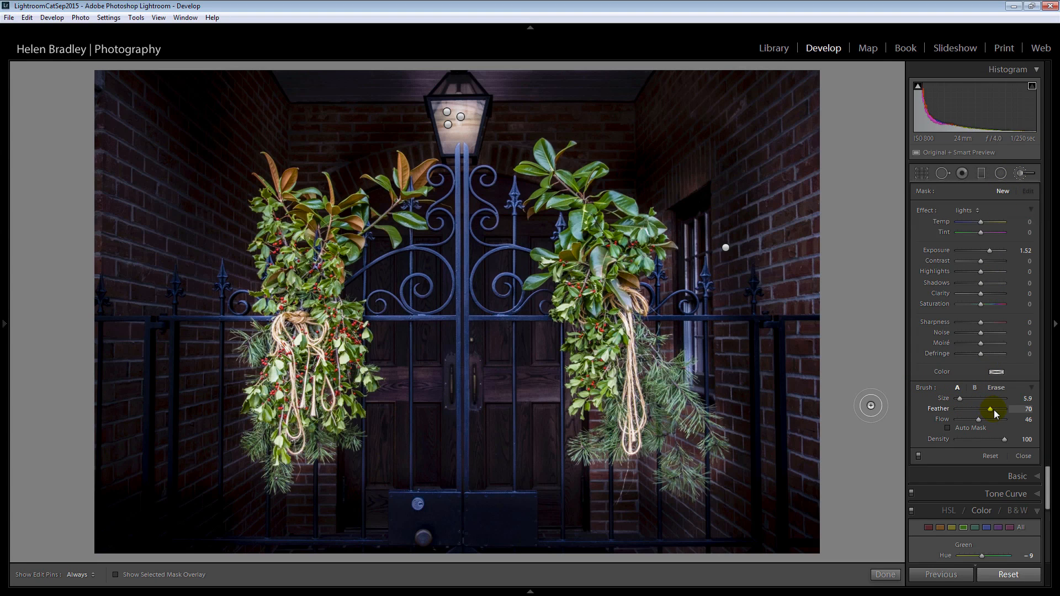
{"action": "left_click_drag", "start_coordinate": [1003, 420], "coordinate": [1020, 419]}
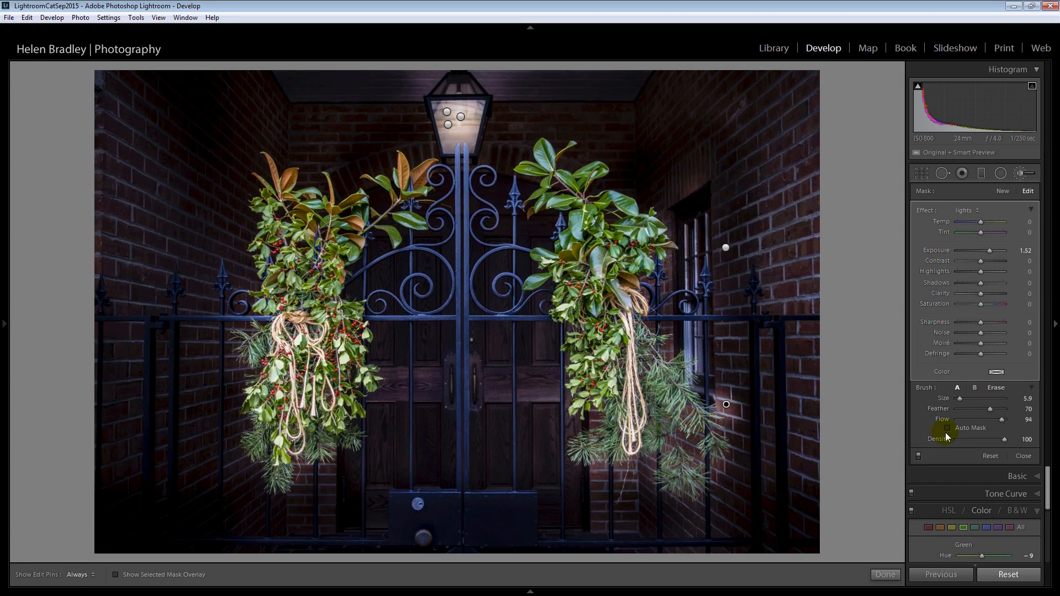
{"action": "left_click", "coordinate": [949, 428]}
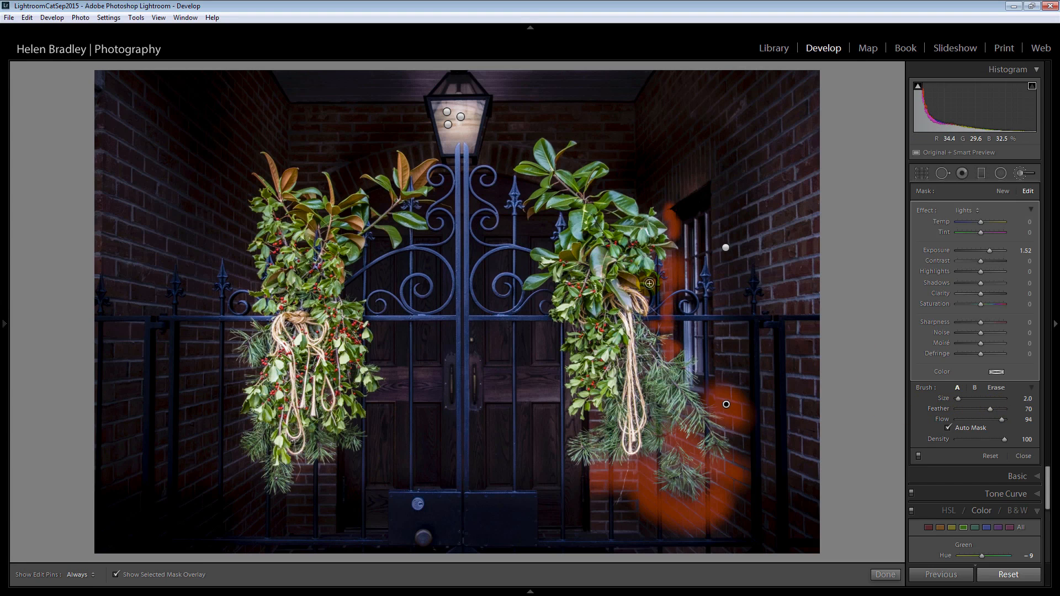
{"action": "left_click", "coordinate": [77, 574]}
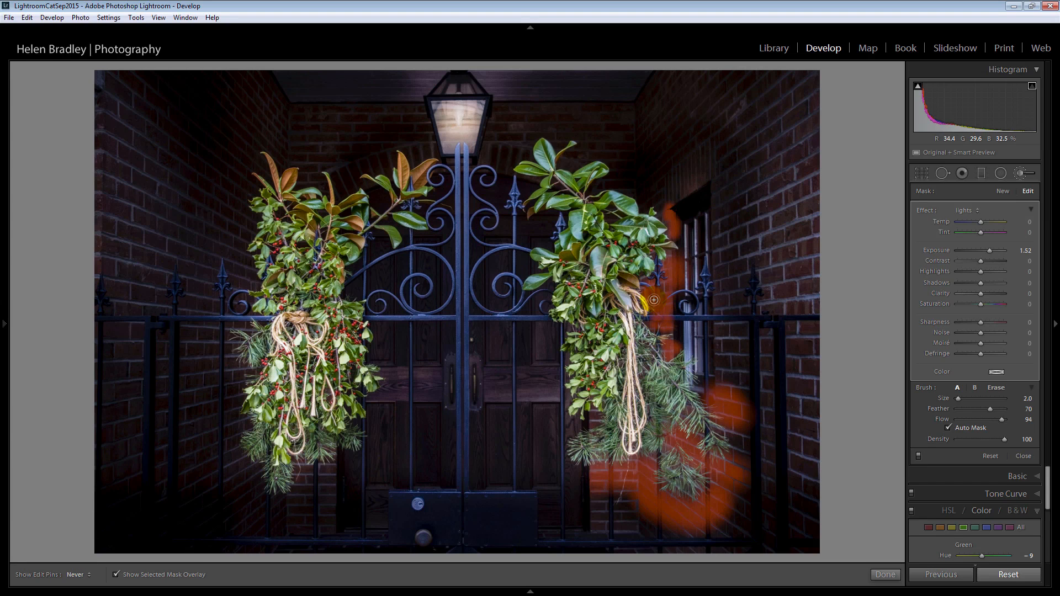
Step: Paint the brick background beside and below both garlands, then hide the mask overlay
{"action": "left_click_drag", "start_coordinate": [654, 299], "coordinate": [625, 440]}
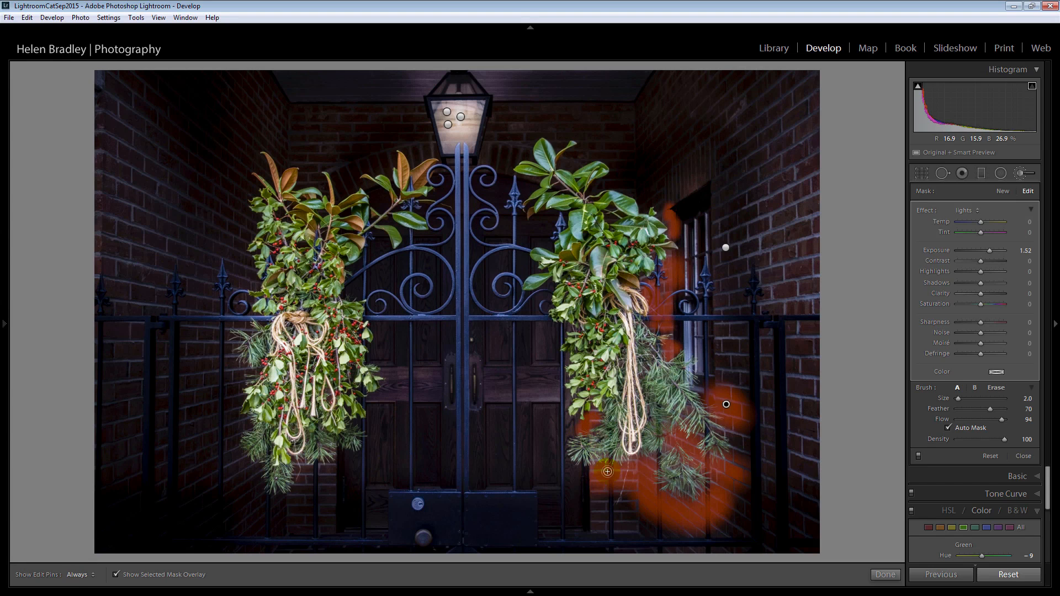
{"action": "left_click_drag", "start_coordinate": [607, 472], "coordinate": [726, 474]}
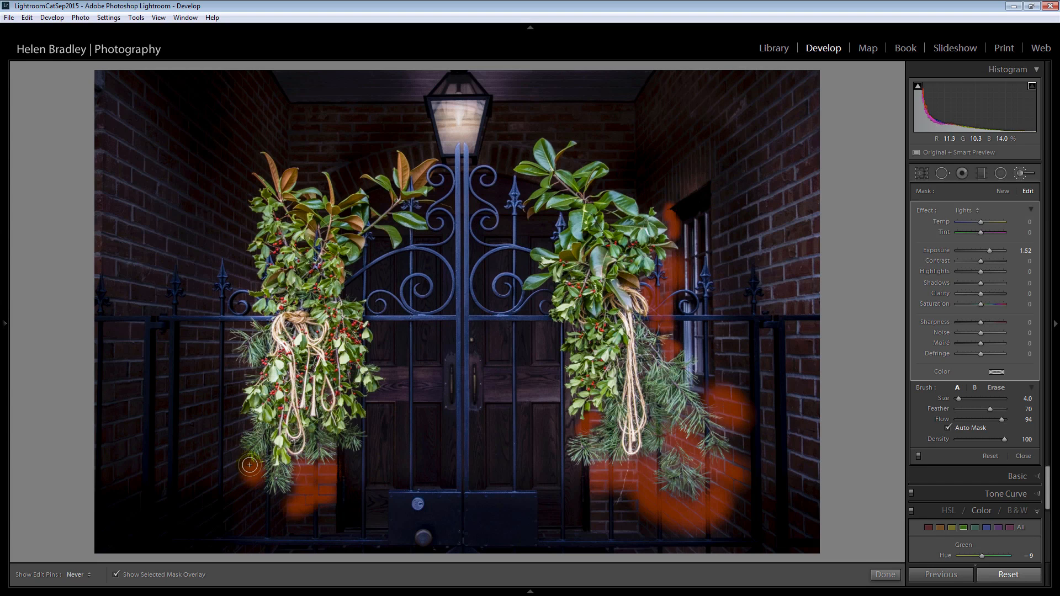
{"action": "left_click_drag", "start_coordinate": [248, 465], "coordinate": [242, 368]}
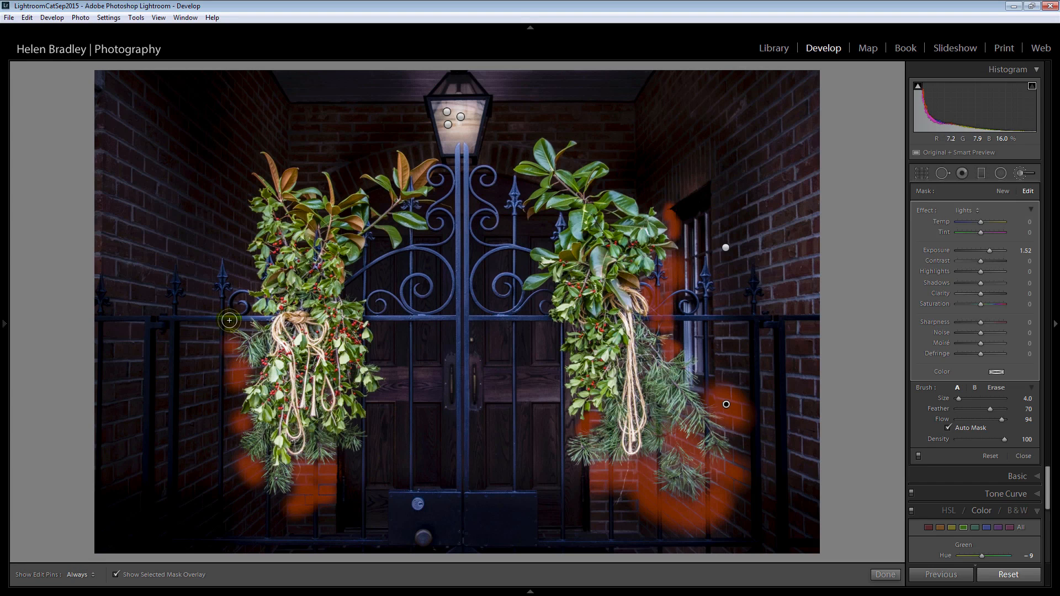
{"action": "left_click_drag", "start_coordinate": [229, 320], "coordinate": [245, 309]}
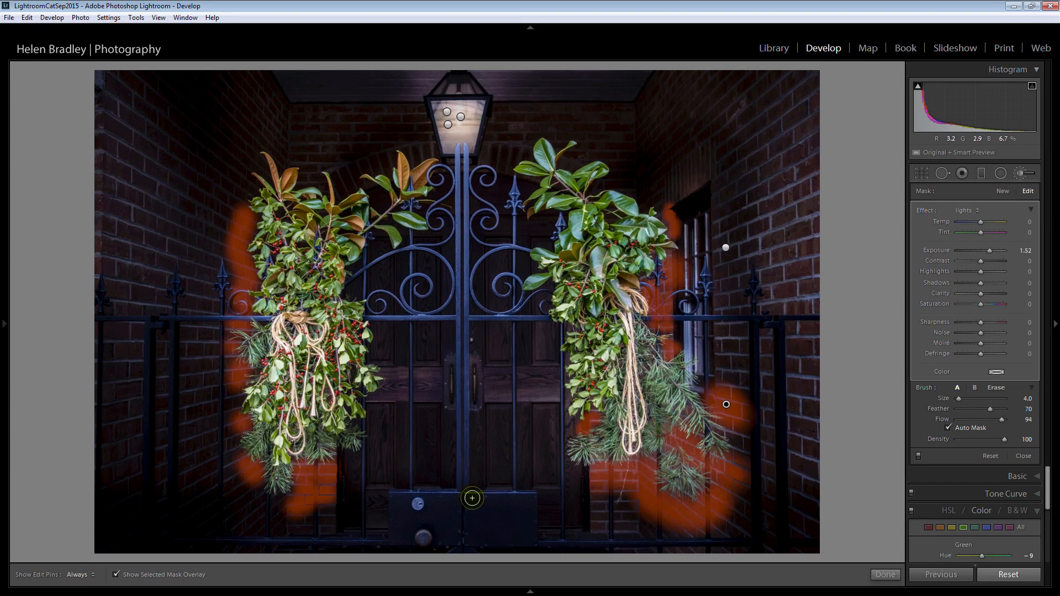
{"action": "left_click", "coordinate": [116, 574]}
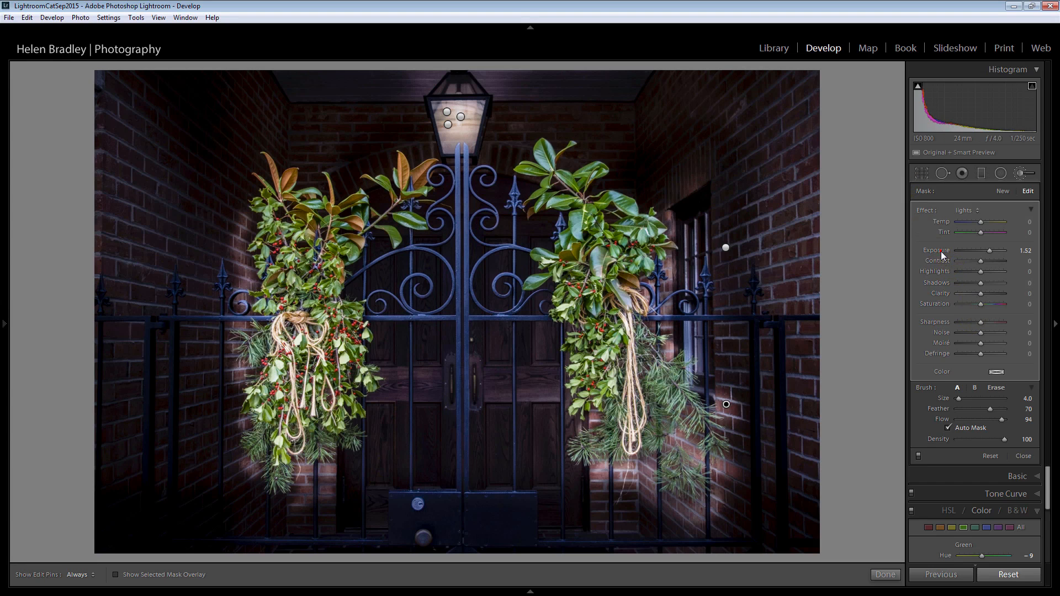
Step: Lower the painted background's Exposure to about -0.76 and finish the adjustment
{"action": "left_click_drag", "start_coordinate": [996, 250], "coordinate": [979, 251]}
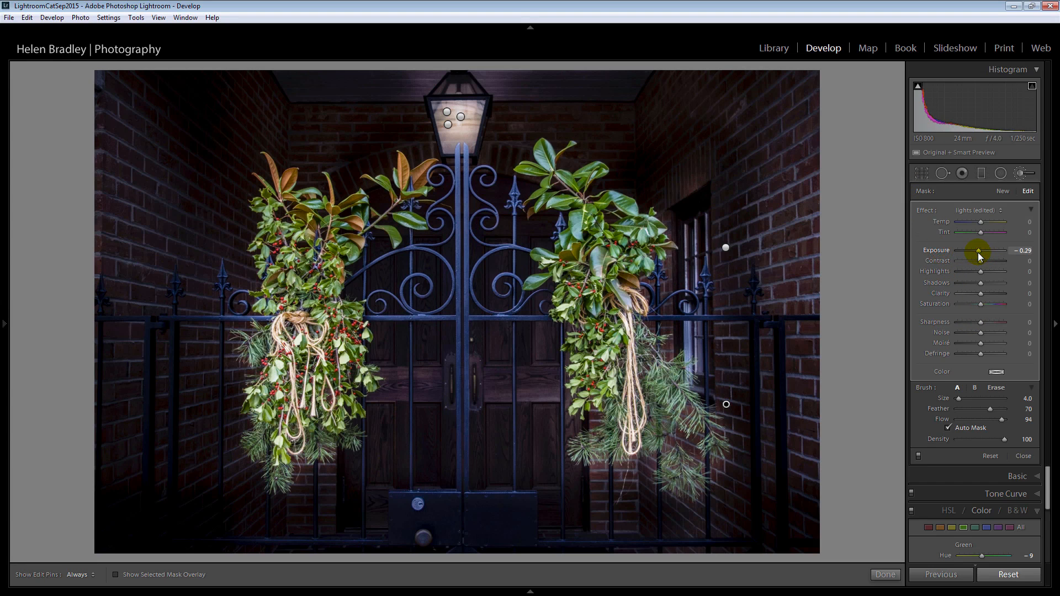
{"action": "left_click_drag", "start_coordinate": [983, 255], "coordinate": [979, 255]}
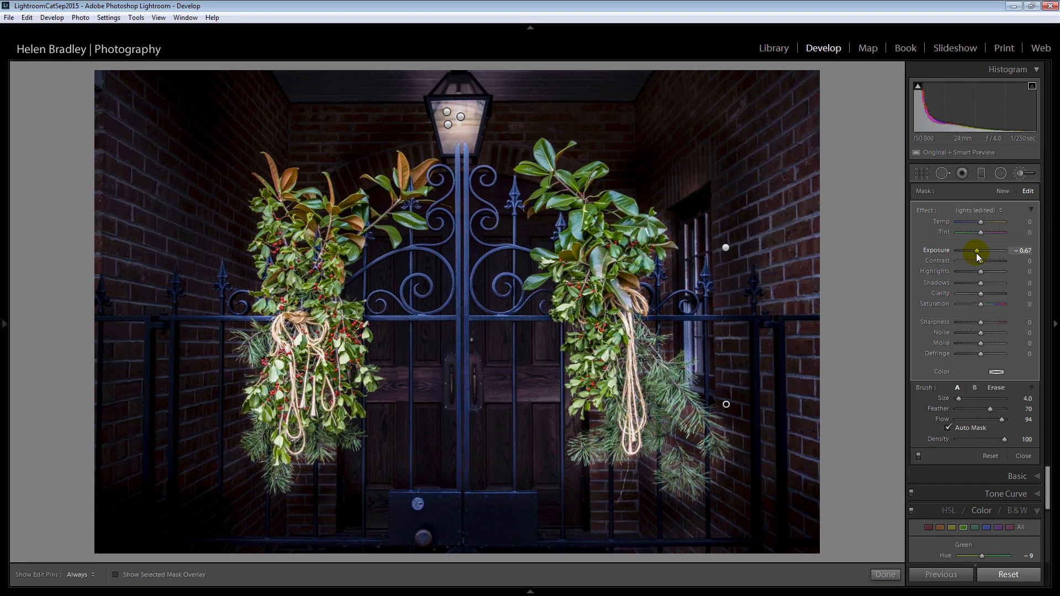
{"action": "left_click_drag", "start_coordinate": [977, 251], "coordinate": [980, 251]}
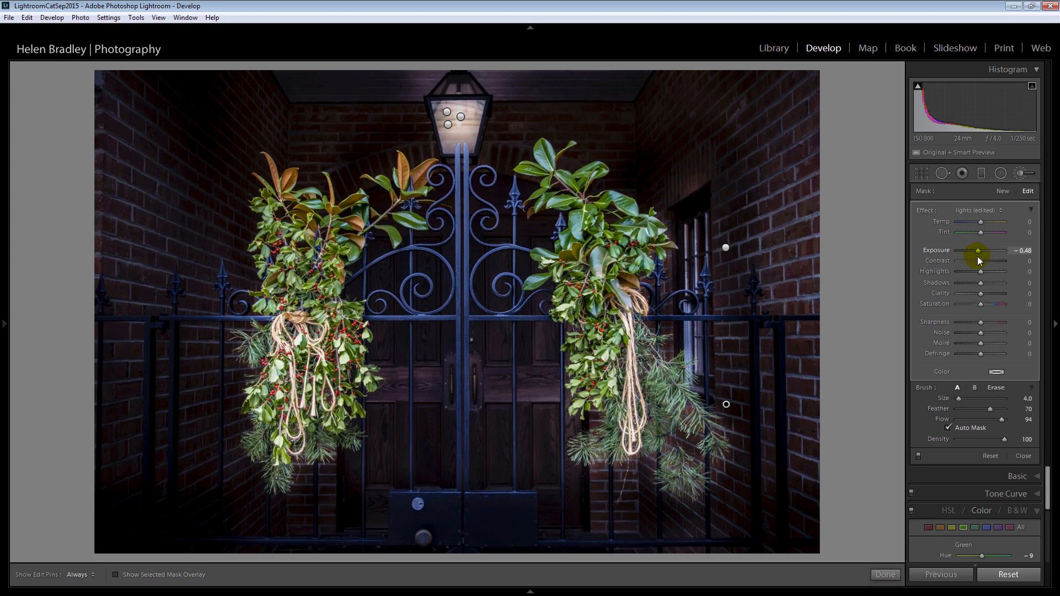
{"action": "left_click_drag", "start_coordinate": [980, 250], "coordinate": [977, 251]}
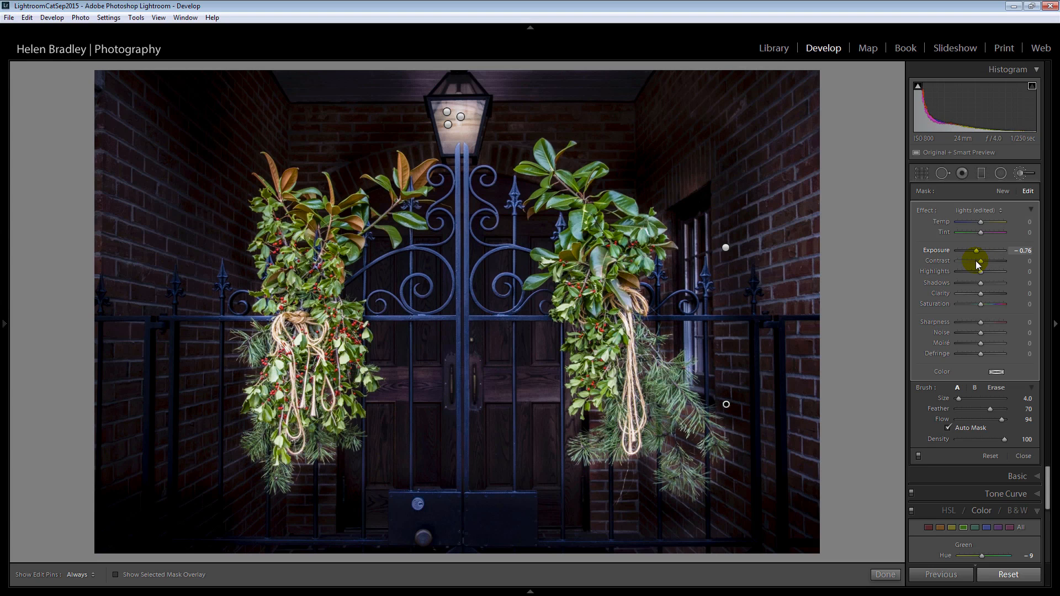
{"action": "mouse_move", "coordinate": [588, 474]}
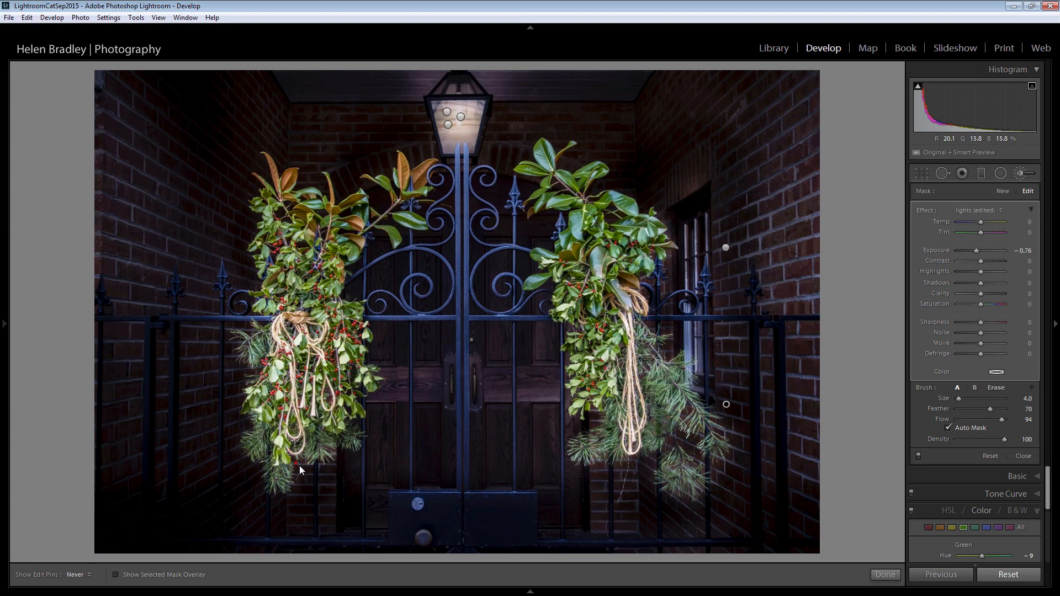
{"action": "left_click", "coordinate": [501, 440]}
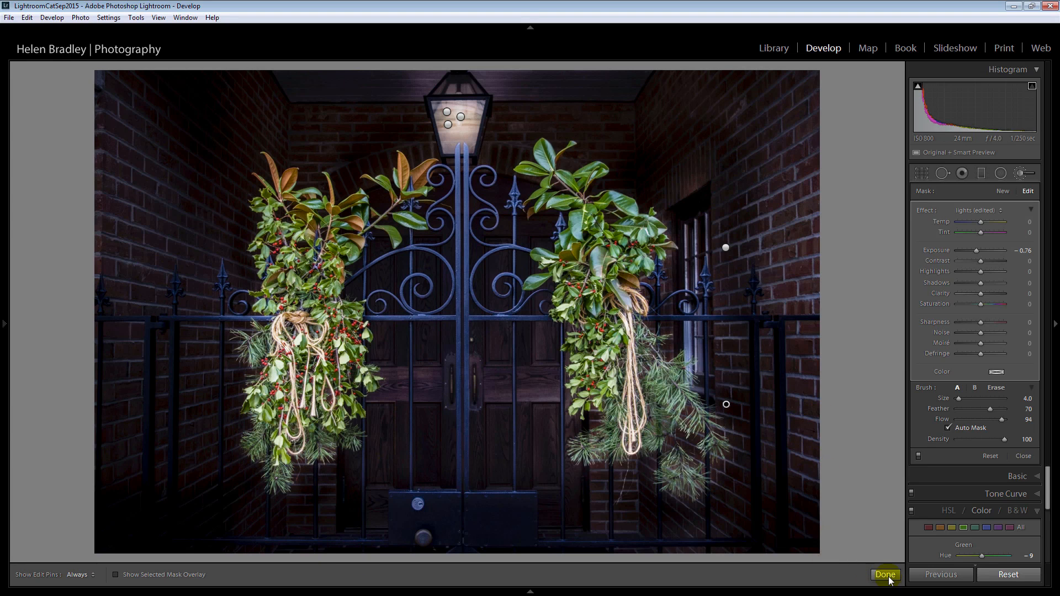
{"action": "left_click", "coordinate": [884, 573]}
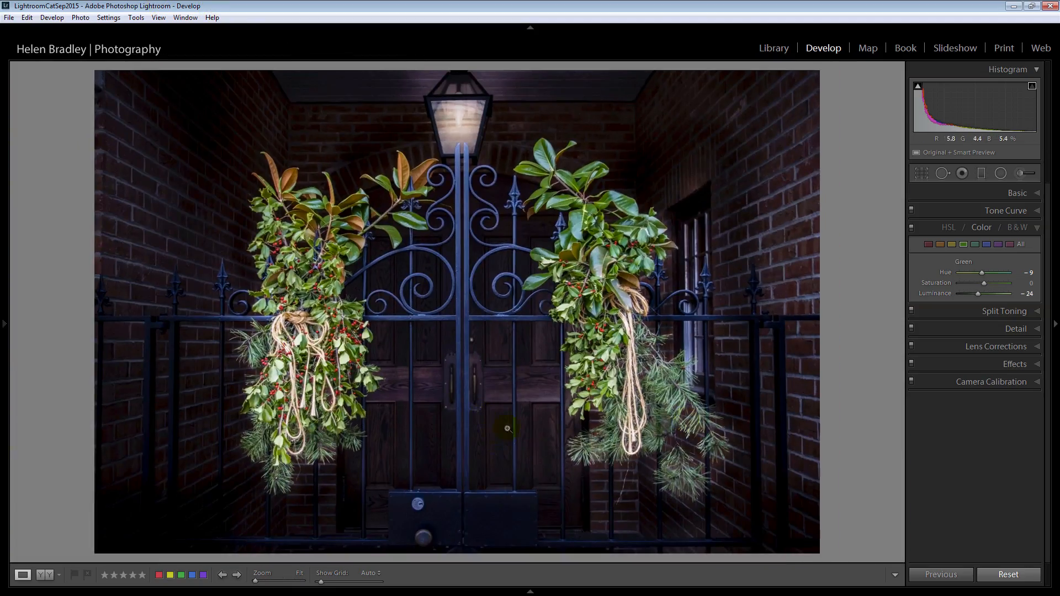
Step: Zoom in on the window and start a new brush with a warm yellow tint and Exposure 0.67
{"action": "left_click", "coordinate": [506, 429]}
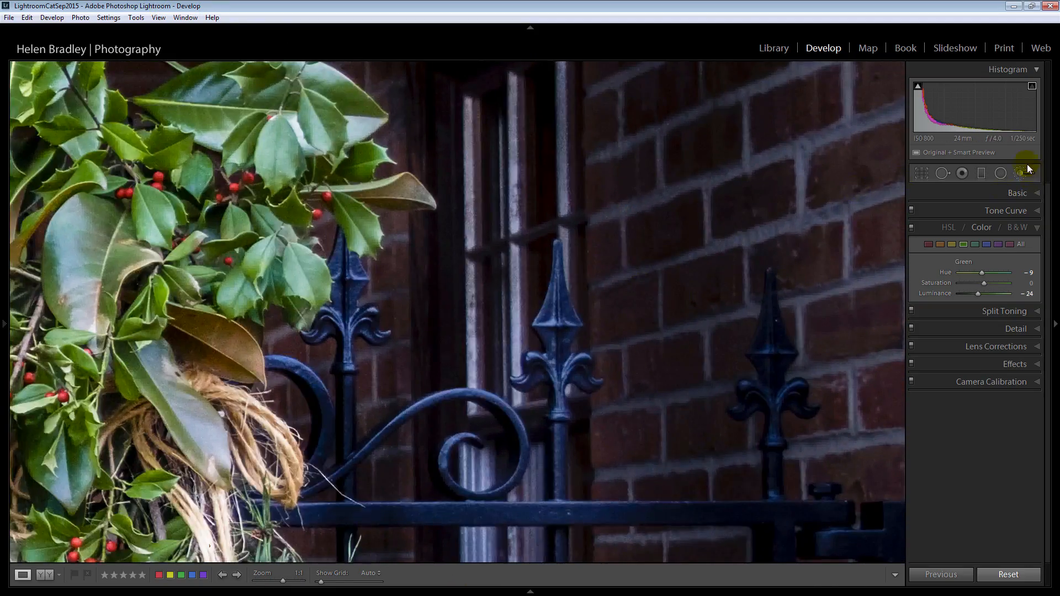
{"action": "left_click", "coordinate": [1026, 174]}
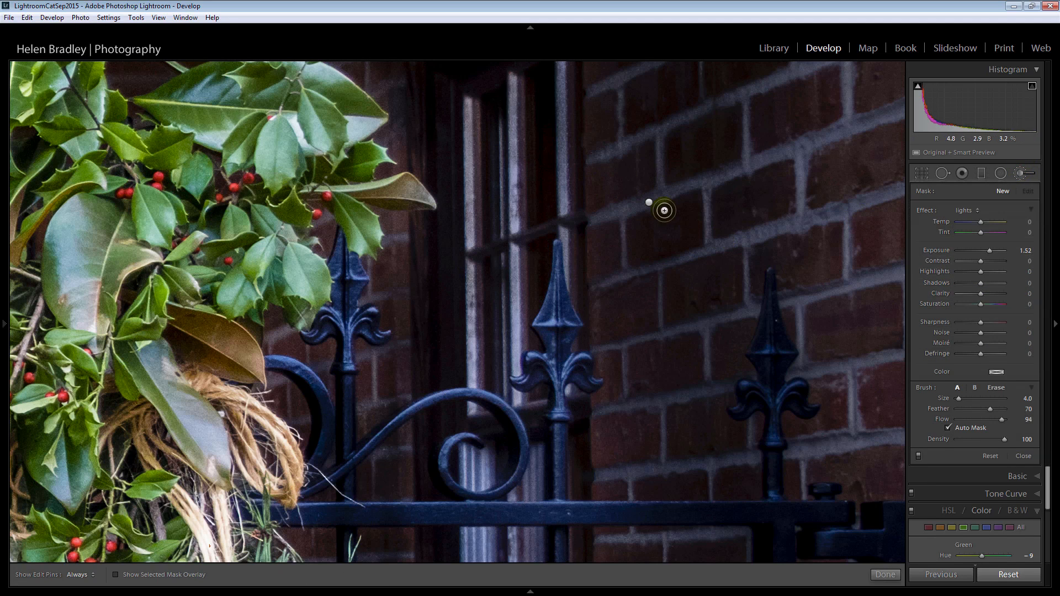
{"action": "left_click", "coordinate": [992, 372]}
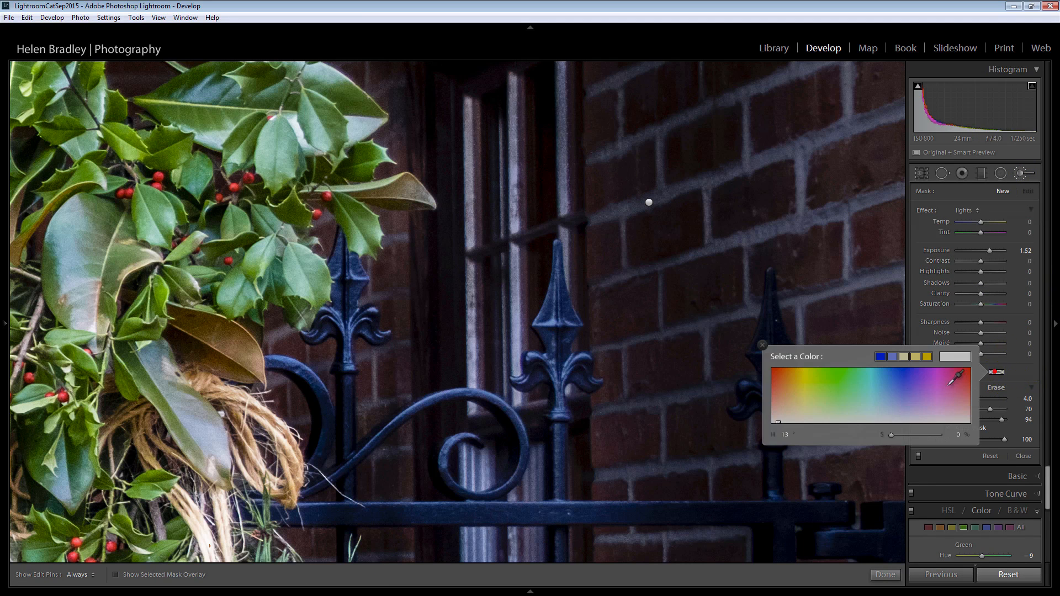
{"action": "left_click", "coordinate": [801, 383]}
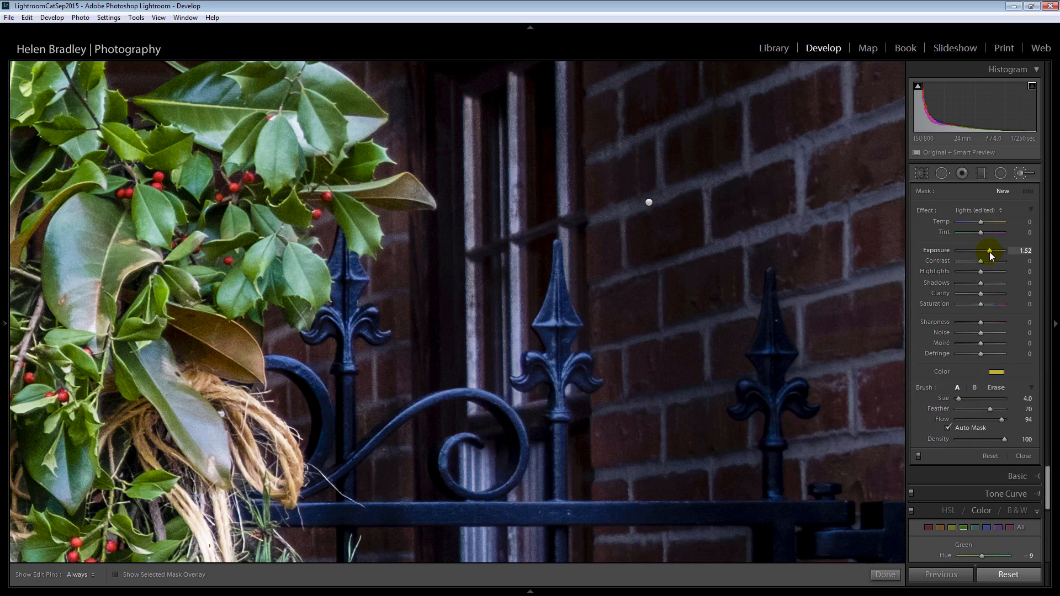
{"action": "left_click_drag", "start_coordinate": [1000, 251], "coordinate": [990, 251]}
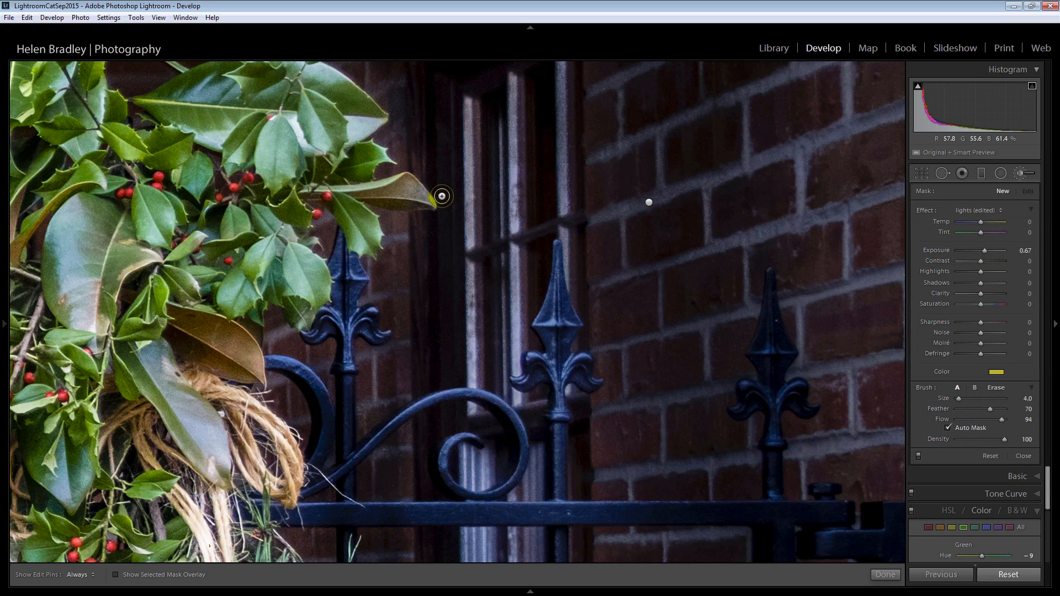
Step: Paint the brightening over all the window panes behind the gate, then zoom back out
{"action": "left_click_drag", "start_coordinate": [440, 197], "coordinate": [470, 148]}
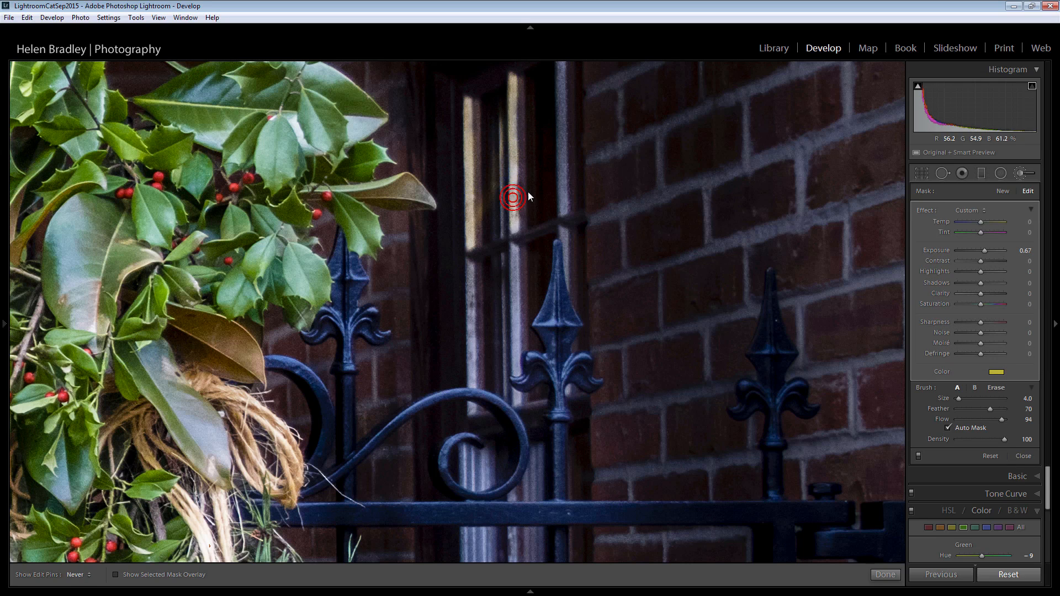
{"action": "left_click_drag", "start_coordinate": [513, 197], "coordinate": [532, 285]}
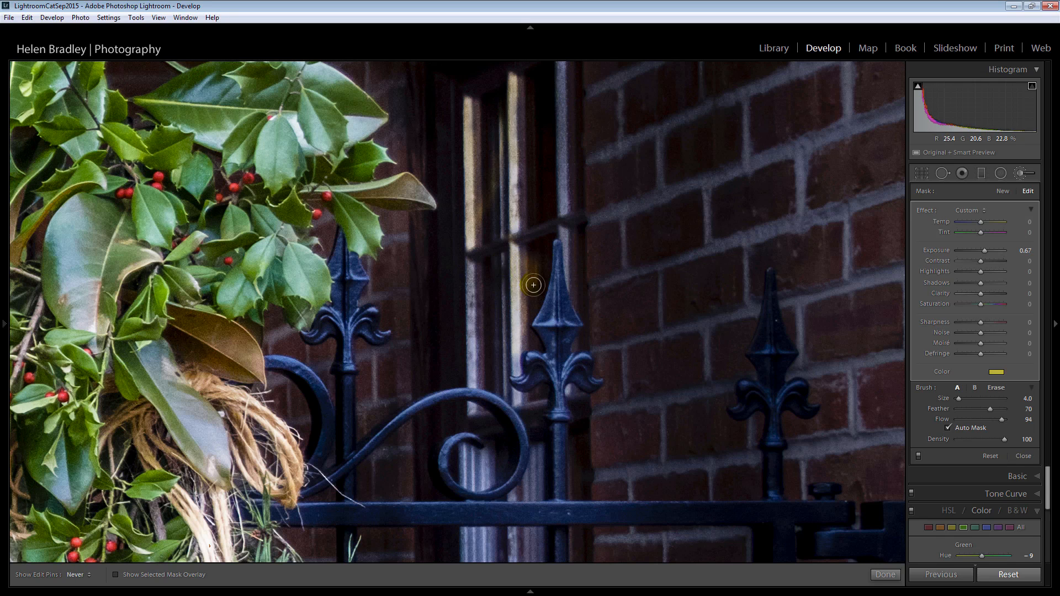
{"action": "left_click_drag", "start_coordinate": [532, 285], "coordinate": [495, 298]}
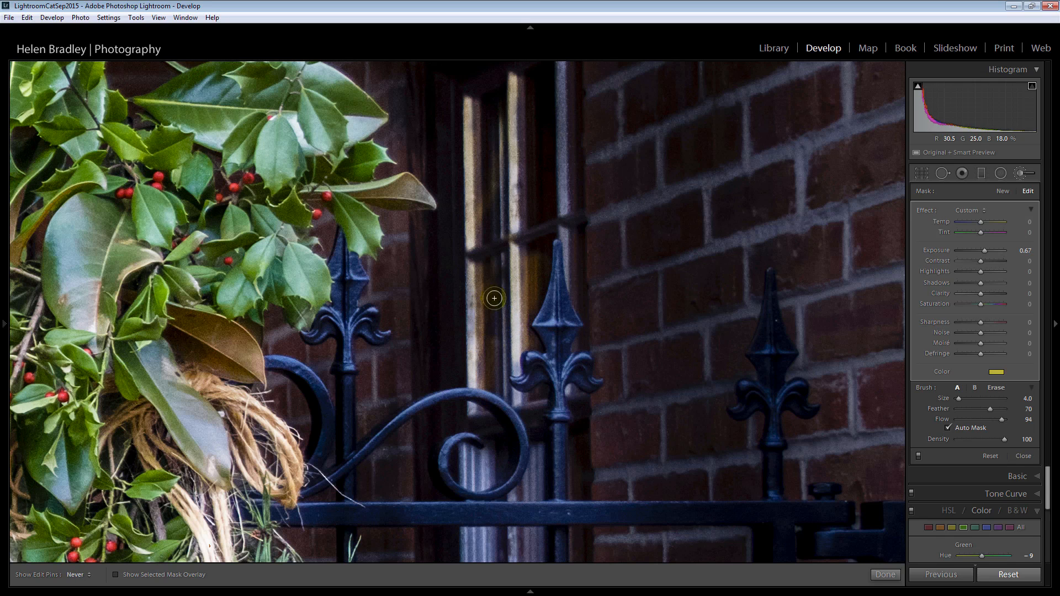
{"action": "left_click_drag", "start_coordinate": [493, 298], "coordinate": [513, 396]}
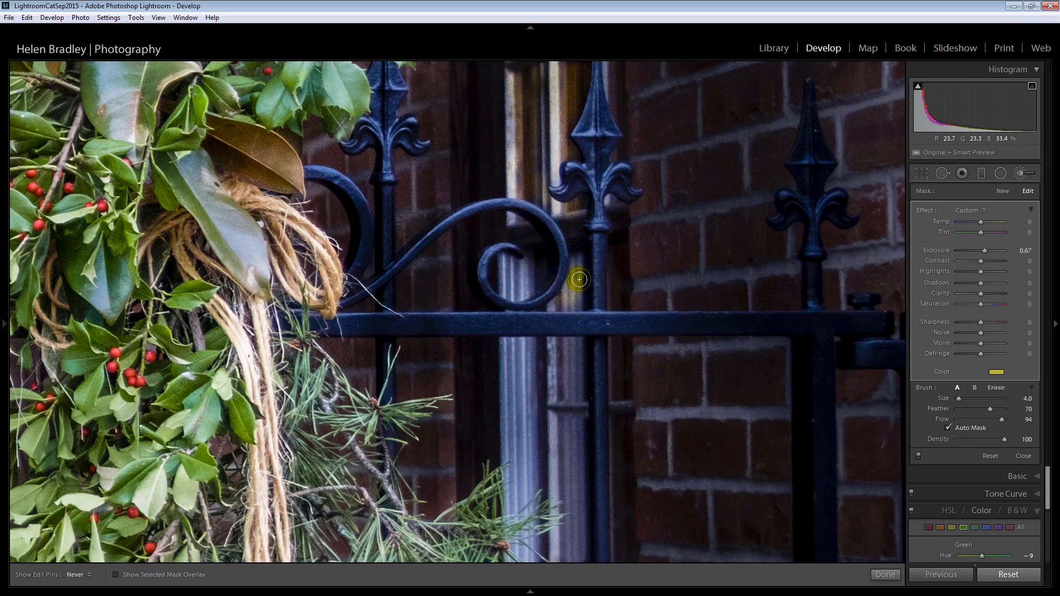
{"action": "left_click_drag", "start_coordinate": [579, 279], "coordinate": [510, 444]}
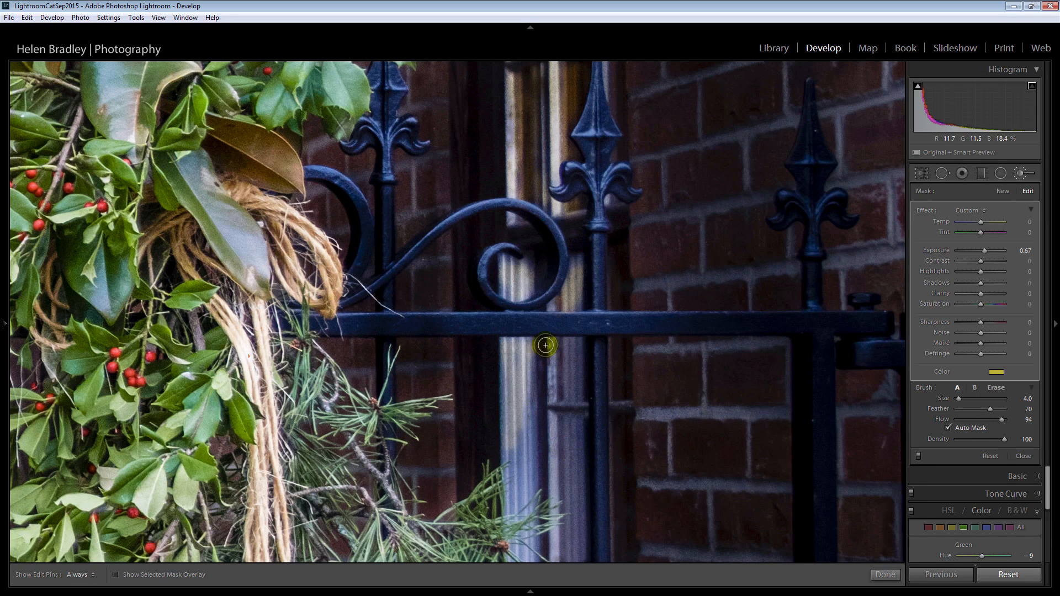
{"action": "left_click_drag", "start_coordinate": [545, 344], "coordinate": [577, 385]}
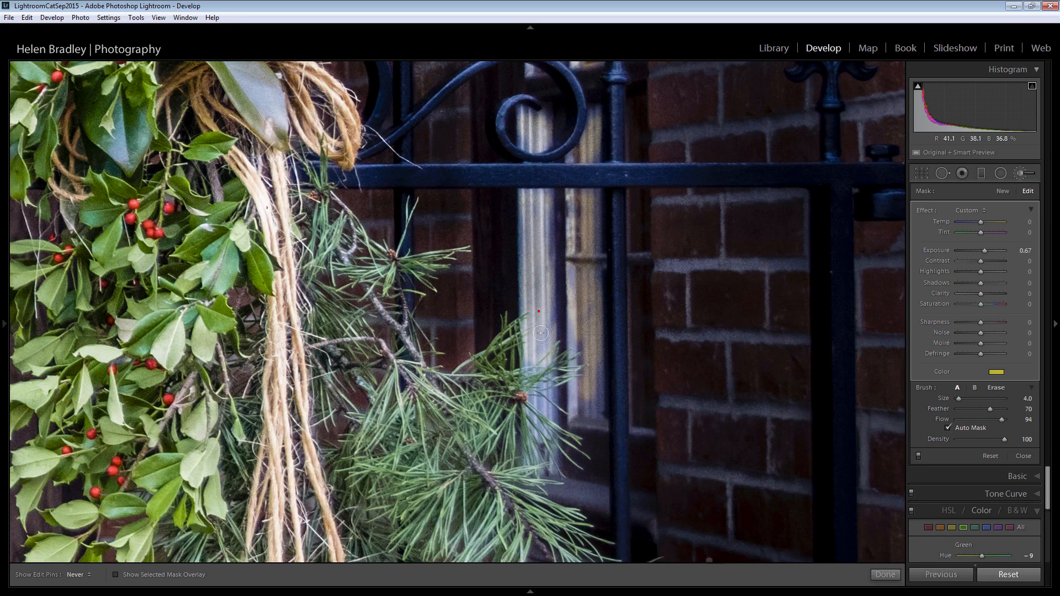
{"action": "left_click_drag", "start_coordinate": [540, 318], "coordinate": [544, 409]}
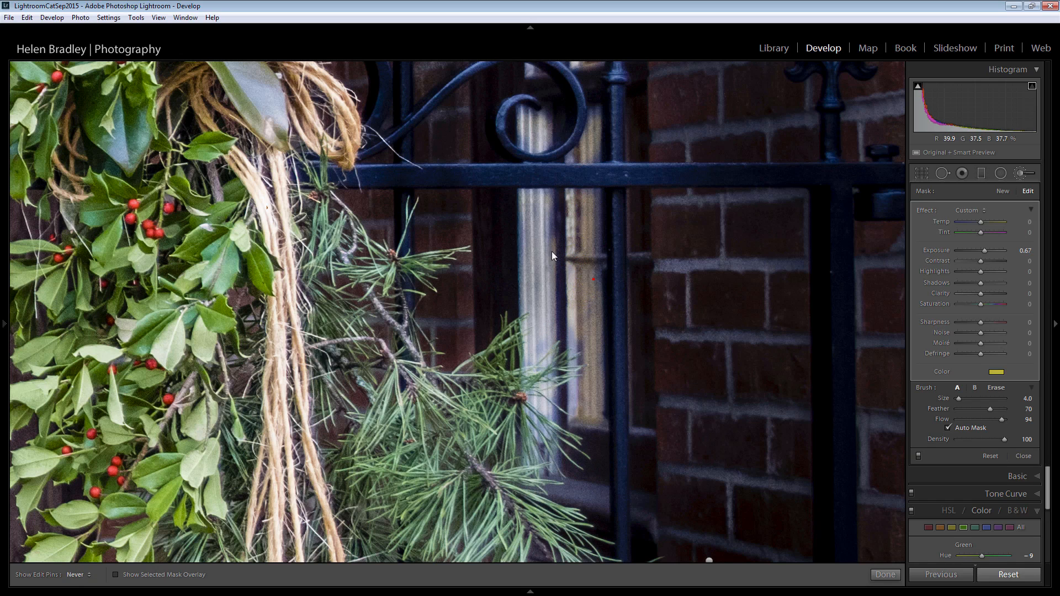
{"action": "left_click", "coordinate": [553, 269]}
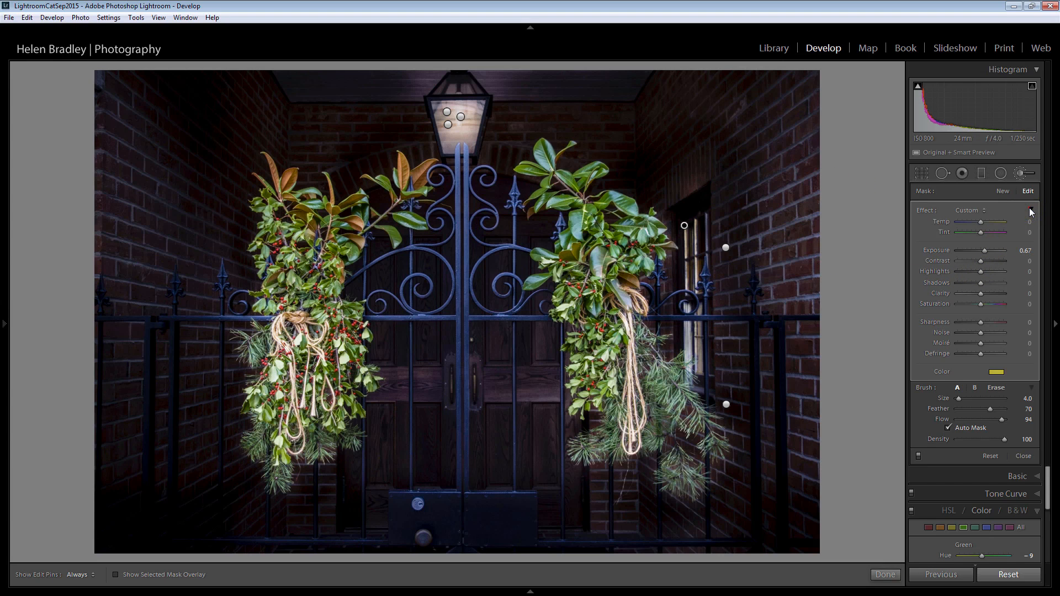
Step: Collapse the brush effect to its Amount slider, settle it at about 1.14 and finish the brush edits
{"action": "left_click", "coordinate": [1031, 210]}
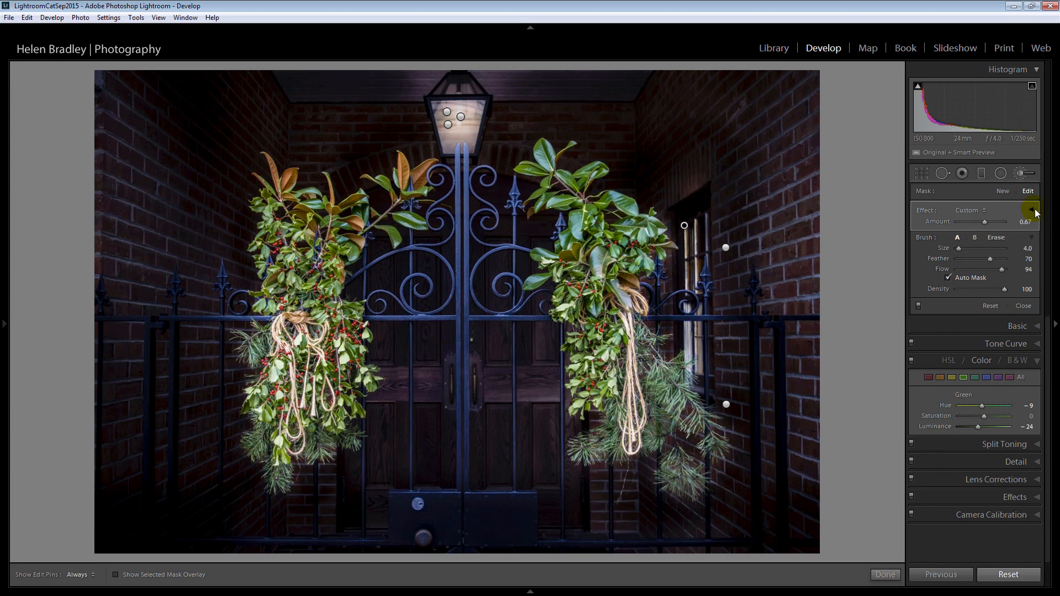
{"action": "left_click_drag", "start_coordinate": [1007, 221], "coordinate": [981, 222]}
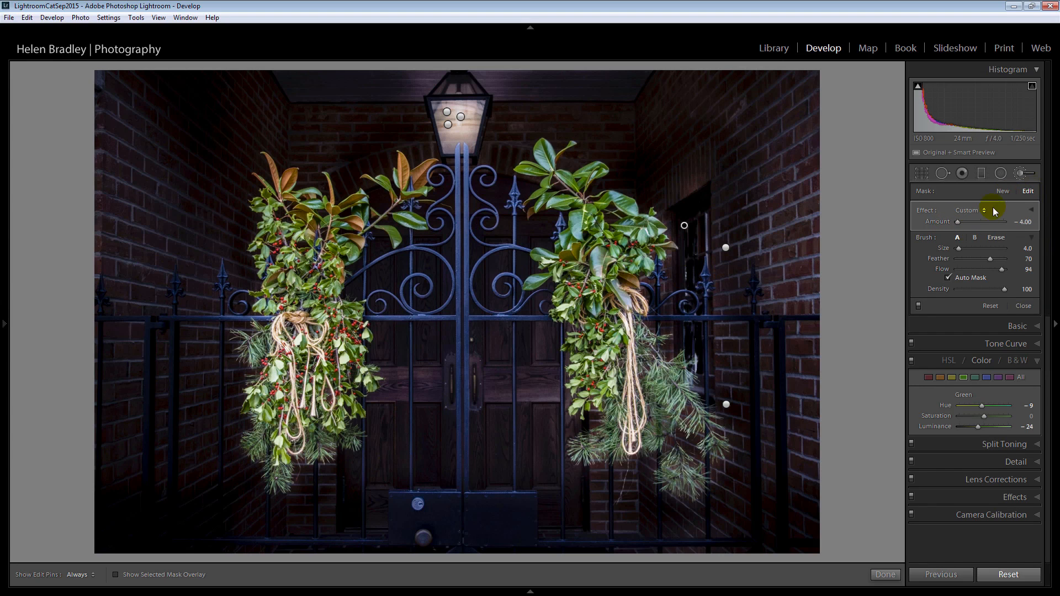
{"action": "left_click_drag", "start_coordinate": [979, 222], "coordinate": [986, 222]}
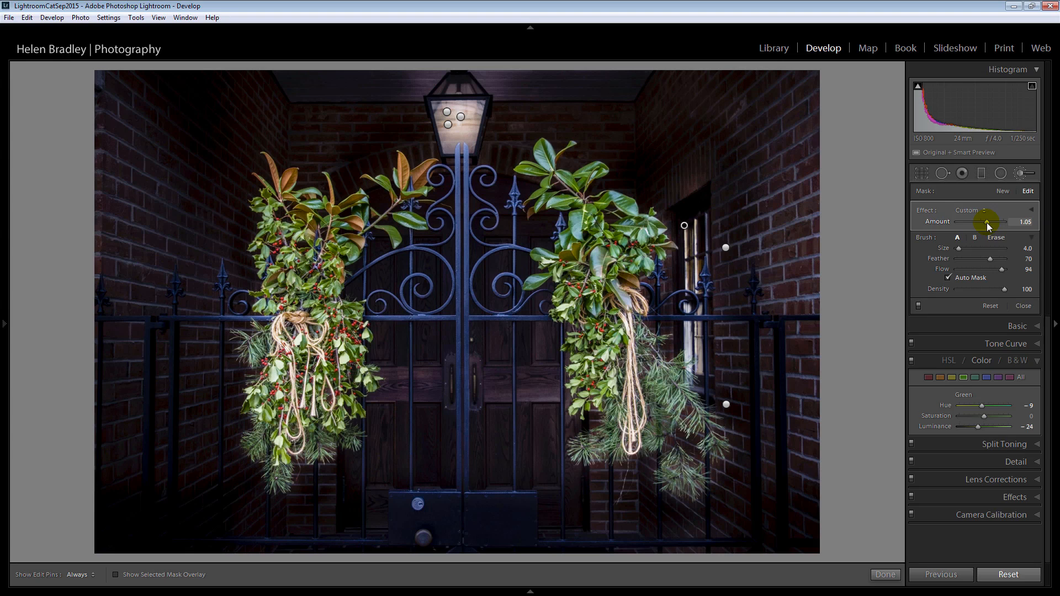
{"action": "left_click_drag", "start_coordinate": [962, 221], "coordinate": [981, 221]}
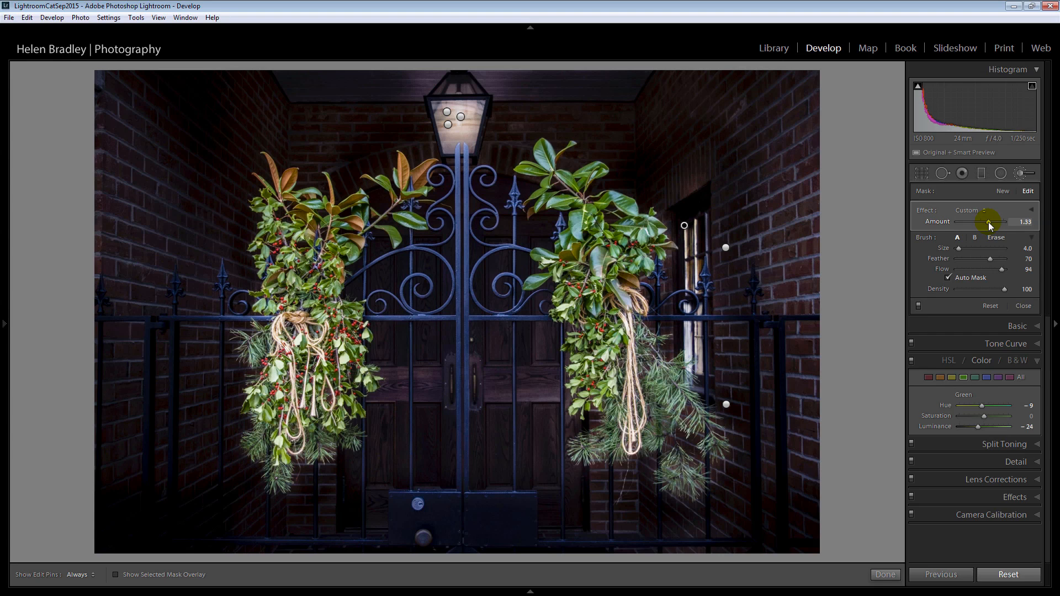
{"action": "left_click_drag", "start_coordinate": [989, 221], "coordinate": [976, 221]}
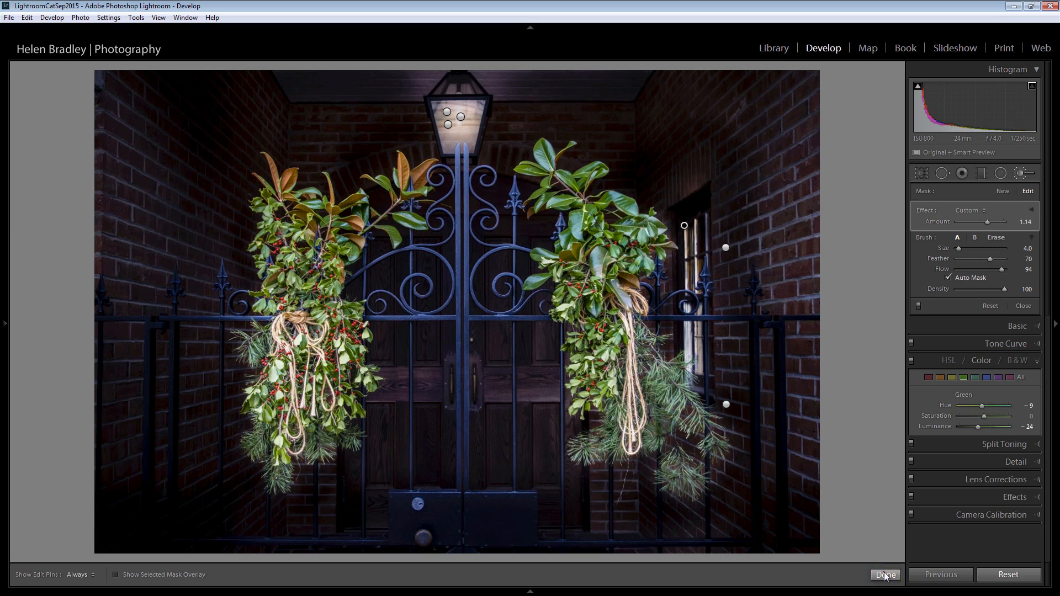
{"action": "left_click", "coordinate": [885, 574]}
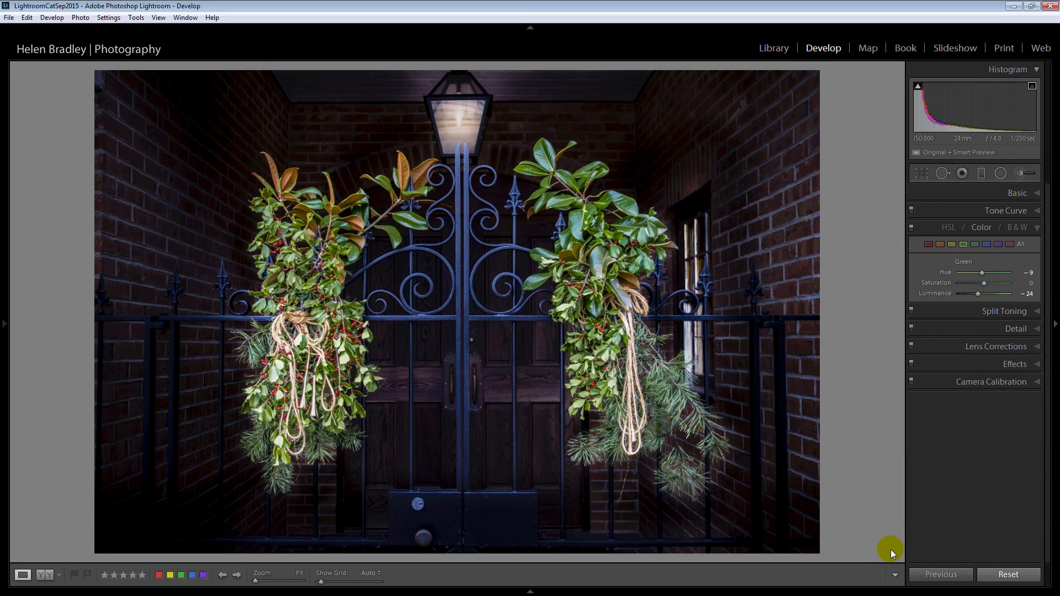
{"action": "mouse_move", "coordinate": [767, 383]}
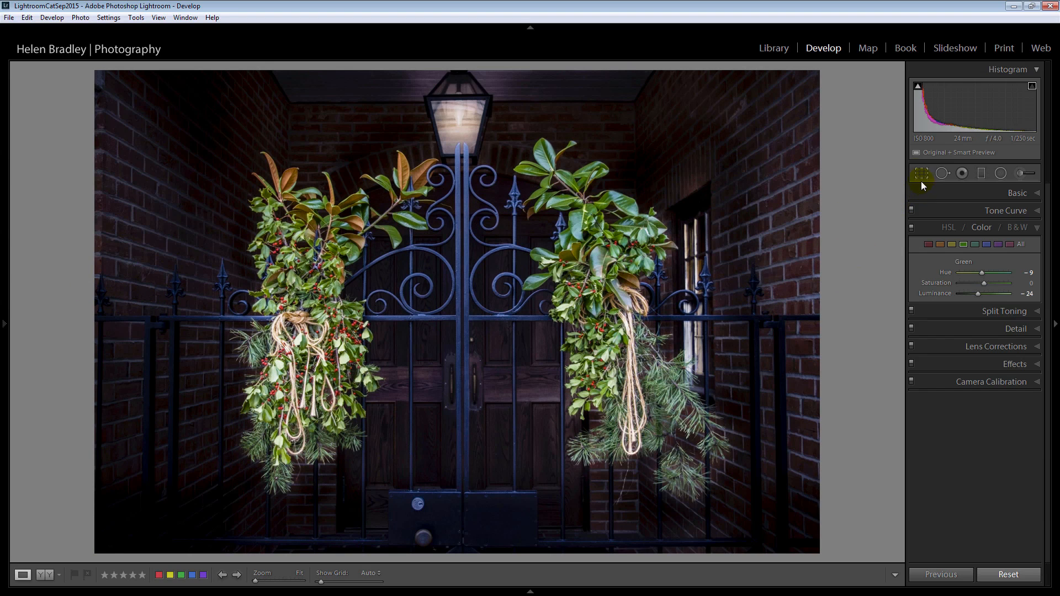
Step: Crop the photo tighter around the gate and wreaths with a slight straightening, and apply it
{"action": "left_click", "coordinate": [921, 174]}
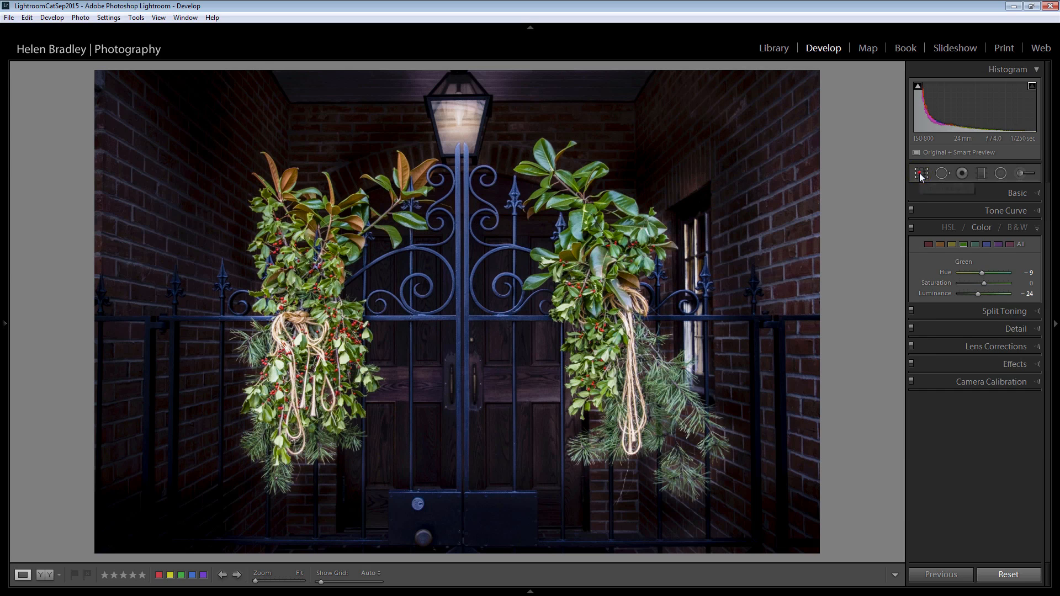
{"action": "left_click", "coordinate": [921, 173]}
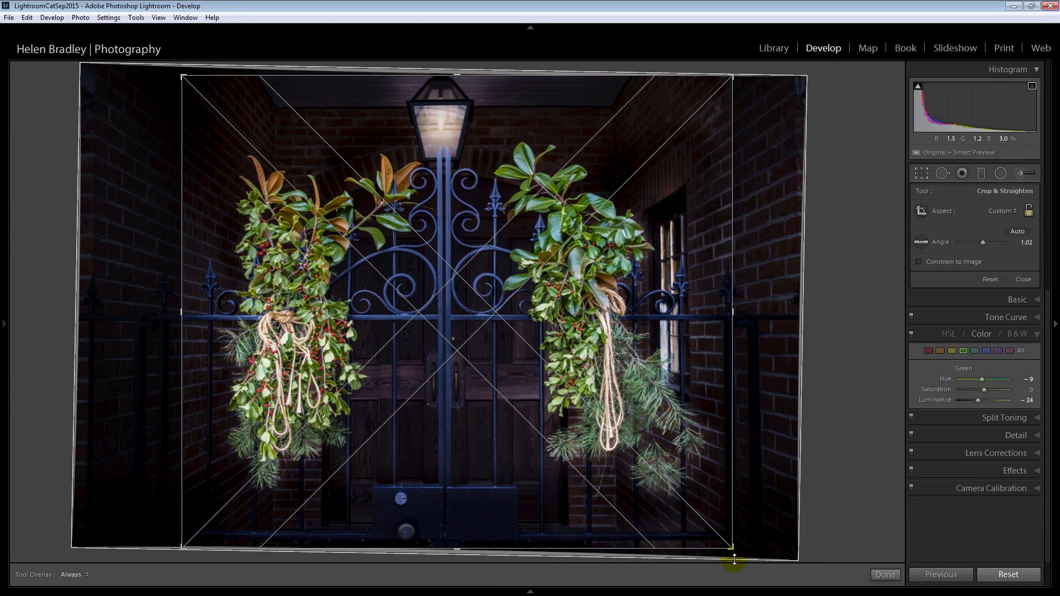
{"action": "left_click", "coordinate": [885, 574]}
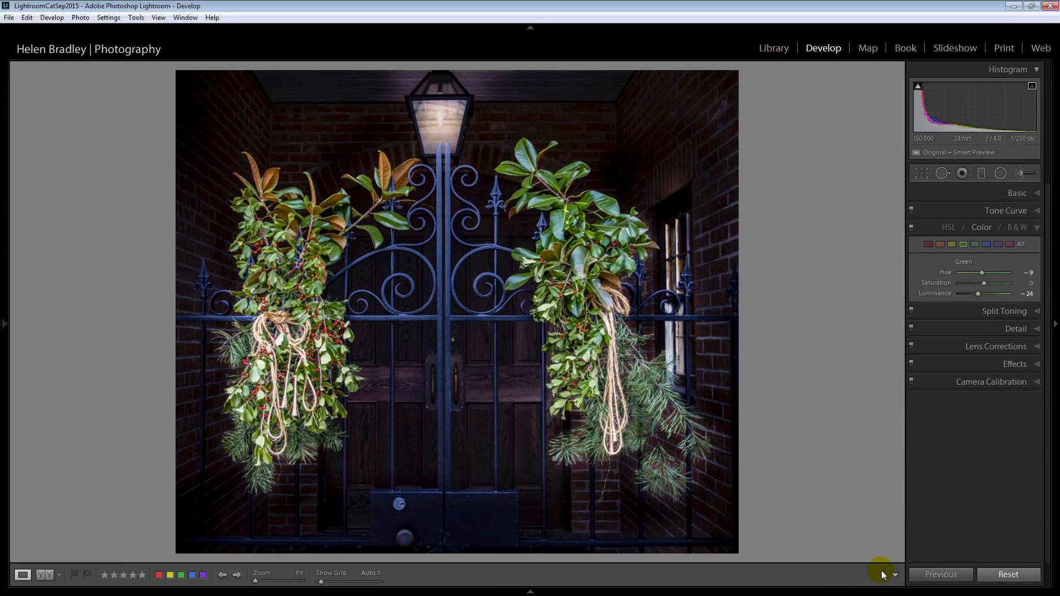
{"action": "mouse_move", "coordinate": [851, 324]}
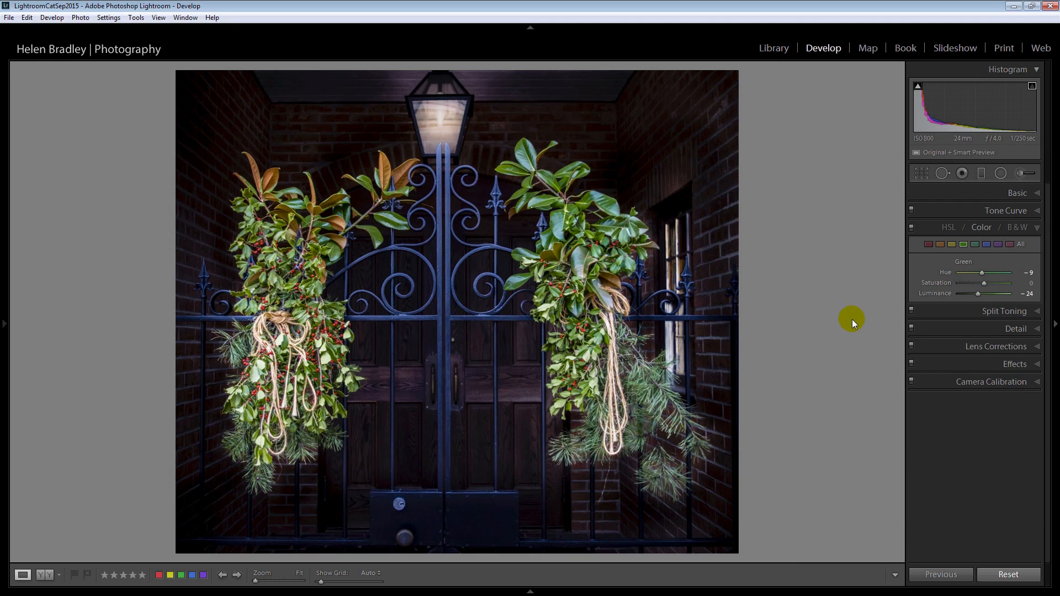
{"action": "mouse_move", "coordinate": [796, 343]}
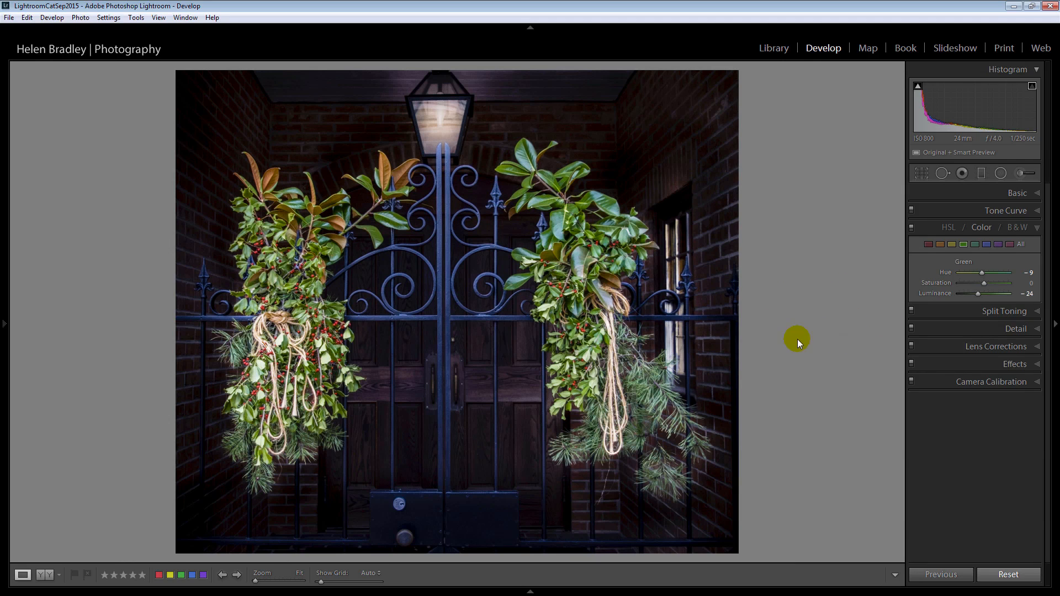
{"action": "mouse_move", "coordinate": [754, 356]}
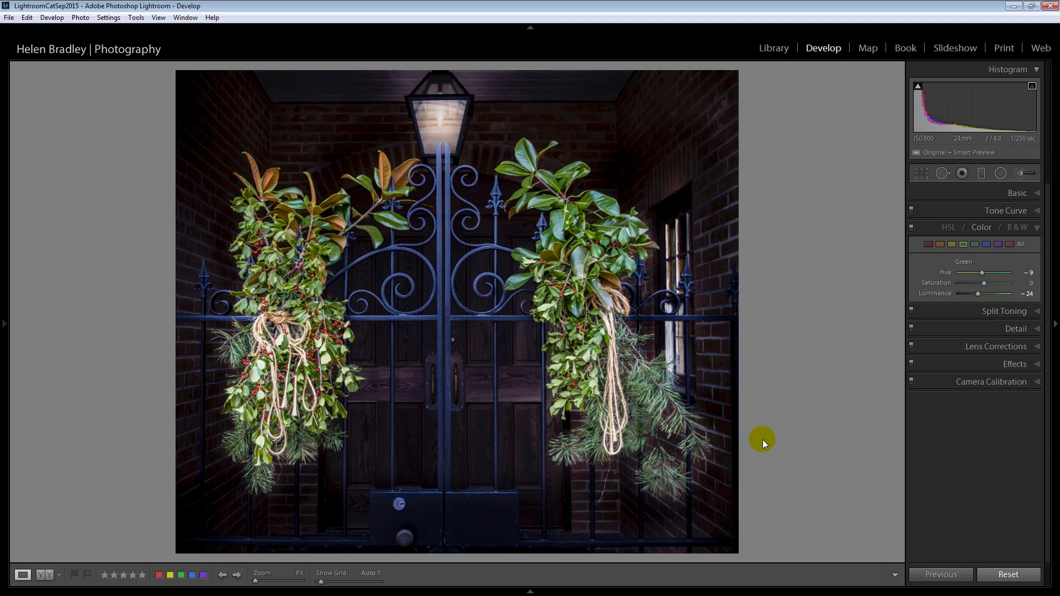
{"action": "mouse_move", "coordinate": [767, 446]}
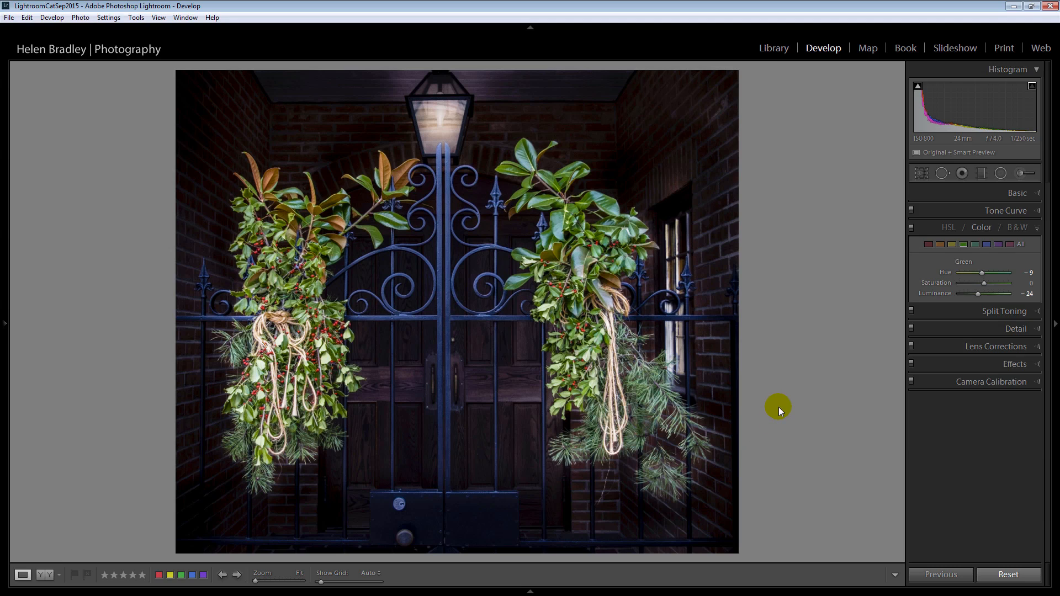
{"action": "mouse_move", "coordinate": [766, 432]}
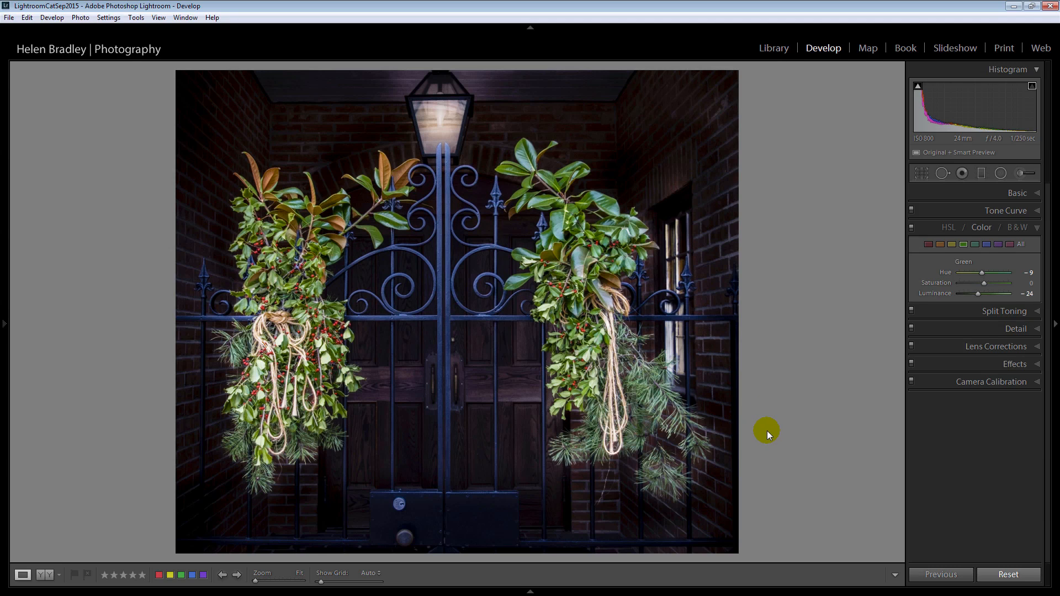
{"action": "mouse_move", "coordinate": [625, 547]}
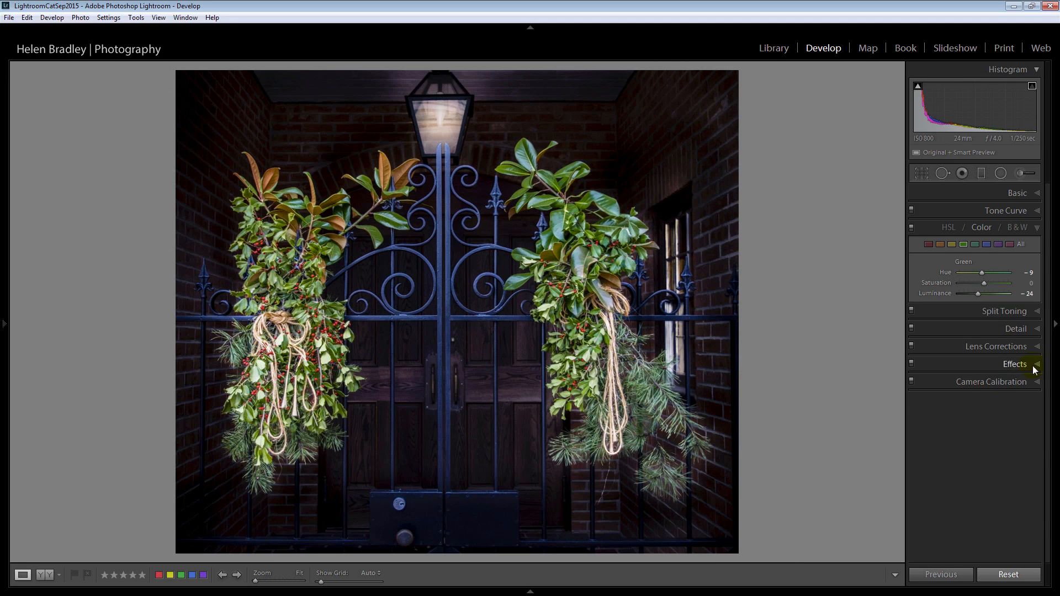
Step: Expand Effects and set Post-Crop Vignetting Amount to about -12 to darken the corners
{"action": "left_click", "coordinate": [1033, 363]}
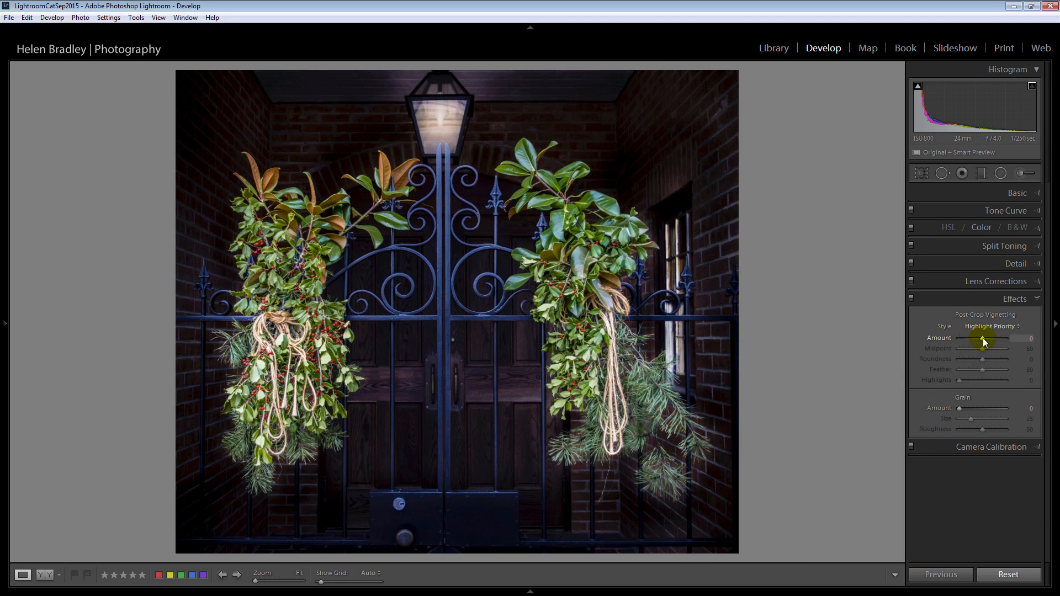
{"action": "left_click_drag", "start_coordinate": [985, 338], "coordinate": [978, 337]}
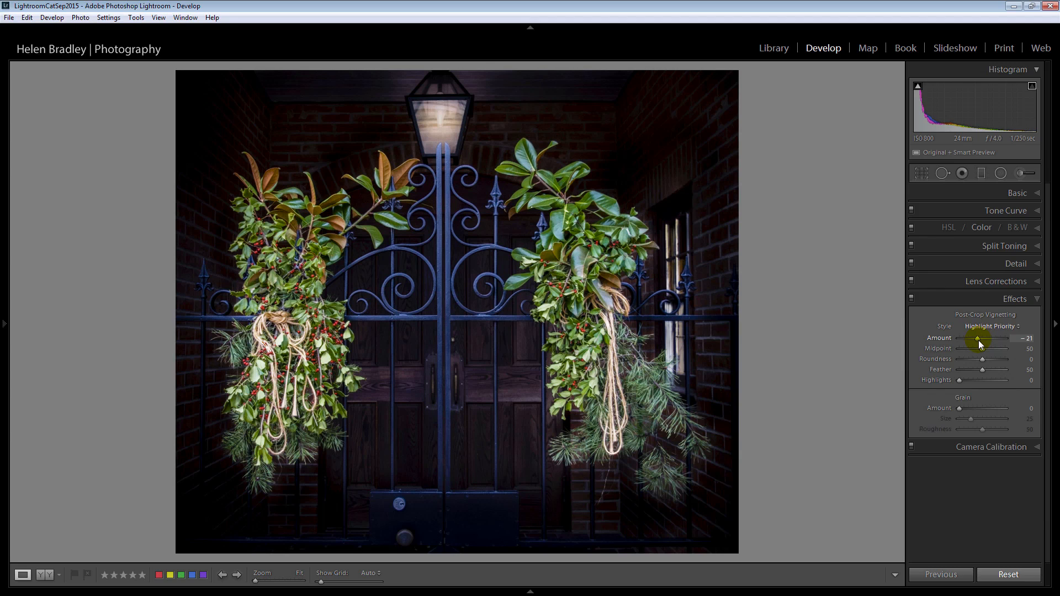
{"action": "left_click_drag", "start_coordinate": [977, 338], "coordinate": [981, 338]}
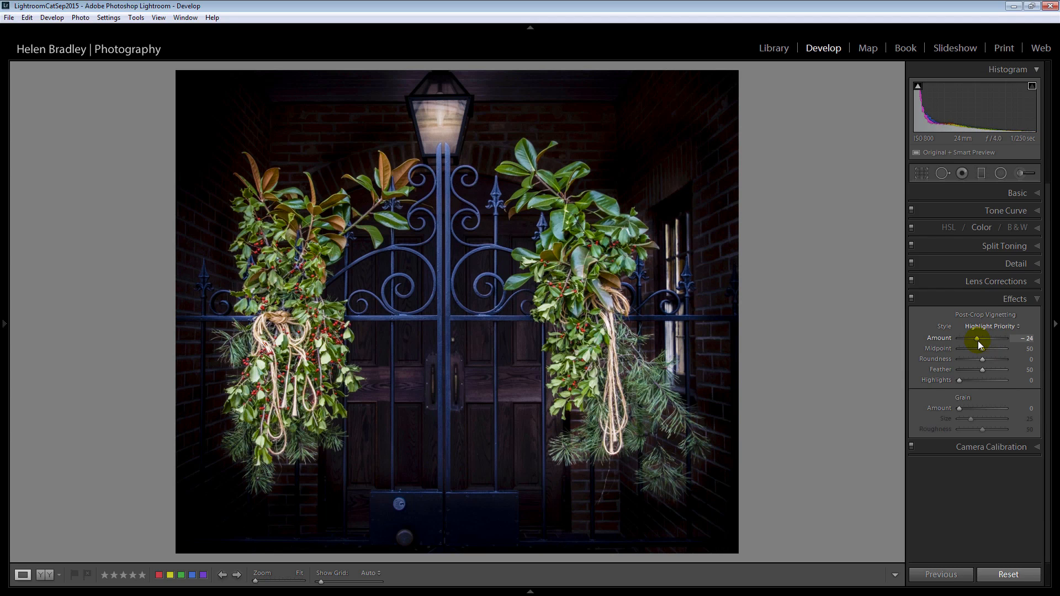
{"action": "left_click_drag", "start_coordinate": [977, 338], "coordinate": [986, 337]}
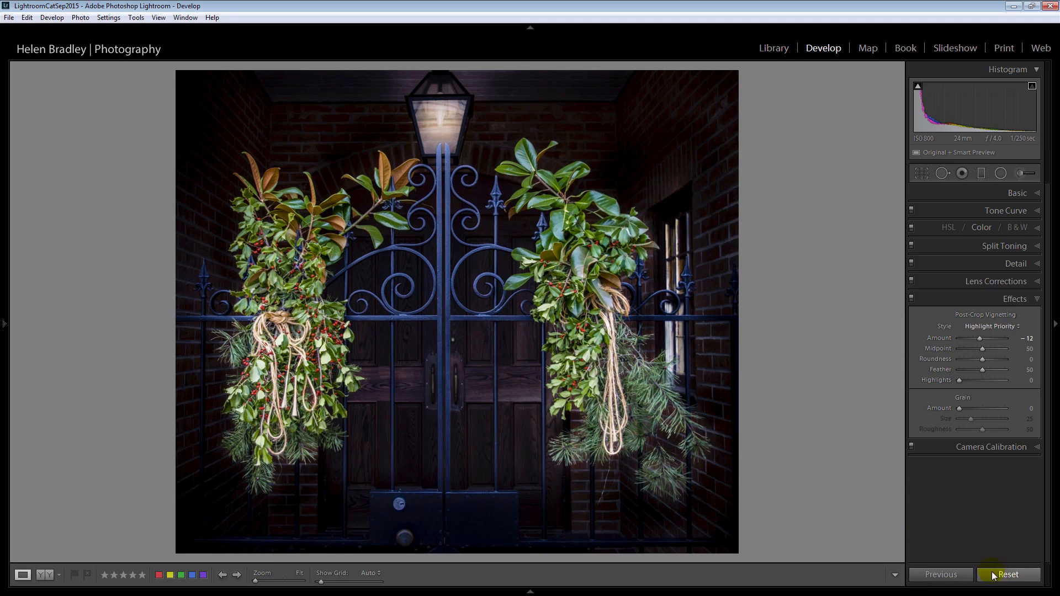
{"action": "mouse_move", "coordinate": [857, 534]}
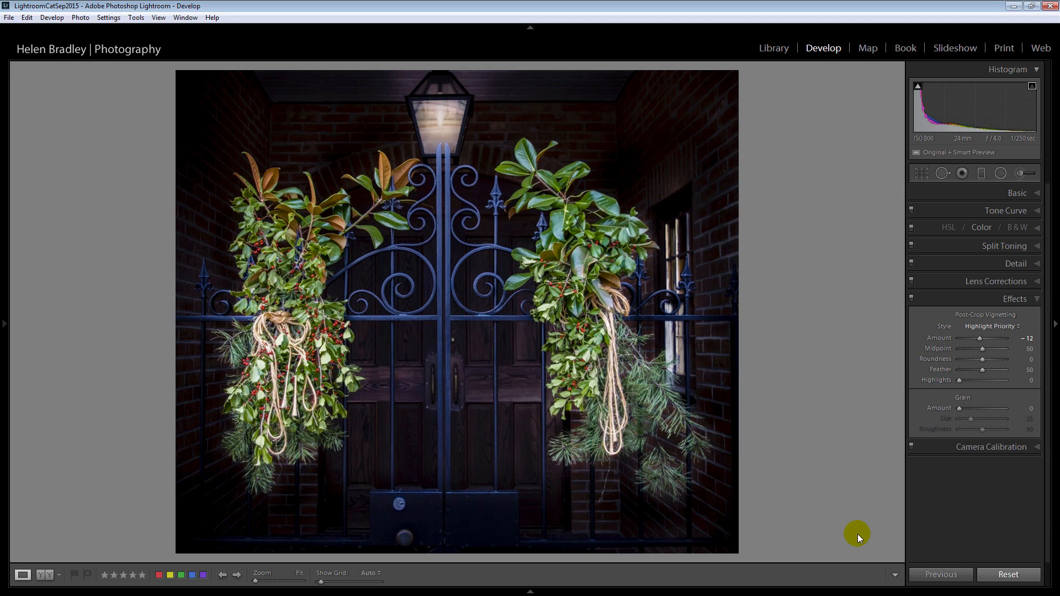